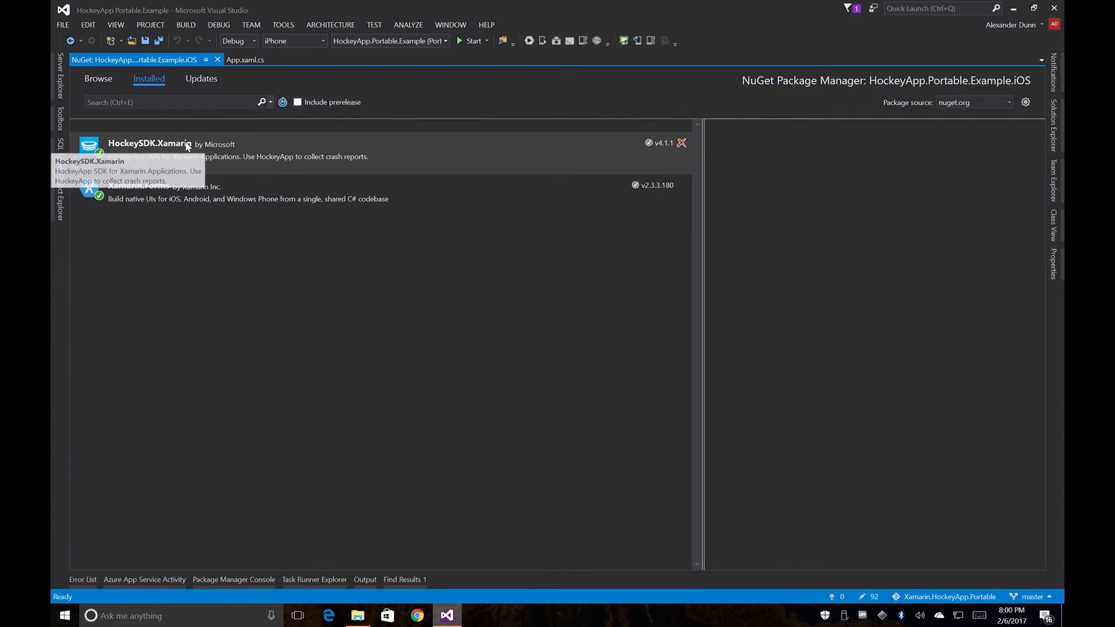
pyautogui.moveTo(163, 158)
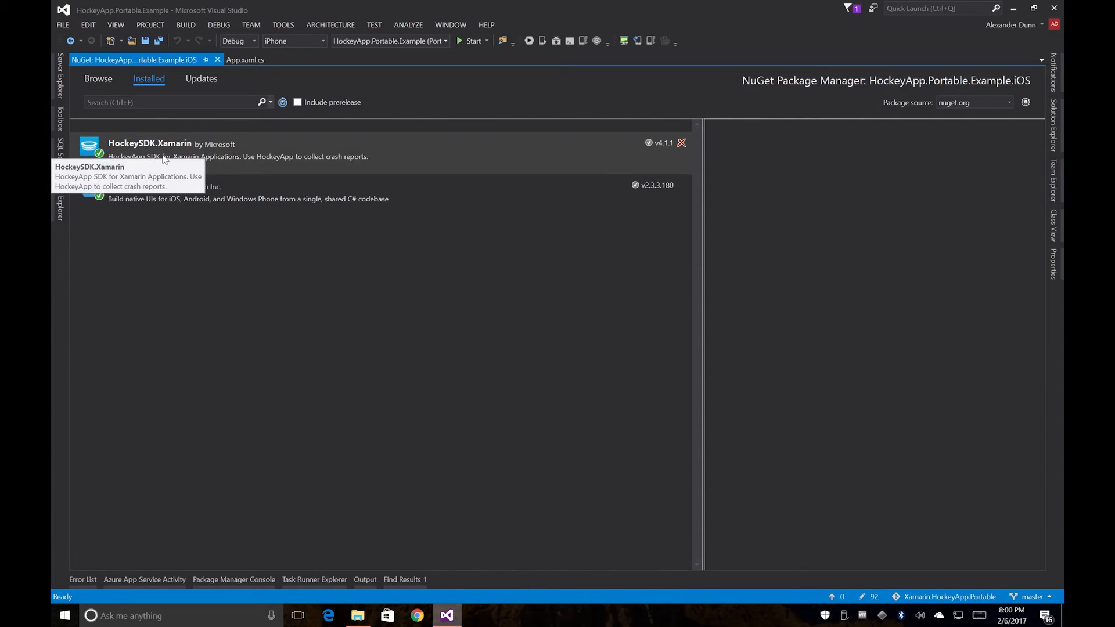
pyautogui.moveTo(189, 59)
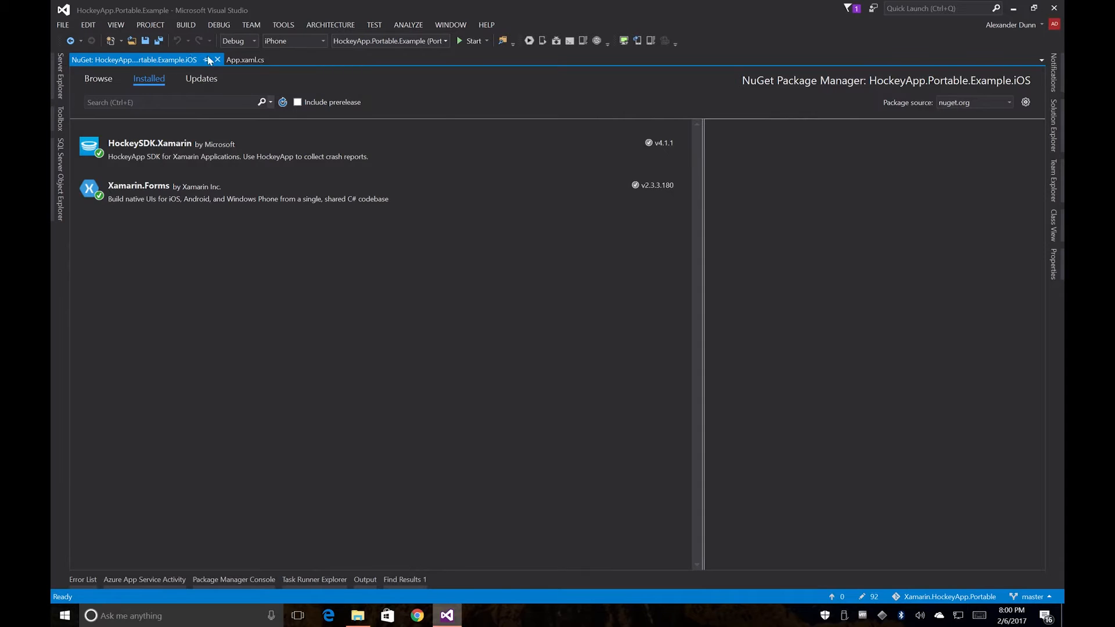
pyautogui.moveTo(327, 50)
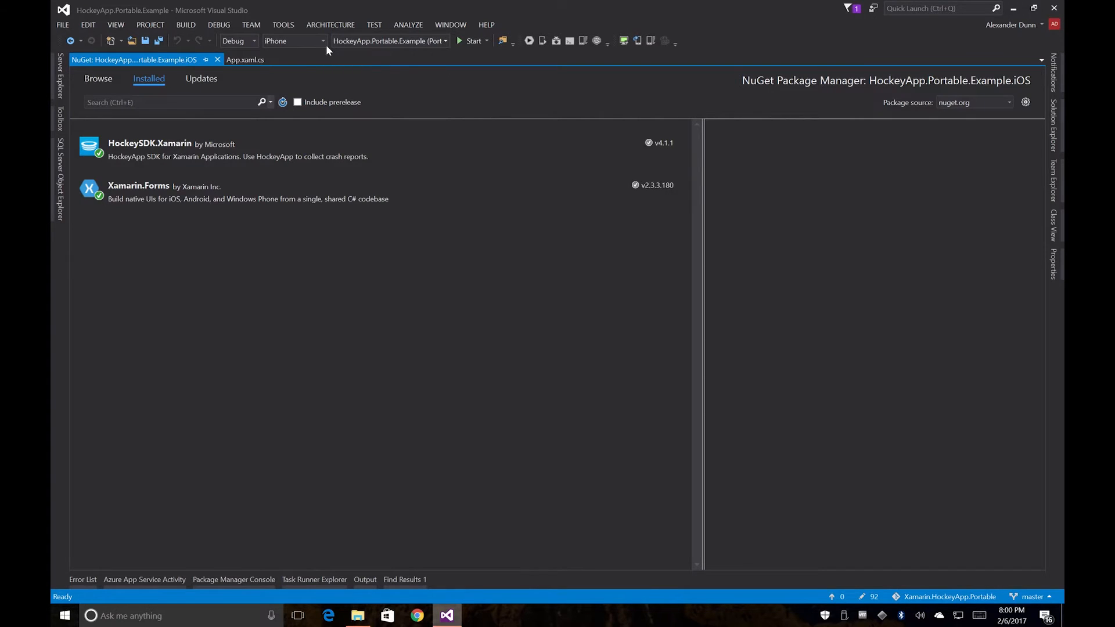
# Step: Switch the solution platform from iPhone to iPhoneSimulator
pyautogui.click(323, 41)
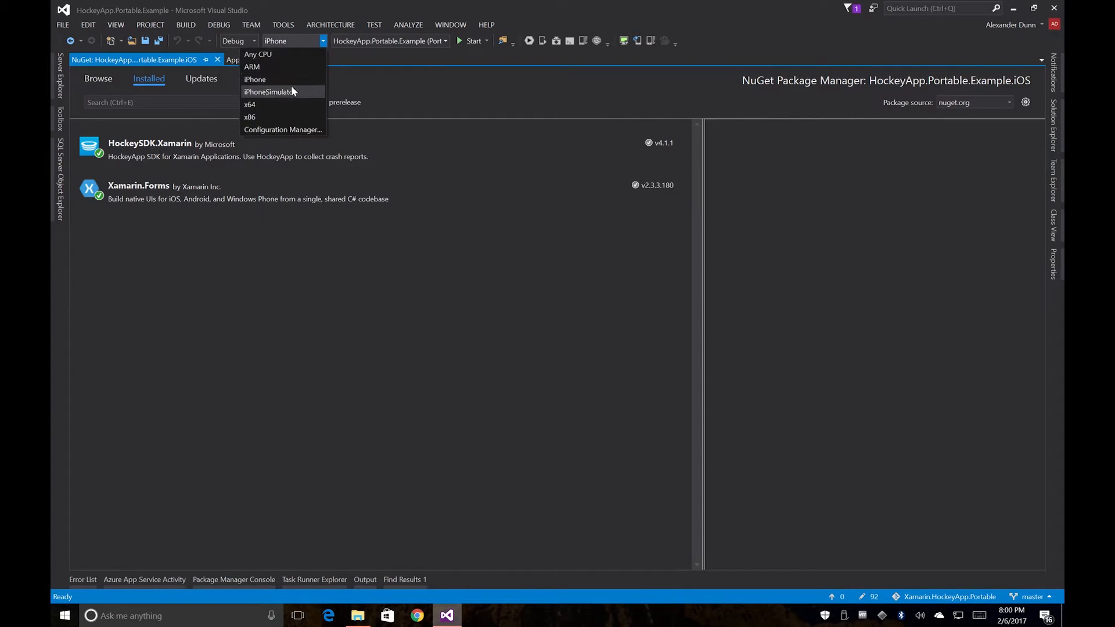
pyautogui.click(269, 92)
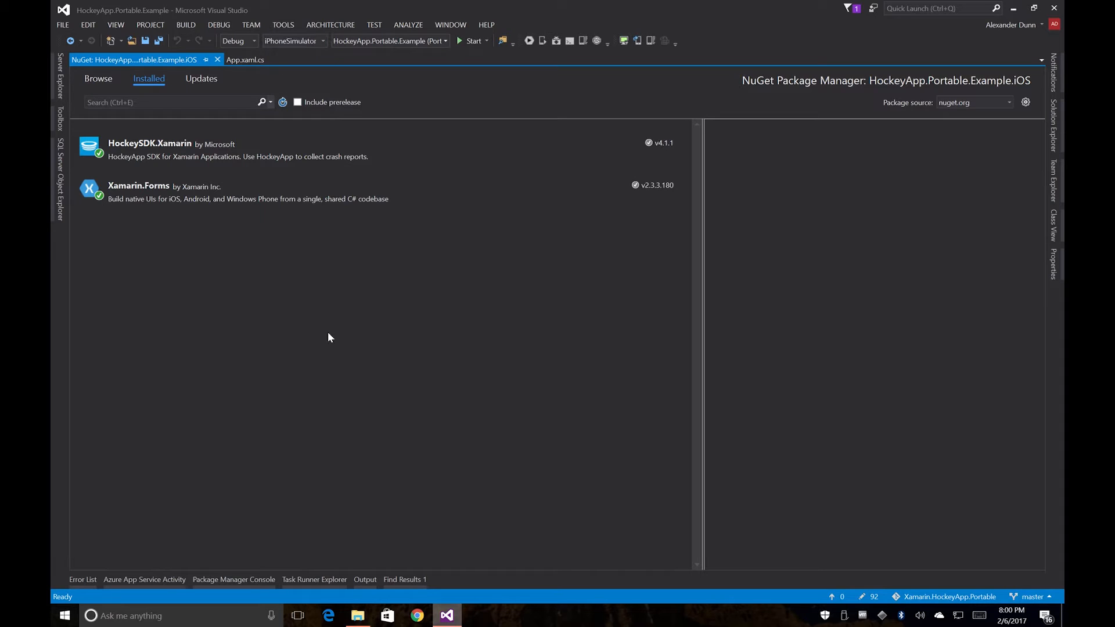
pyautogui.moveTo(496, 166)
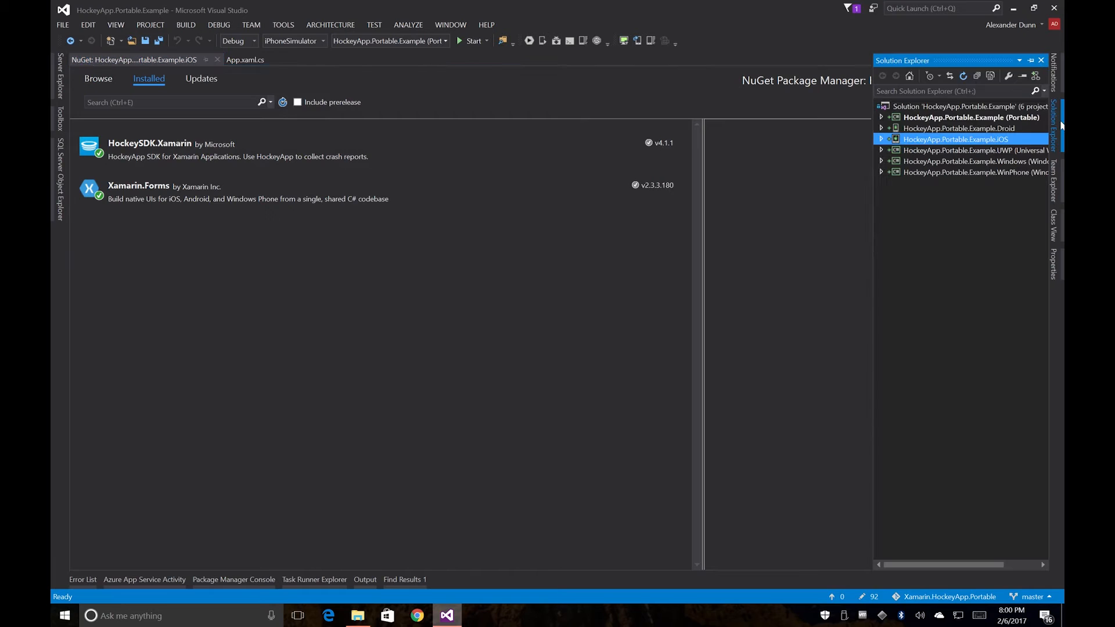
# Step: Add a new folder named Services to the Portable project
pyautogui.click(882, 117)
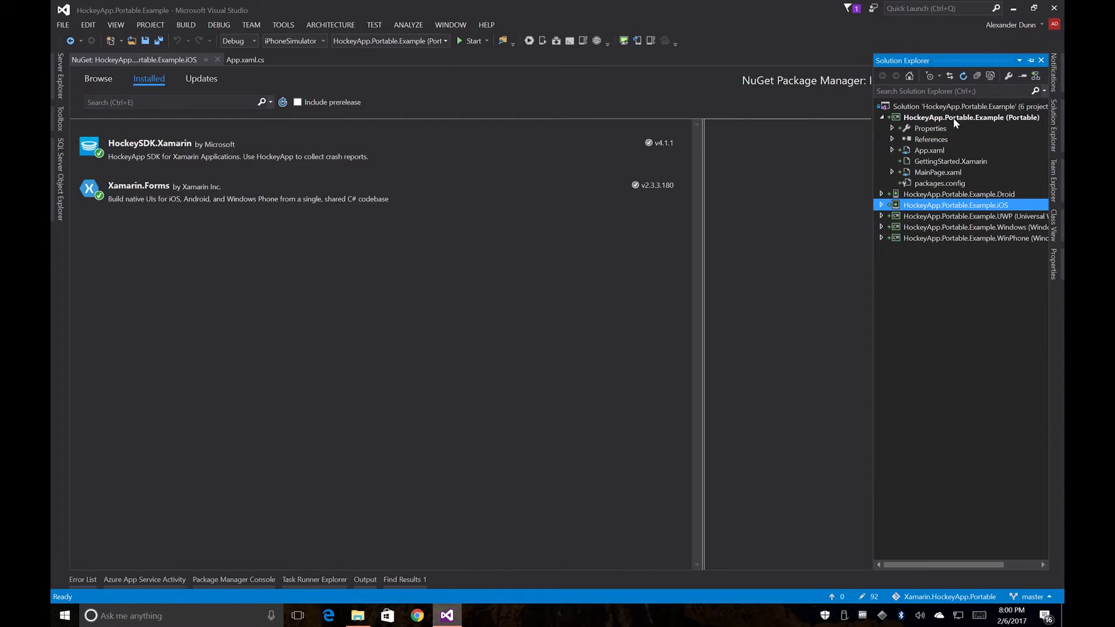
pyautogui.rightClick(971, 116)
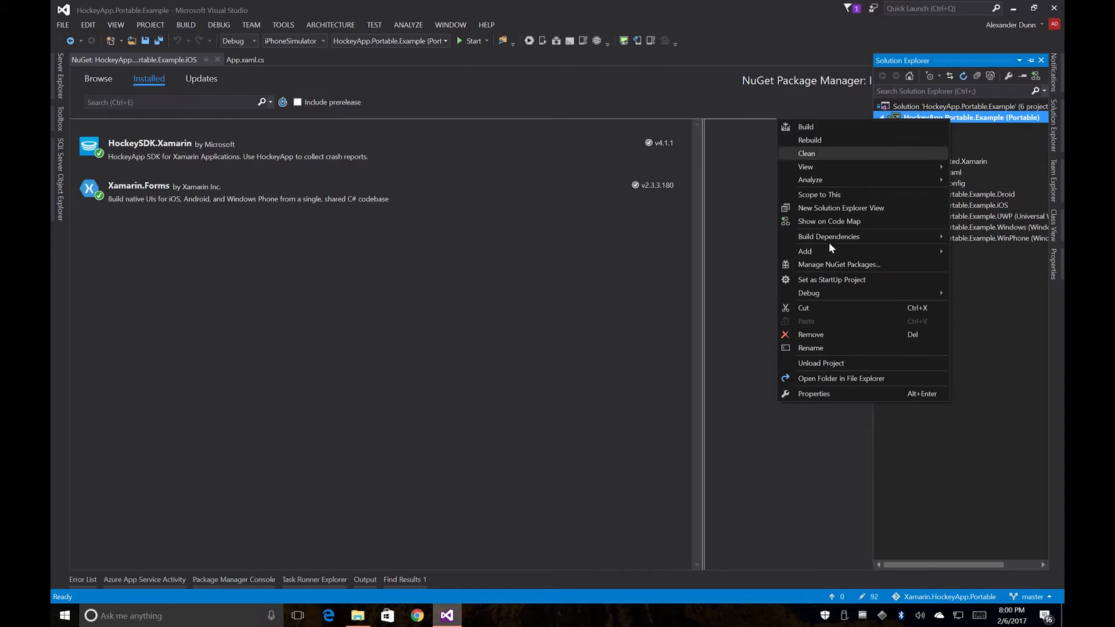
pyautogui.moveTo(727, 280)
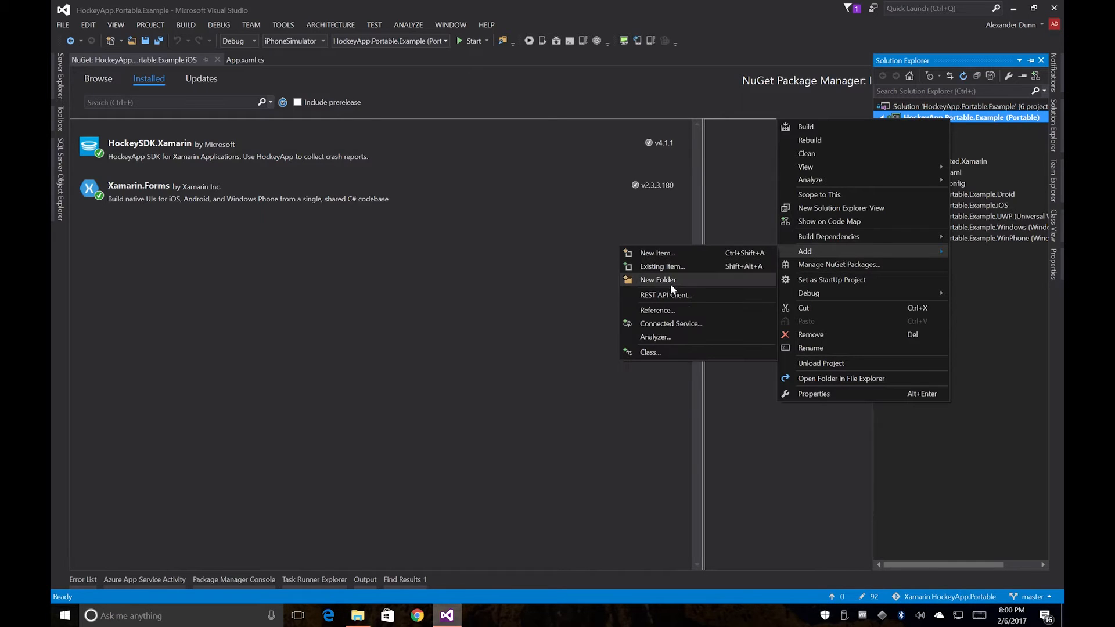
pyautogui.click(657, 279)
pyautogui.write('Services')
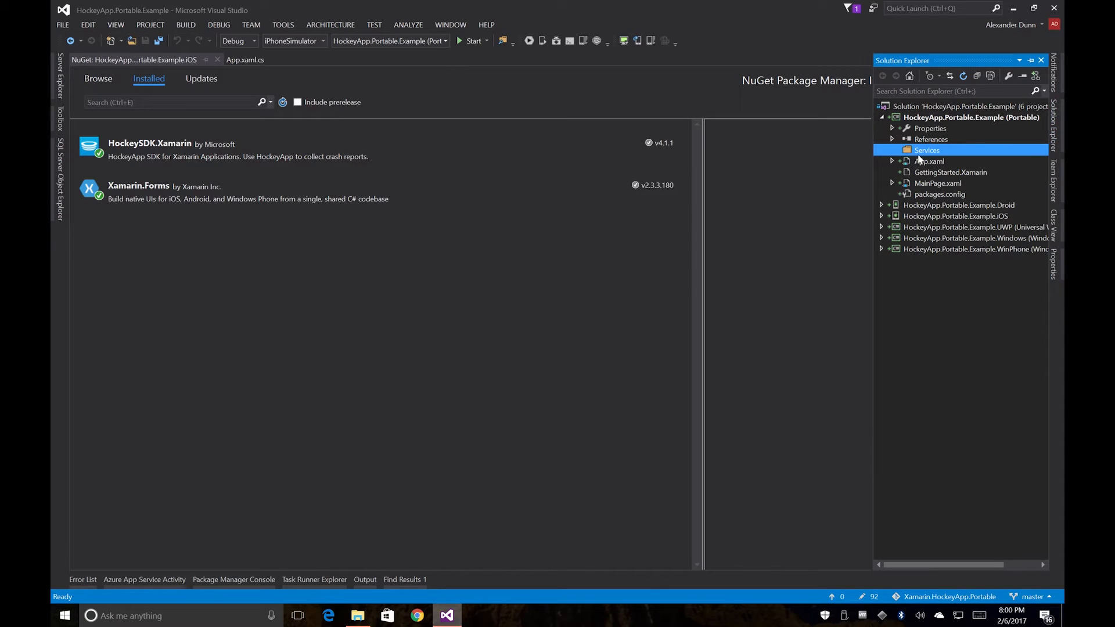
# Step: Add a new IHockeyService.cs class file inside the Services folder
pyautogui.rightClick(926, 150)
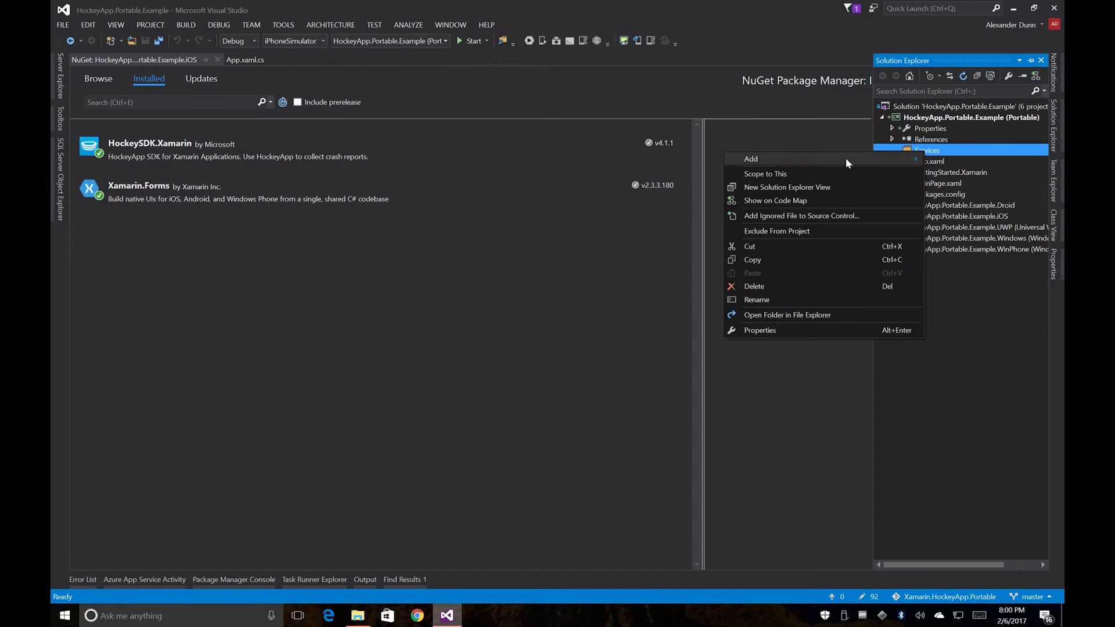
pyautogui.moveTo(638, 223)
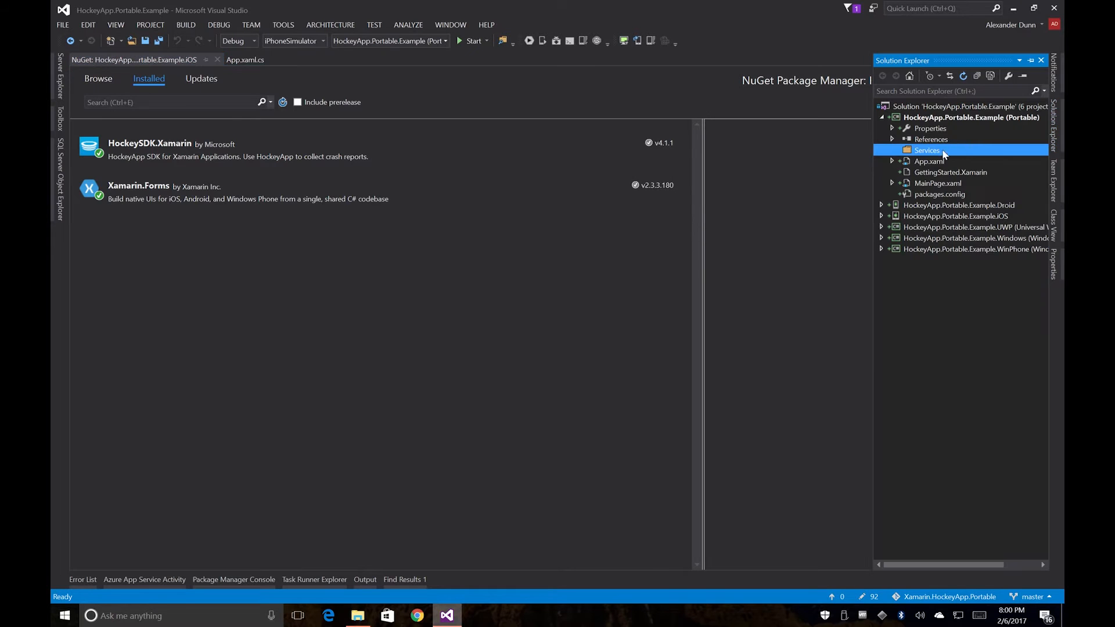
pyautogui.rightClick(927, 149)
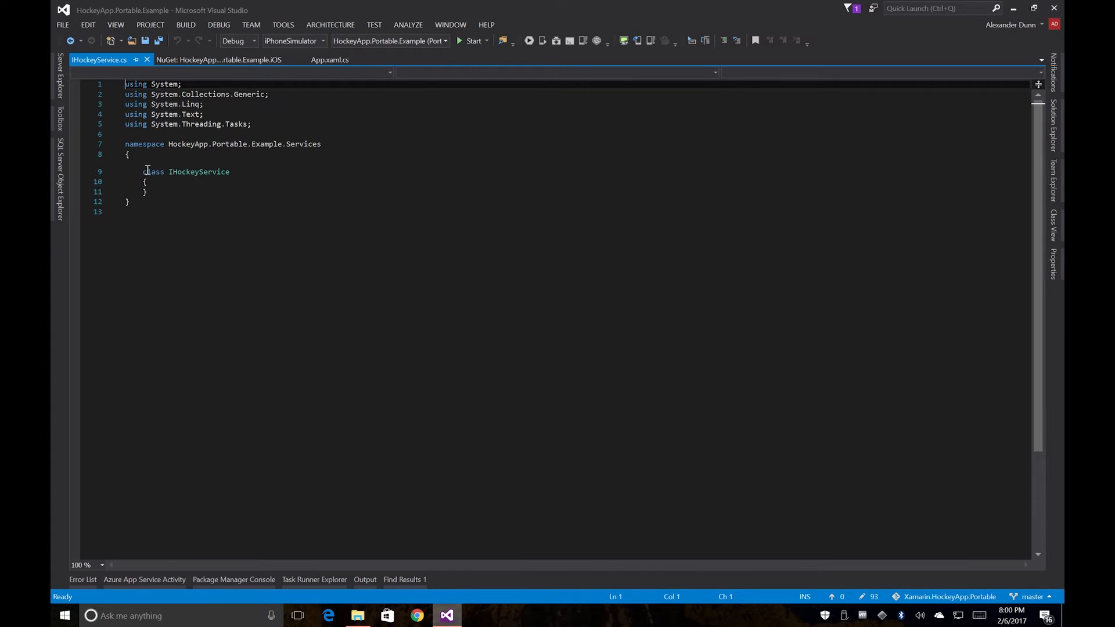
# Step: Make IHockeyService a public interface declaring void Init(); and void GetFeedback();
pyautogui.doubleClick(152, 172)
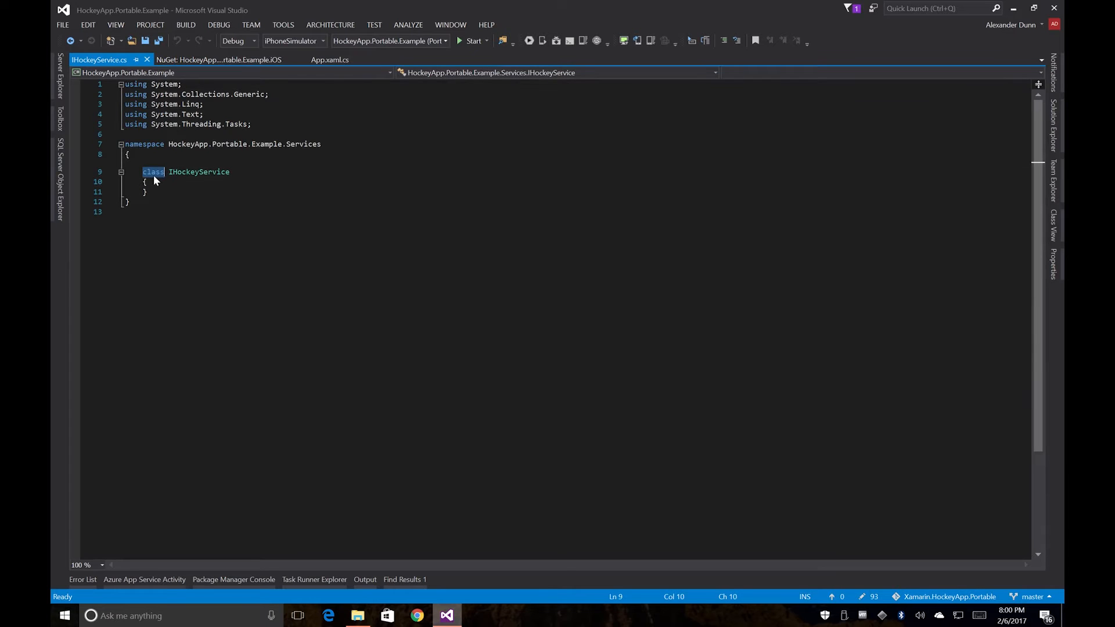
pyautogui.write('public interface')
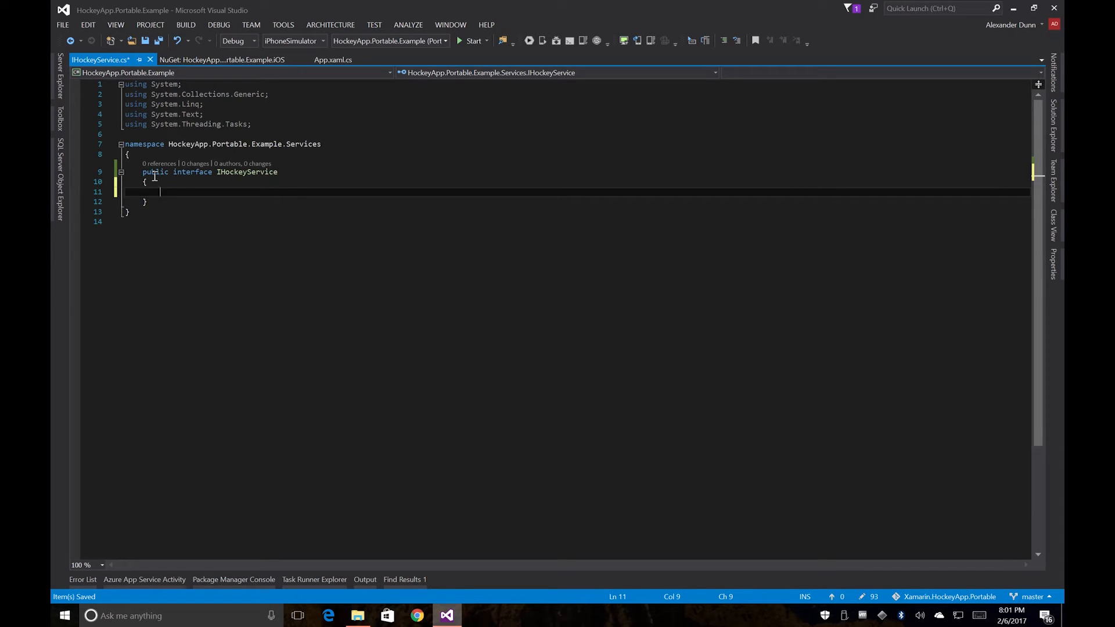
pyautogui.write('void')
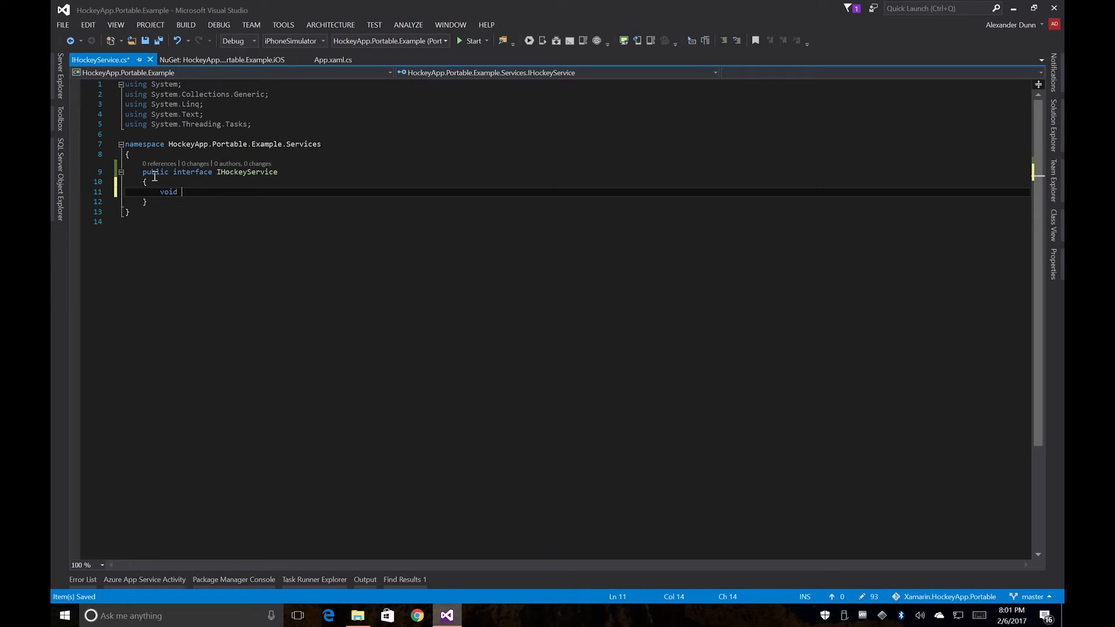
pyautogui.write('Init')
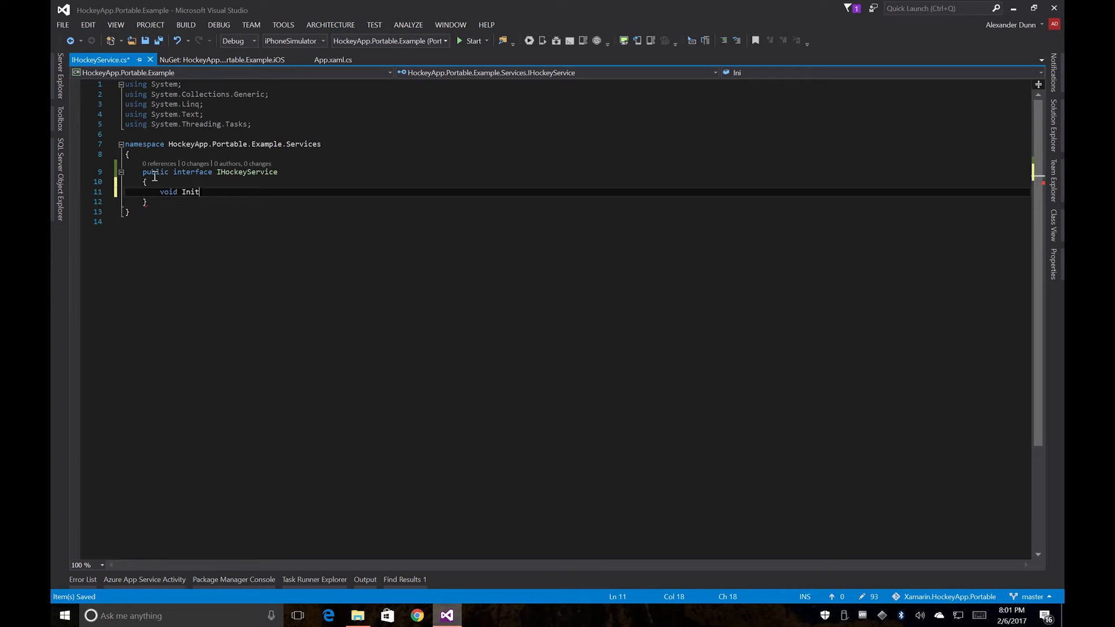
pyautogui.write('();')
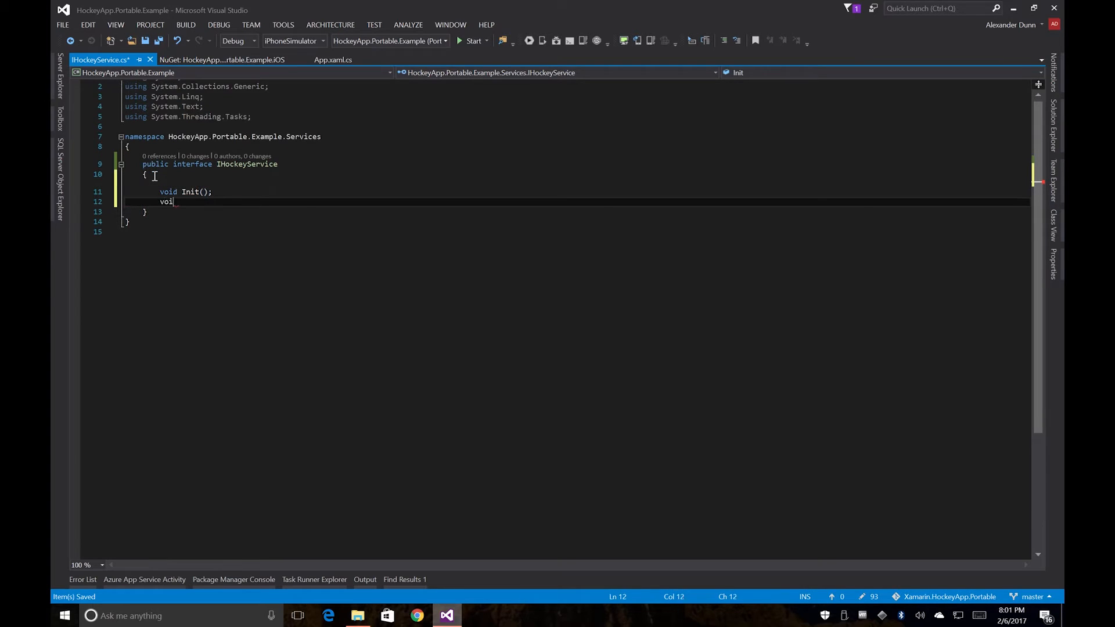
pyautogui.write('d GetFeed')
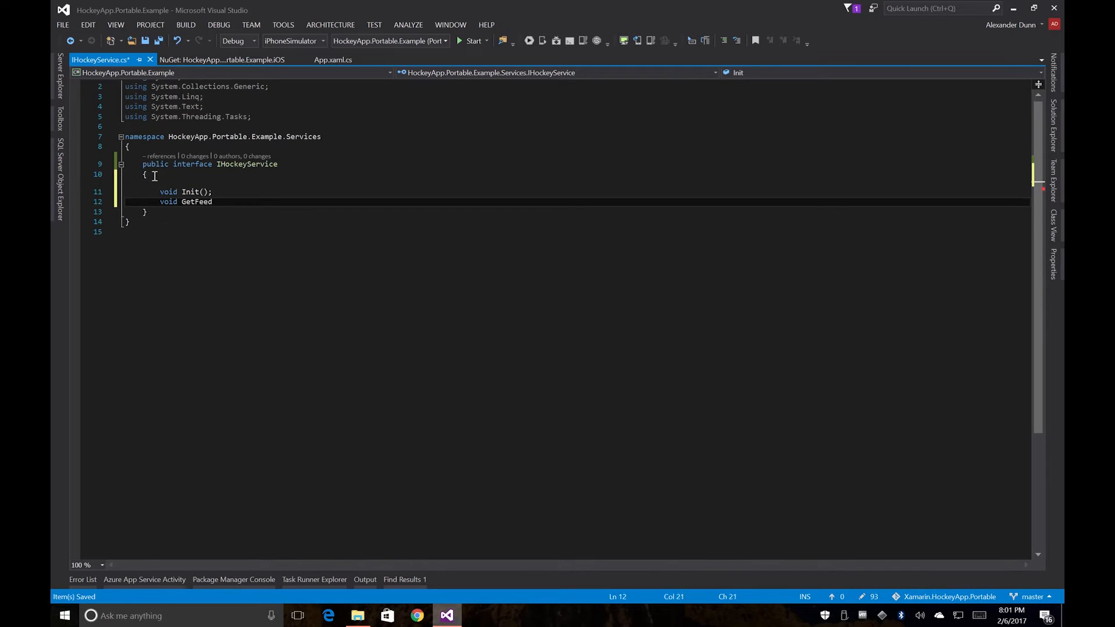
pyautogui.write('back();')
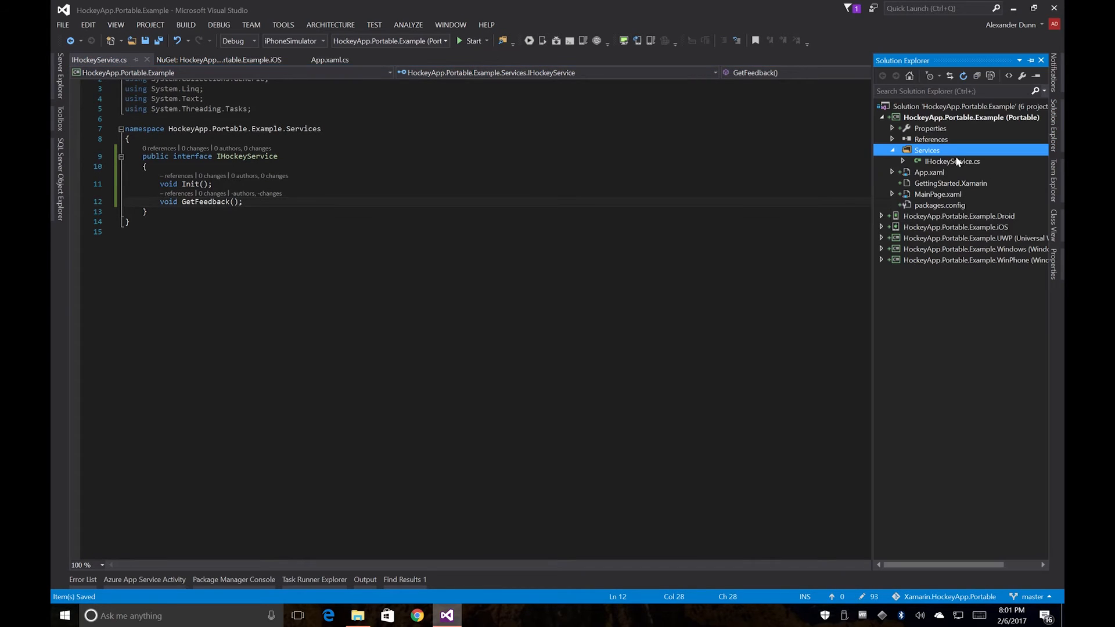
# Step: Start adding another item to the Services folder
pyautogui.rightClick(927, 150)
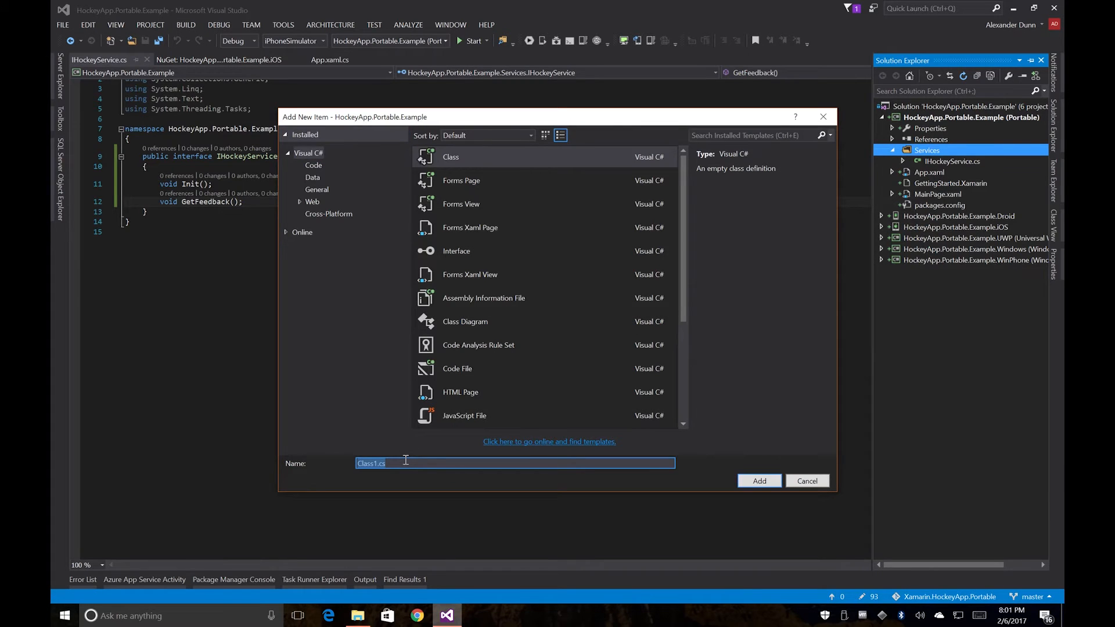
# Step: Create a new class file named HockeyManager in Services
pyautogui.write('HockeyManager')
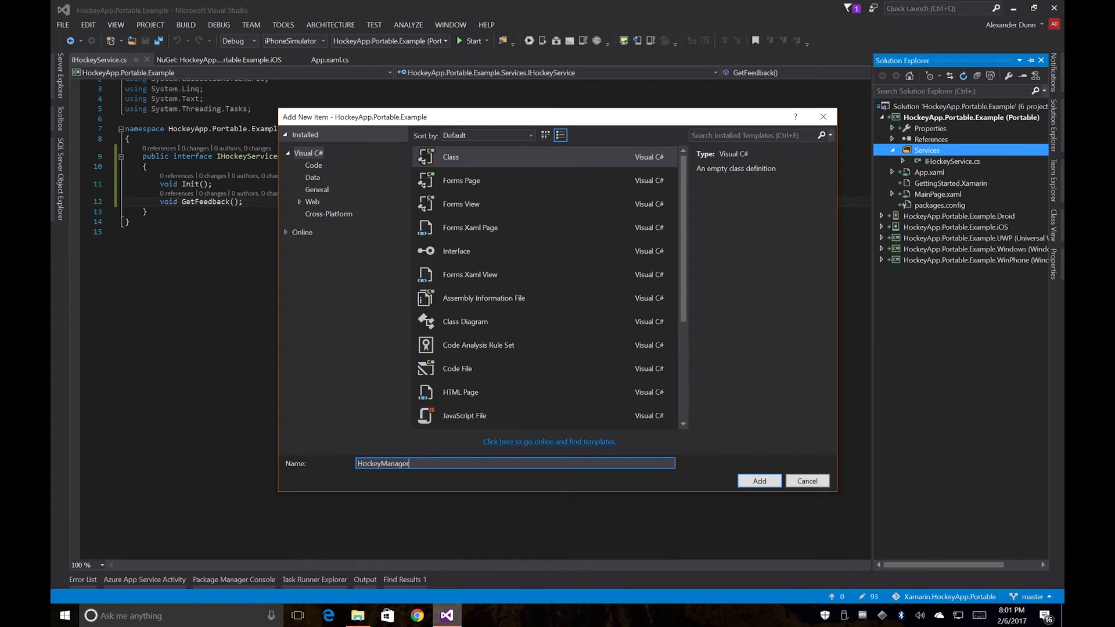
pyautogui.click(807, 480)
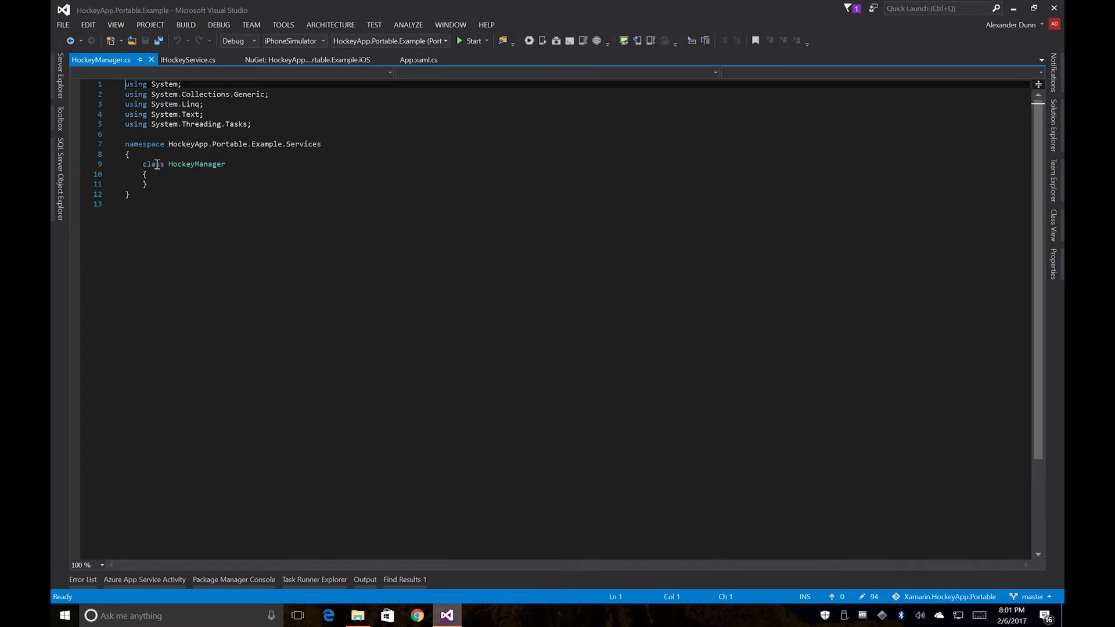
# Step: Make HockeyManager public with a 'public static IHockeyService Current;' field and save
pyautogui.click(154, 172)
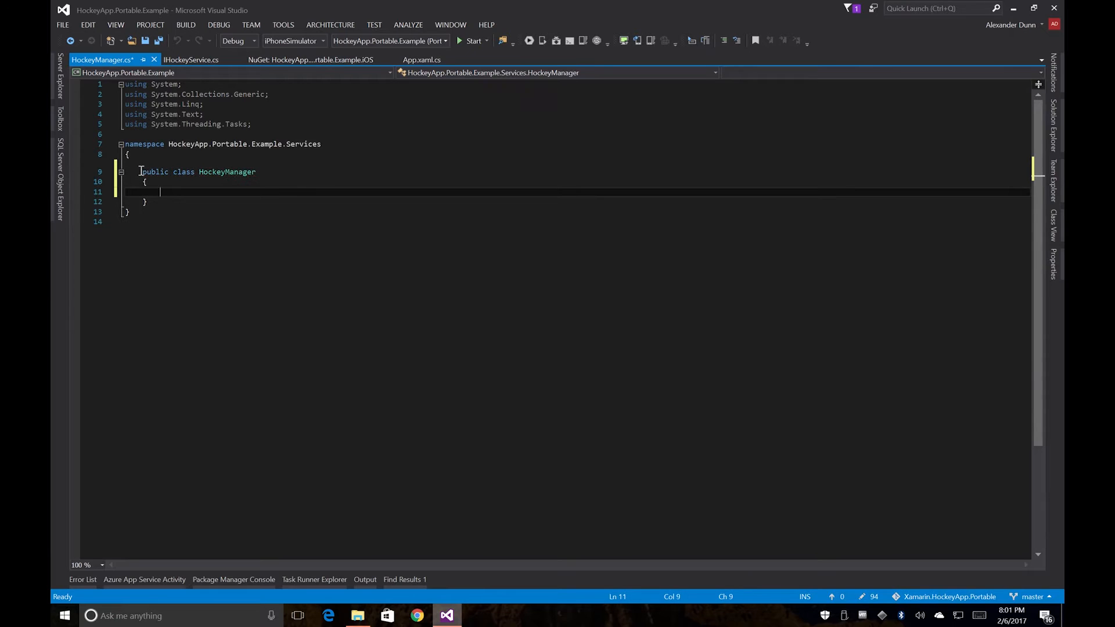
pyautogui.write('public static')
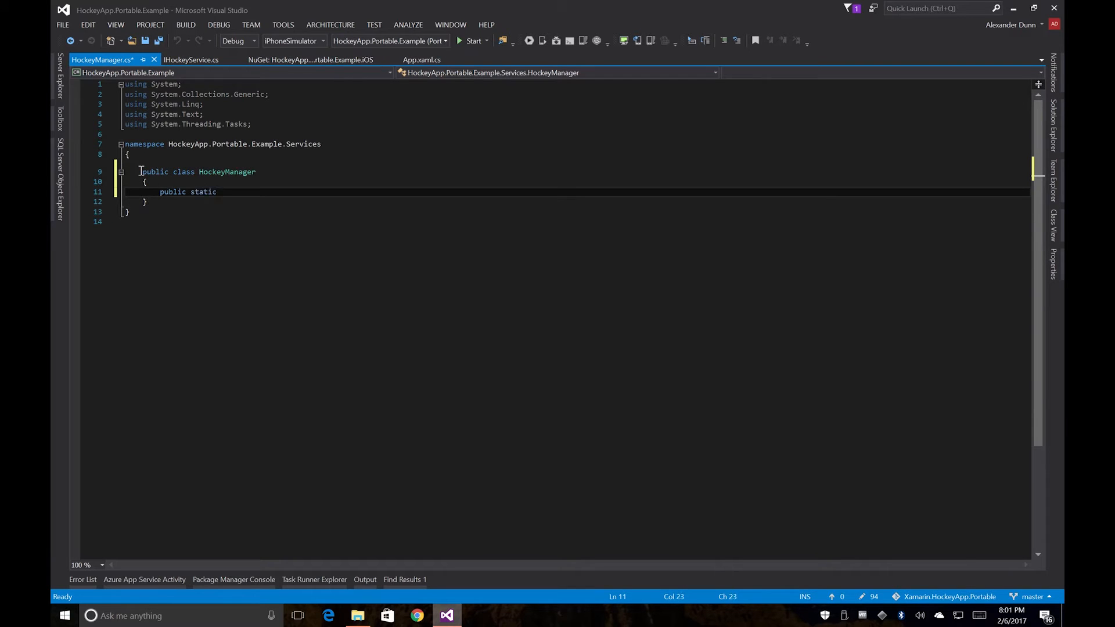
pyautogui.write('IHockeyService')
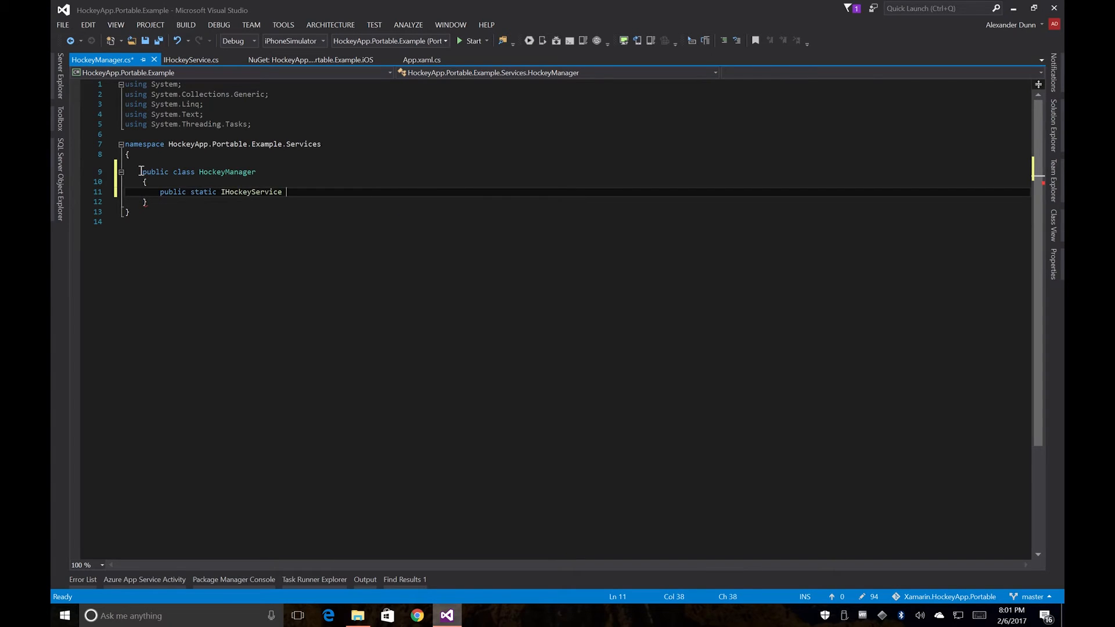
pyautogui.write('Current;')
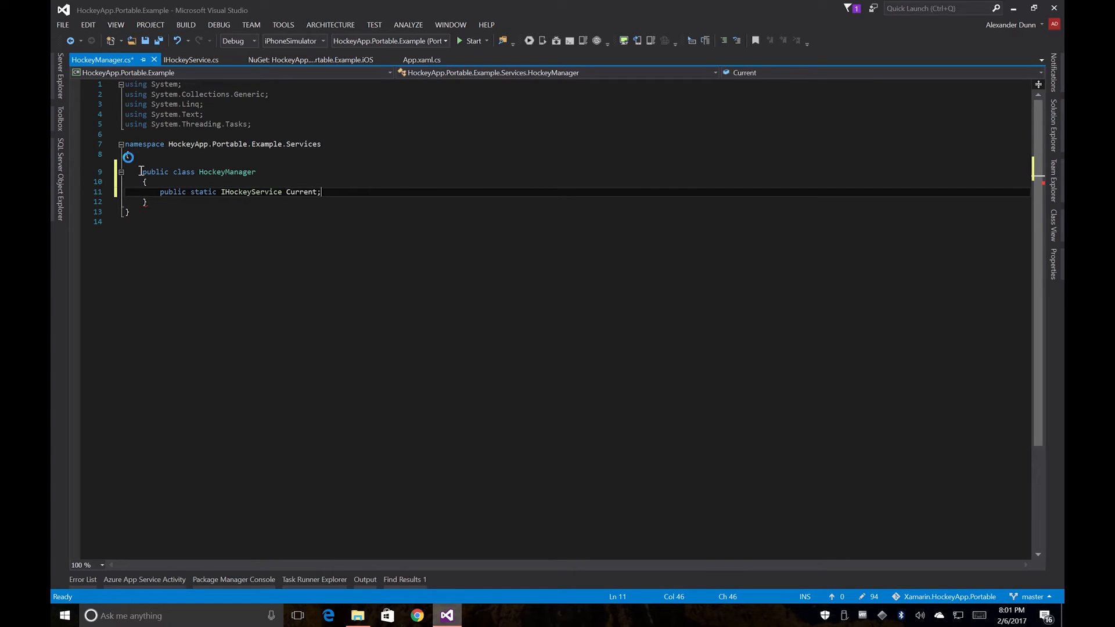
pyautogui.press('ctrl+s')
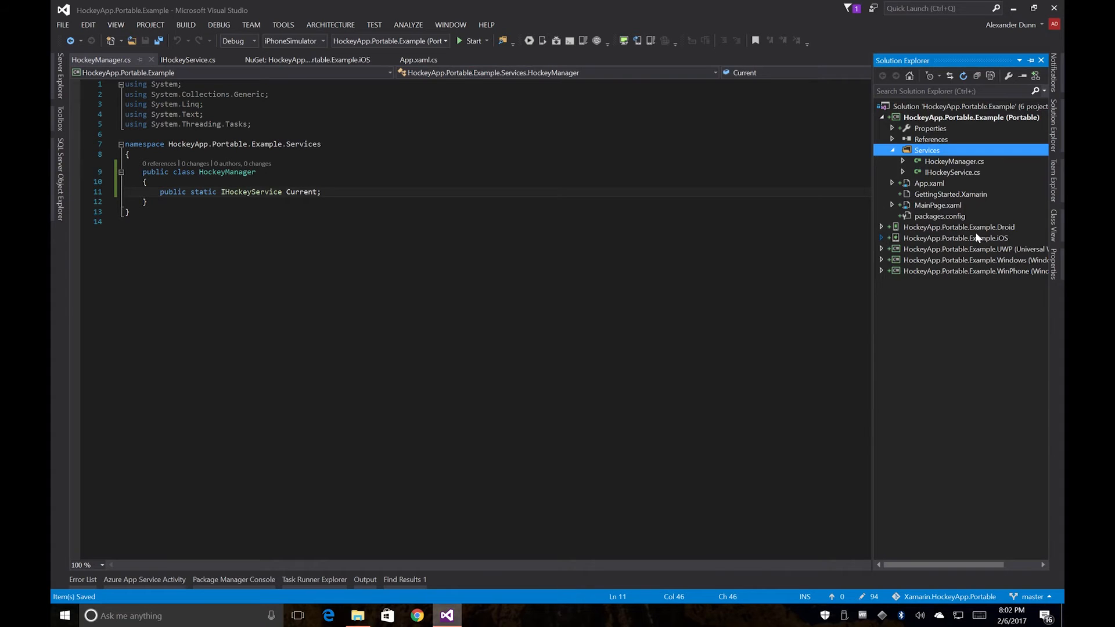
# Step: Add a new Services folder to the iOS project
pyautogui.click(881, 237)
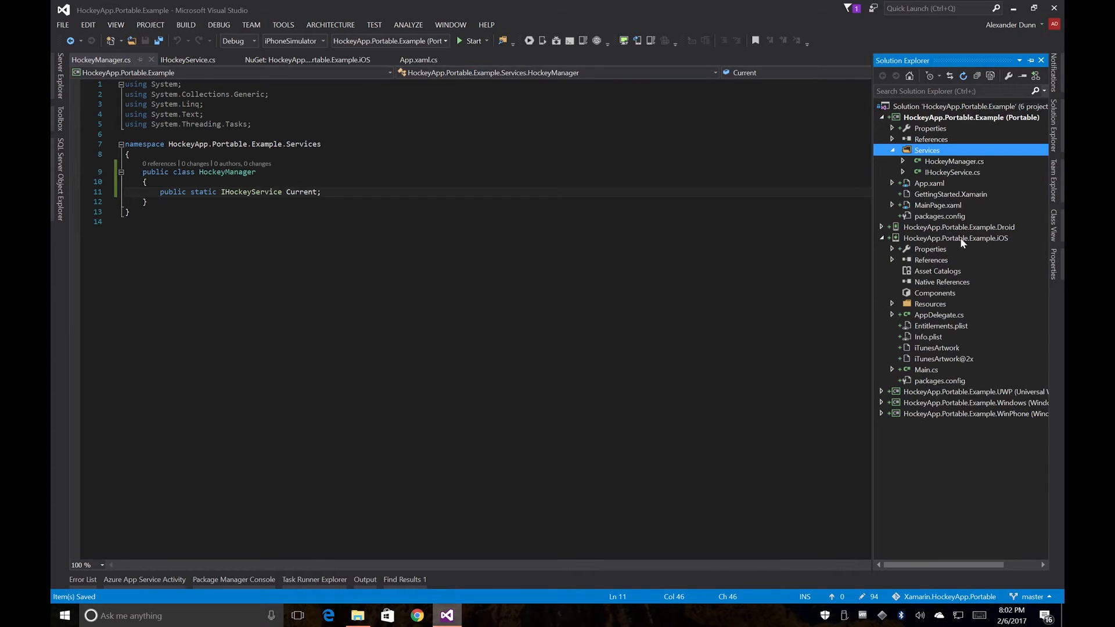
pyautogui.rightClick(955, 237)
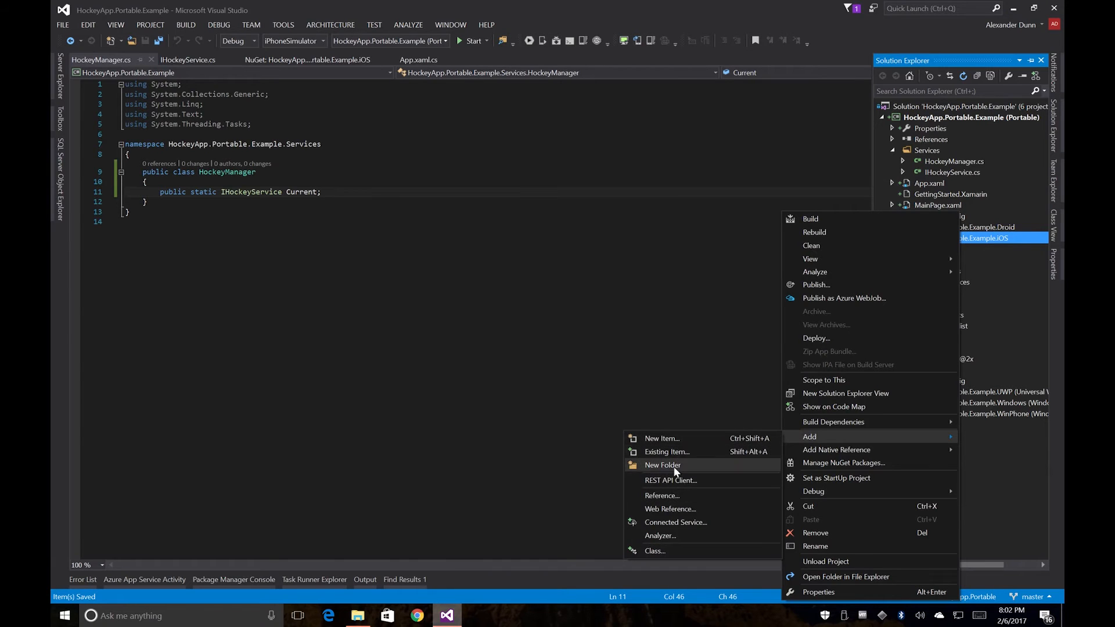
pyautogui.click(662, 464)
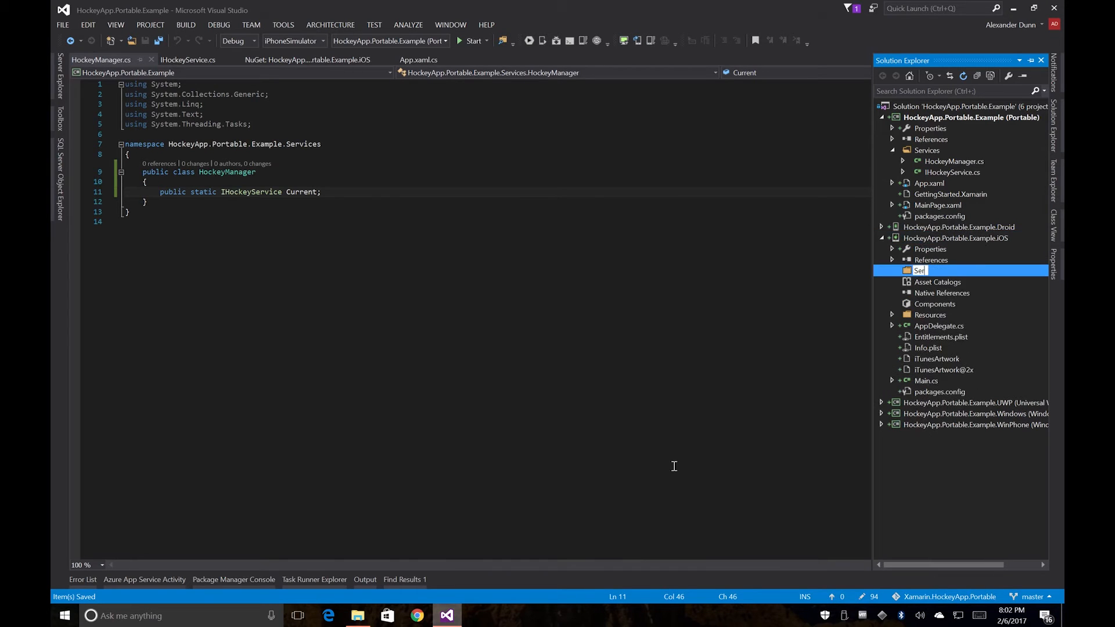
pyautogui.click(927, 315)
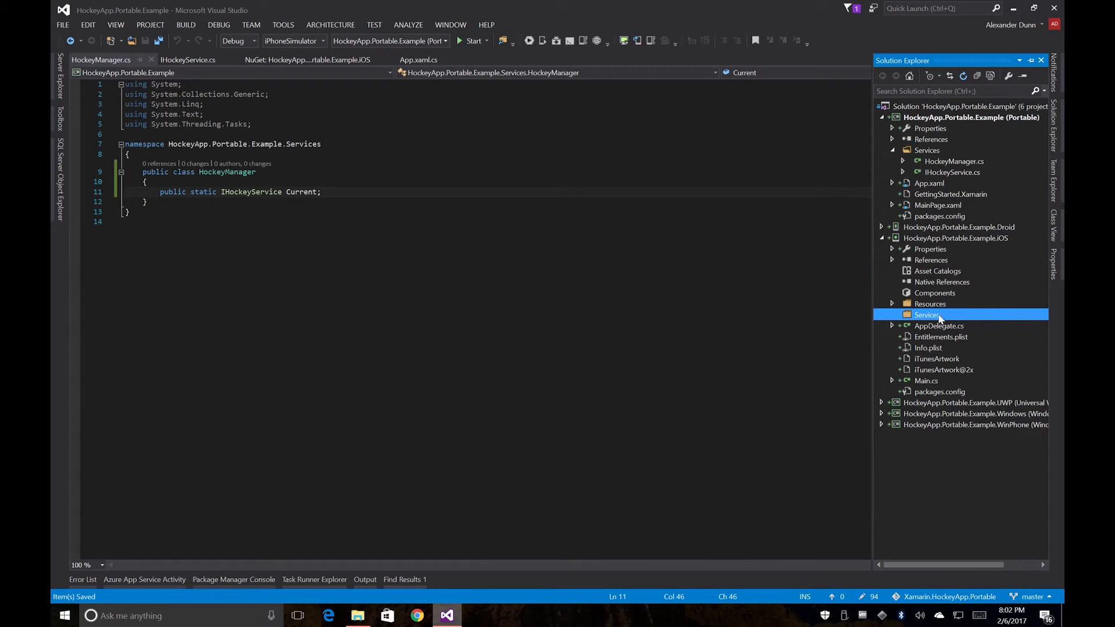
pyautogui.rightClick(927, 314)
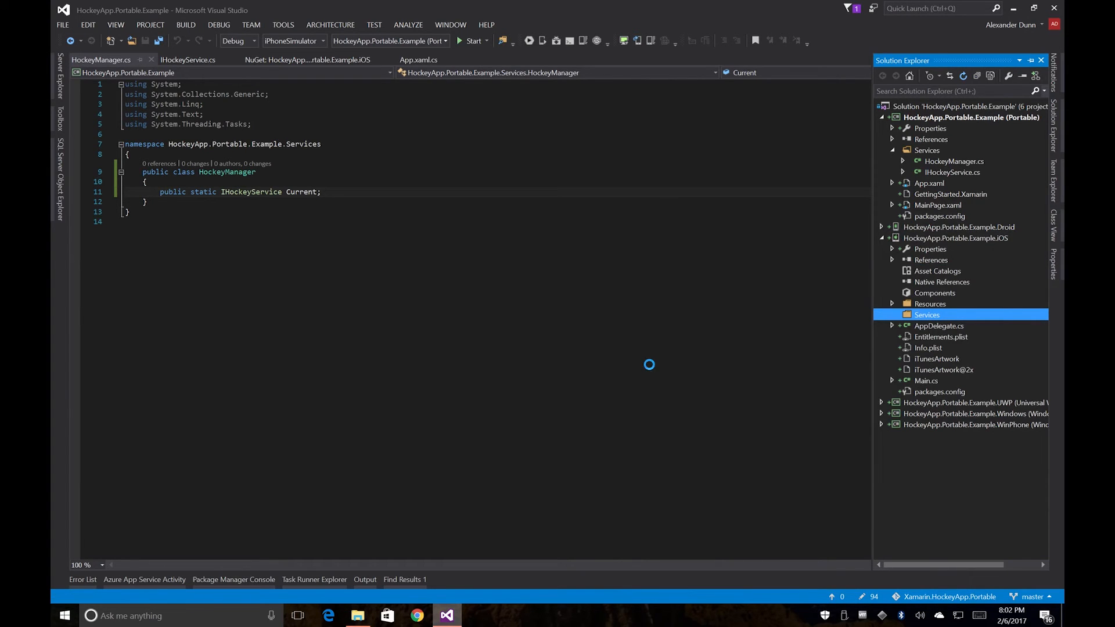
# Step: Create a HockeyService class from the Apple class template in the iOS Services folder
pyautogui.click(926, 315)
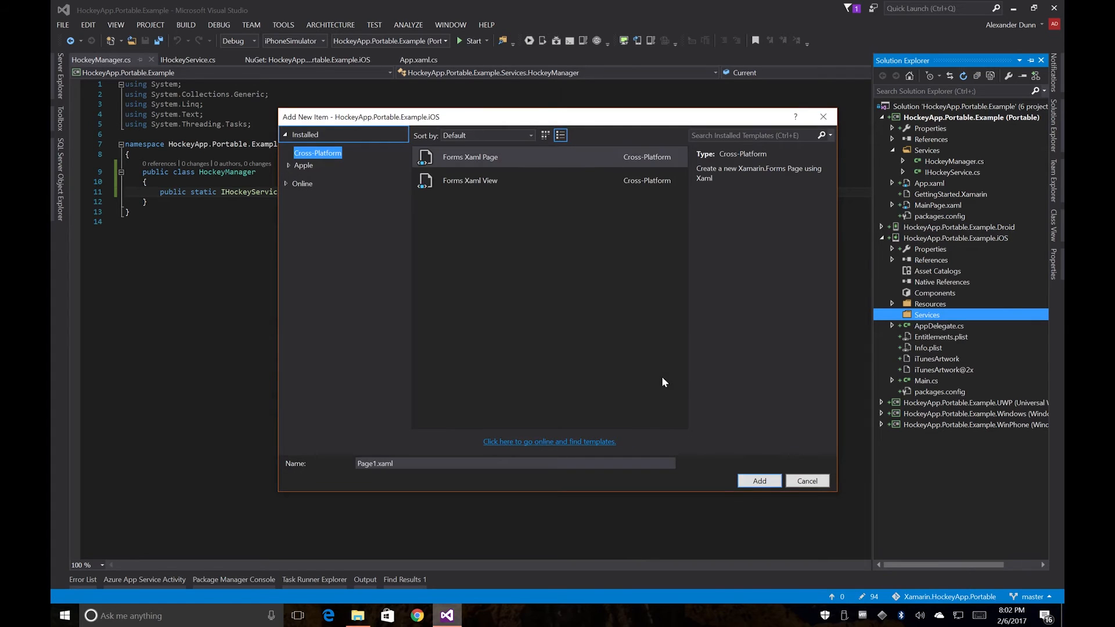
pyautogui.click(303, 164)
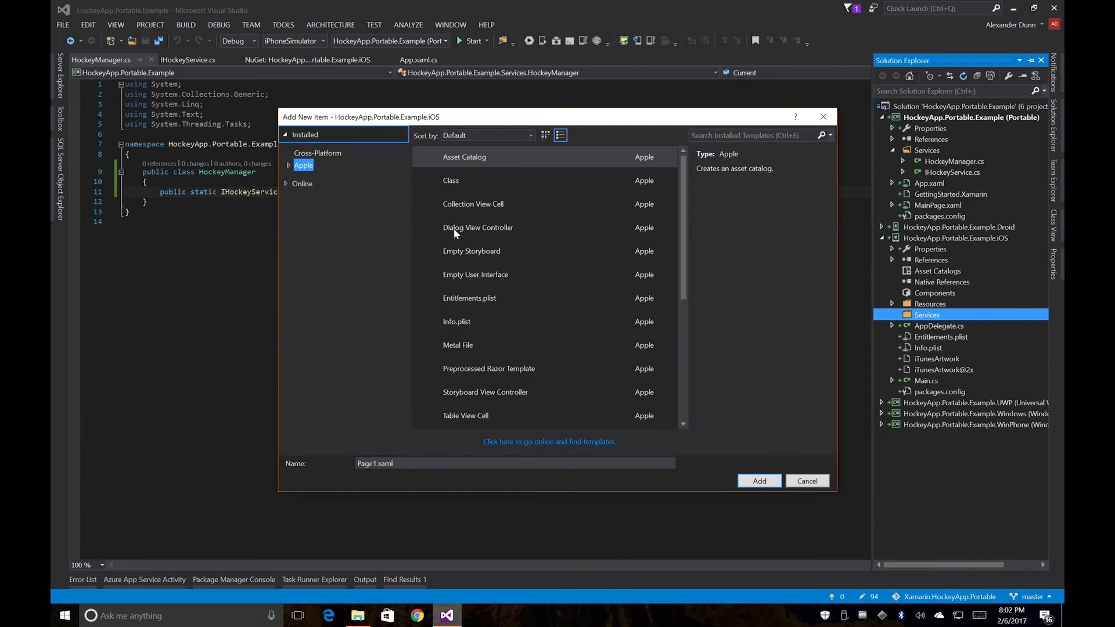
pyautogui.click(451, 180)
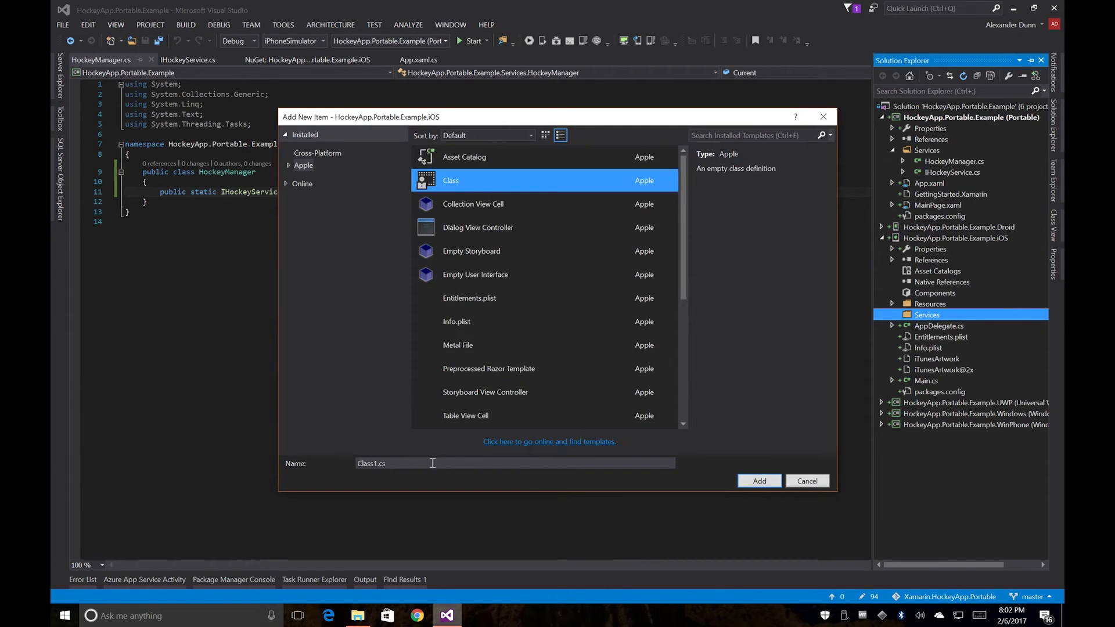
pyautogui.write('HockeyS')
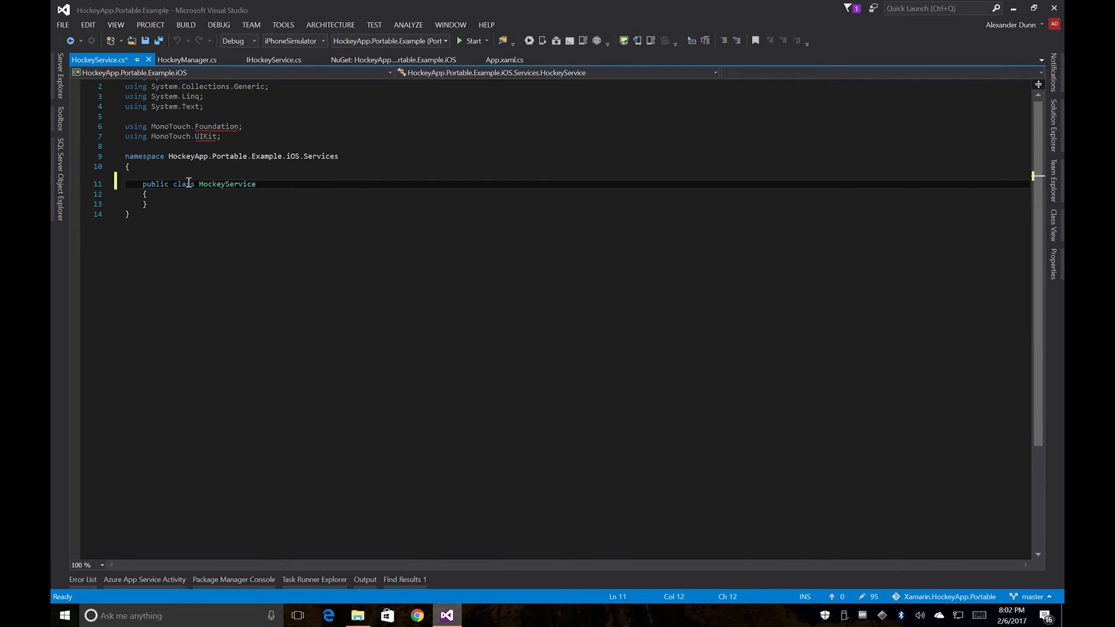
# Step: Begin declaring HockeyService as implementing IHockeyService
pyautogui.write(': I')
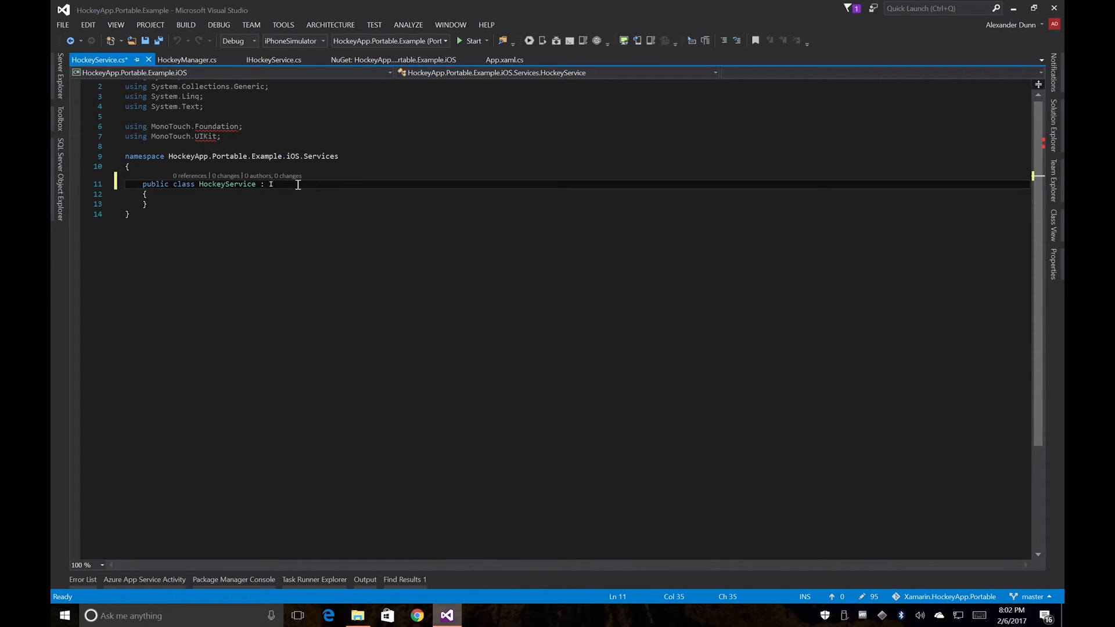
pyautogui.write('HockeyService')
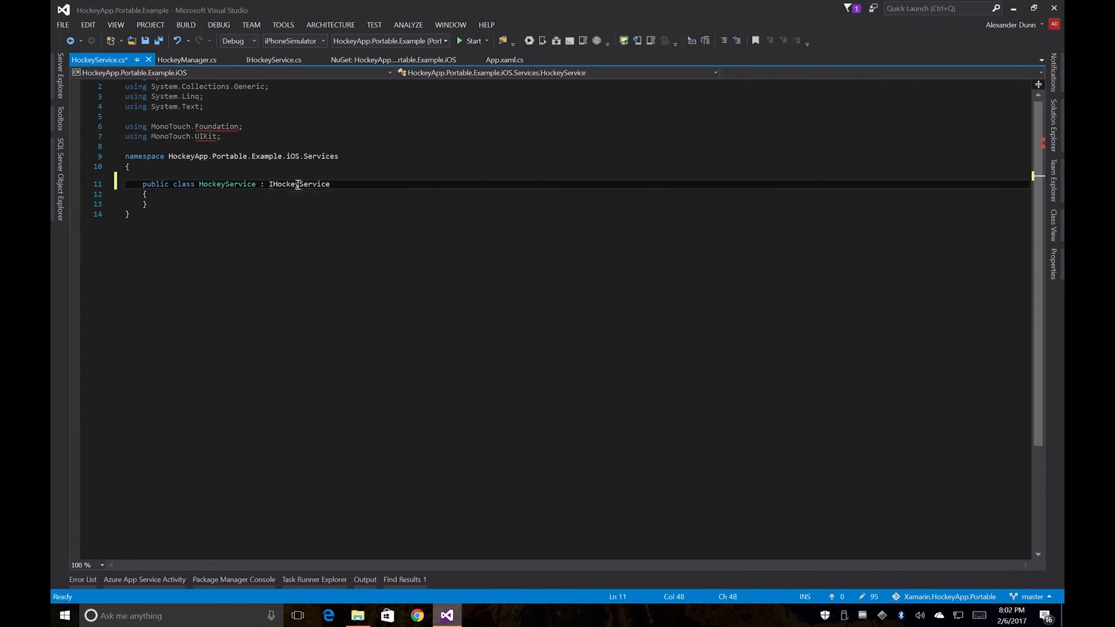
# Step: Import the portable Services namespace and generate GetFeedback and Init stubs via Implement interface
pyautogui.click(107, 184)
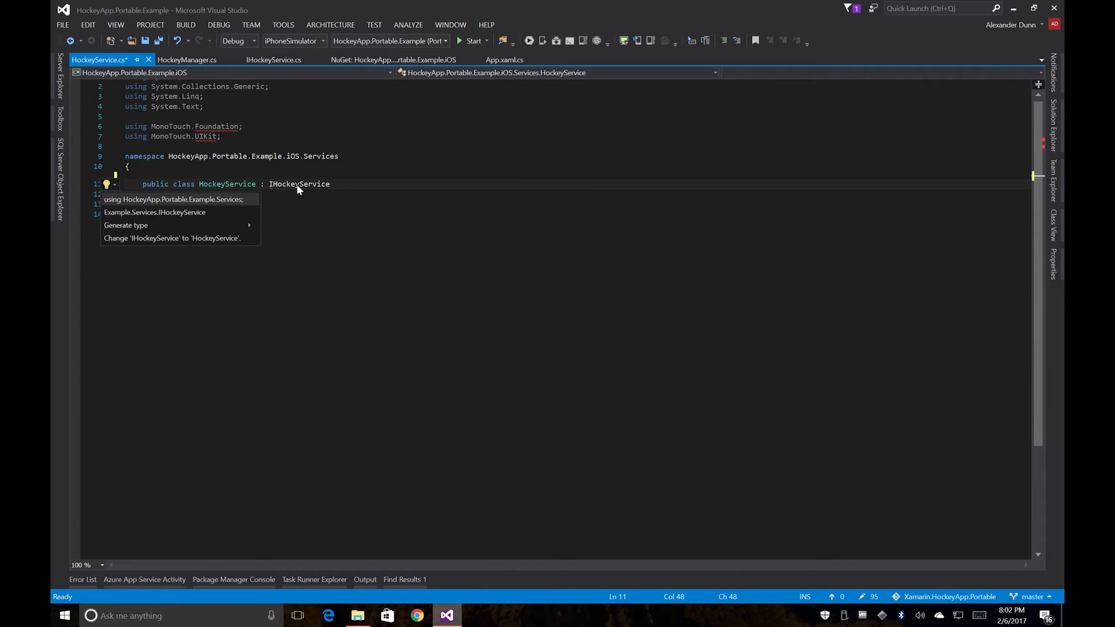
pyautogui.click(173, 198)
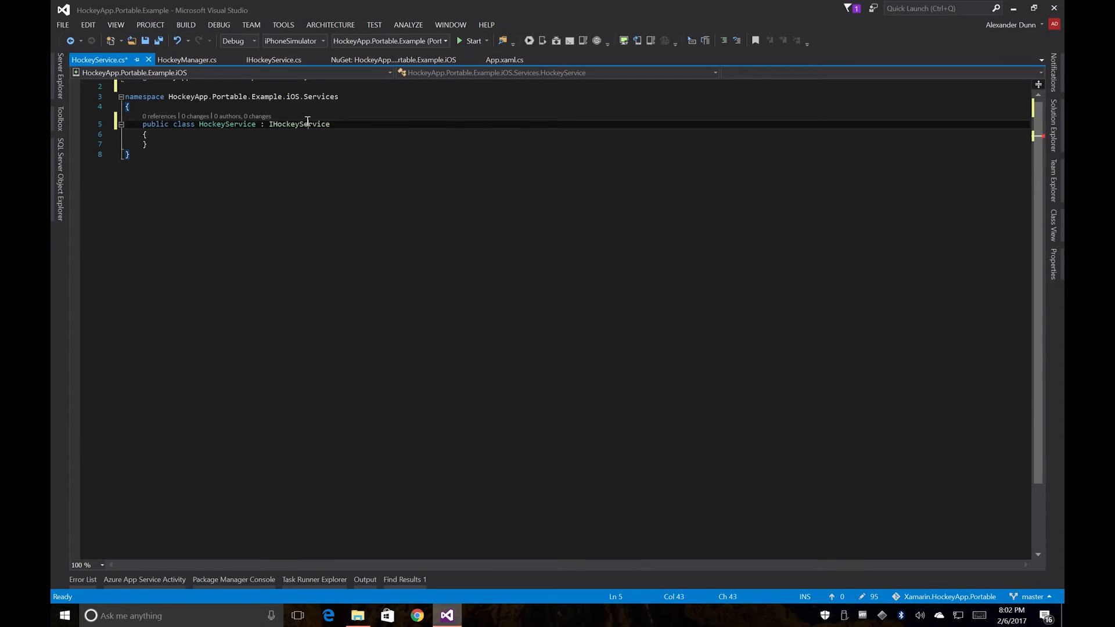
pyautogui.doubleClick(299, 124)
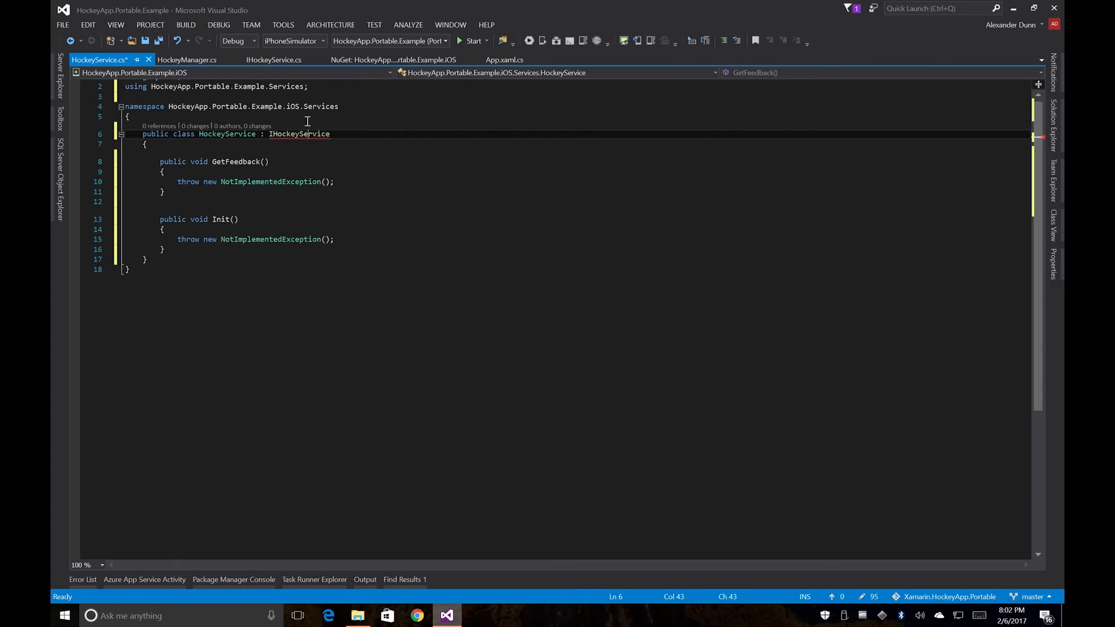
pyautogui.doubleClick(299, 134)
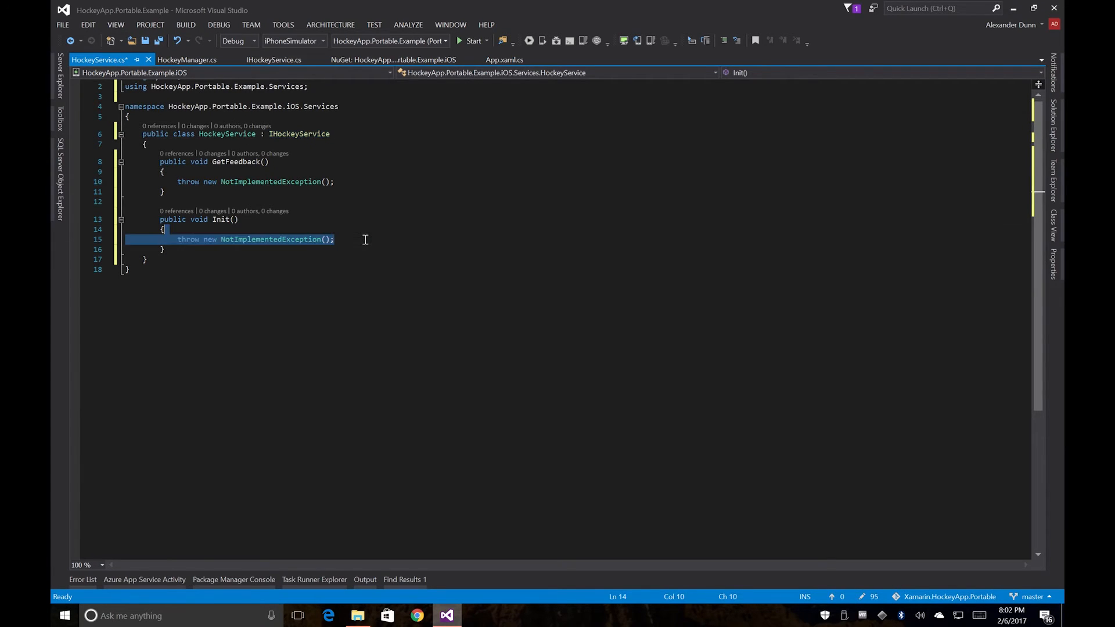
# Step: Empty the Init body, add 'using HockeyApp.iOS;' and save HockeyService.cs
pyautogui.press('Delete')
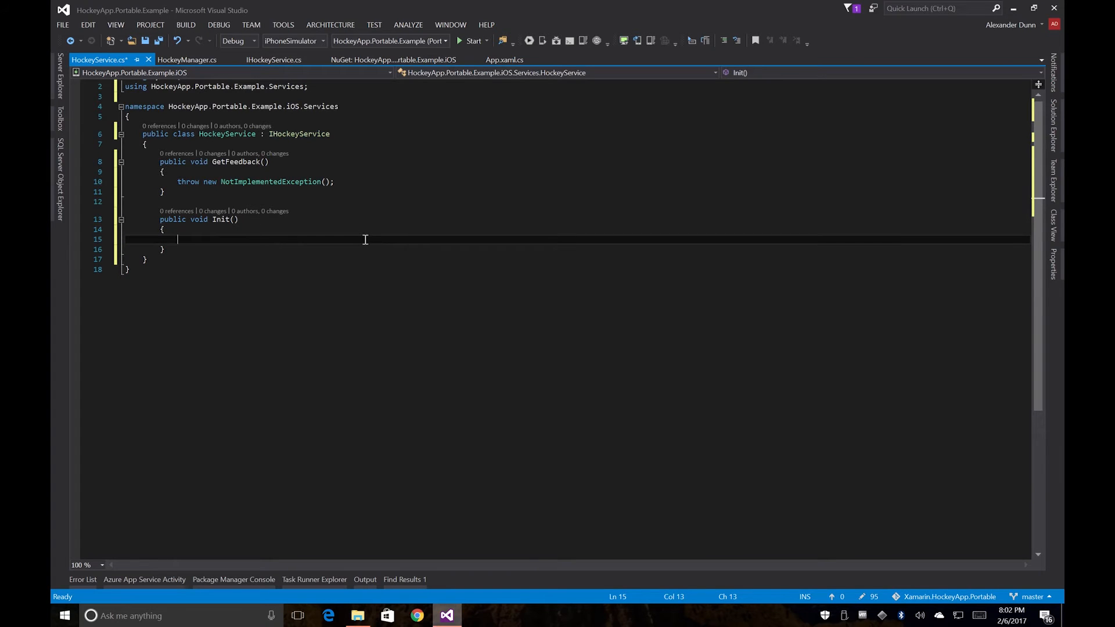
pyautogui.moveTo(334, 76)
pyautogui.write('u')
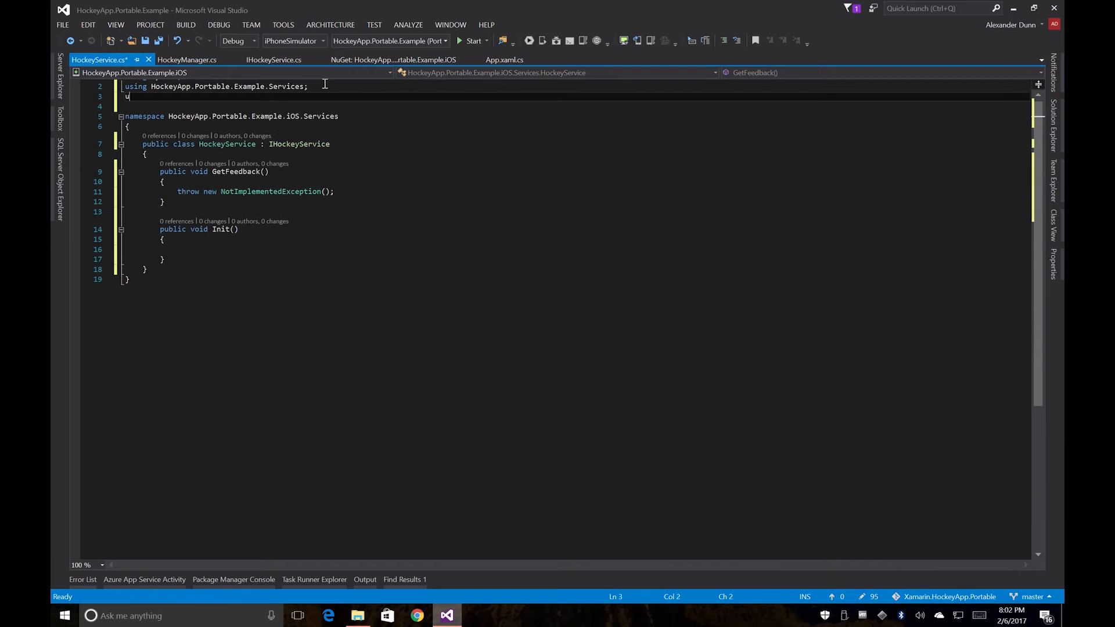
pyautogui.write('HockeyApp.iOS;')
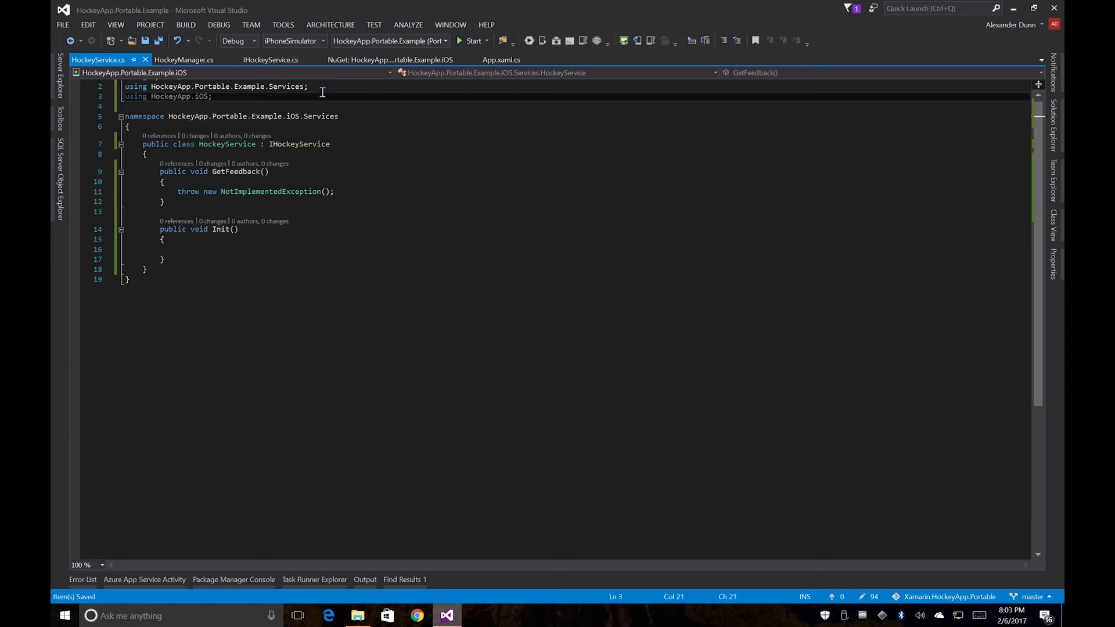
pyautogui.click(220, 248)
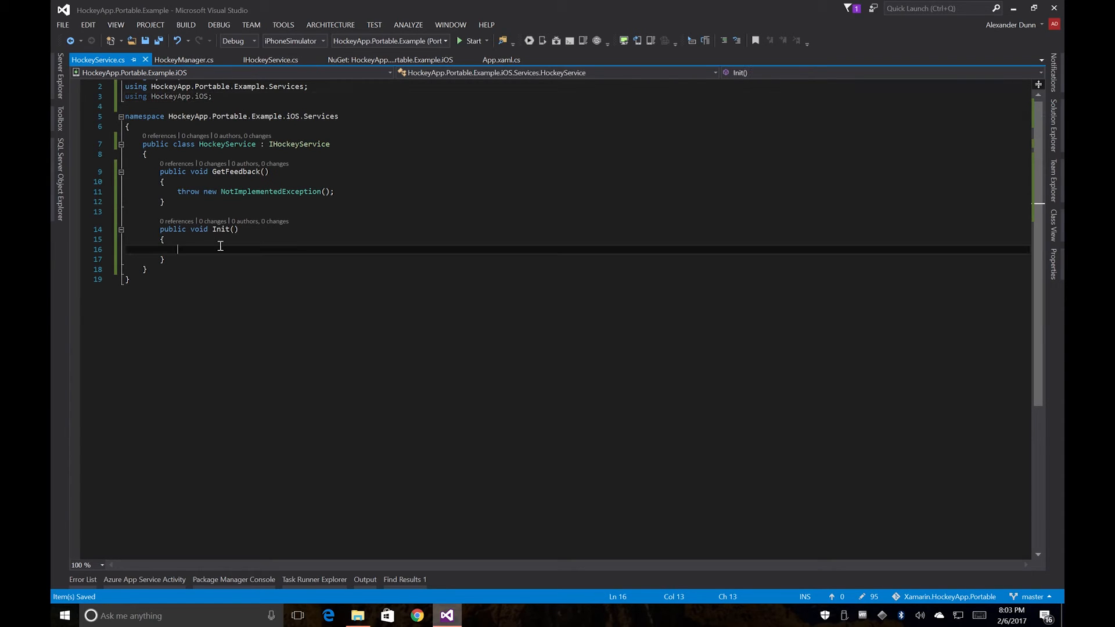
# Step: In Init, declare var manager = BITHockeyManager.SharedHockeyManager
pyautogui.write('va')
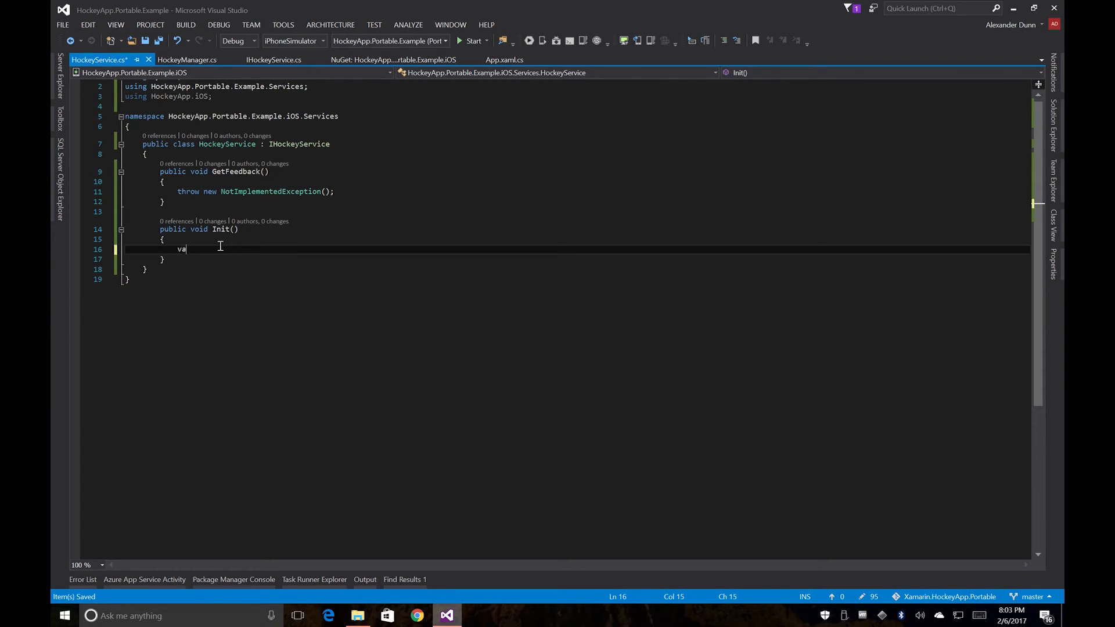
pyautogui.write('r manager =')
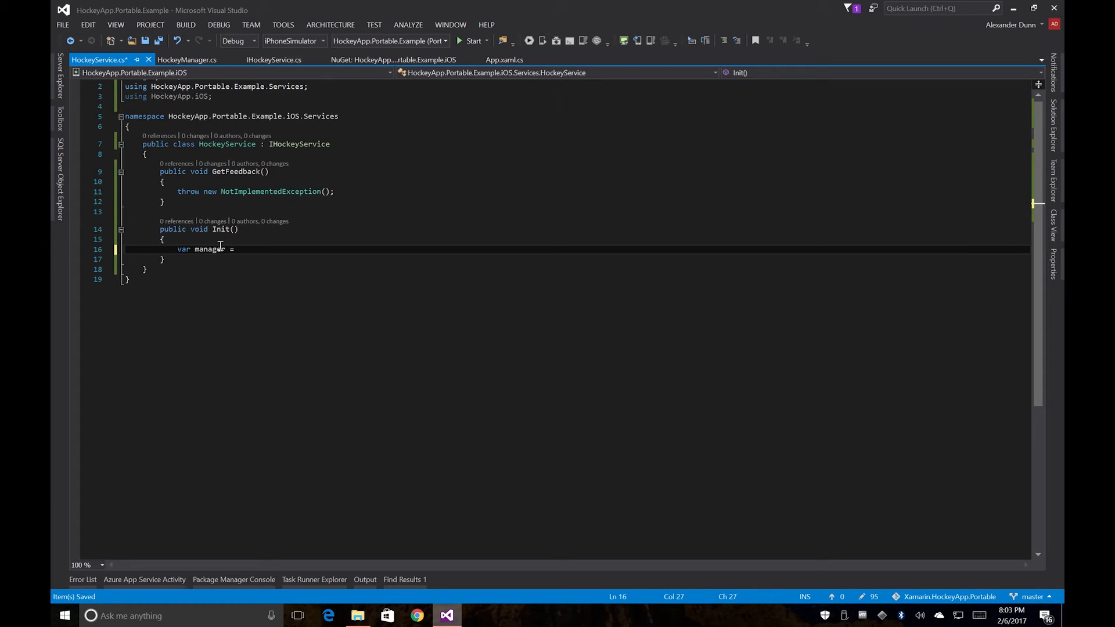
pyautogui.write('new BITH')
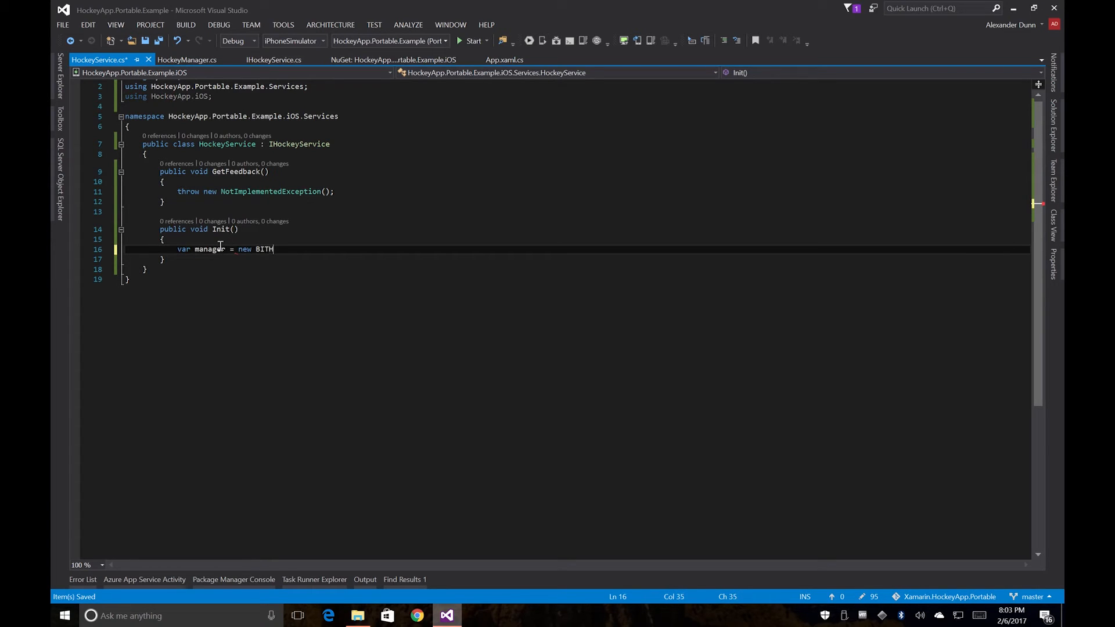
pyautogui.write('ockeyManager')
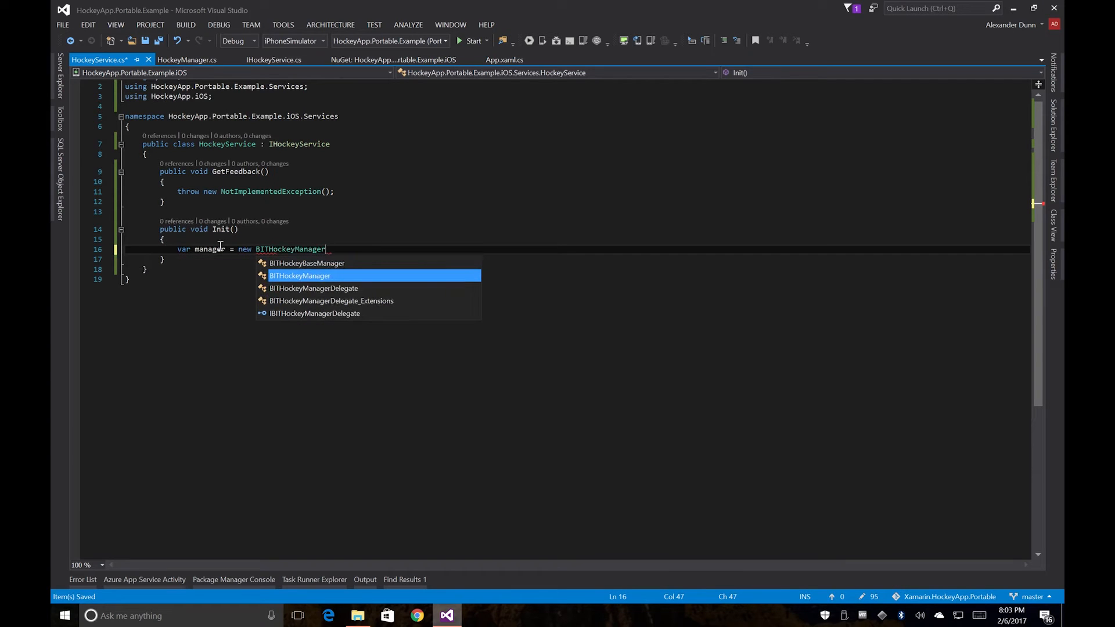
pyautogui.write('.S')
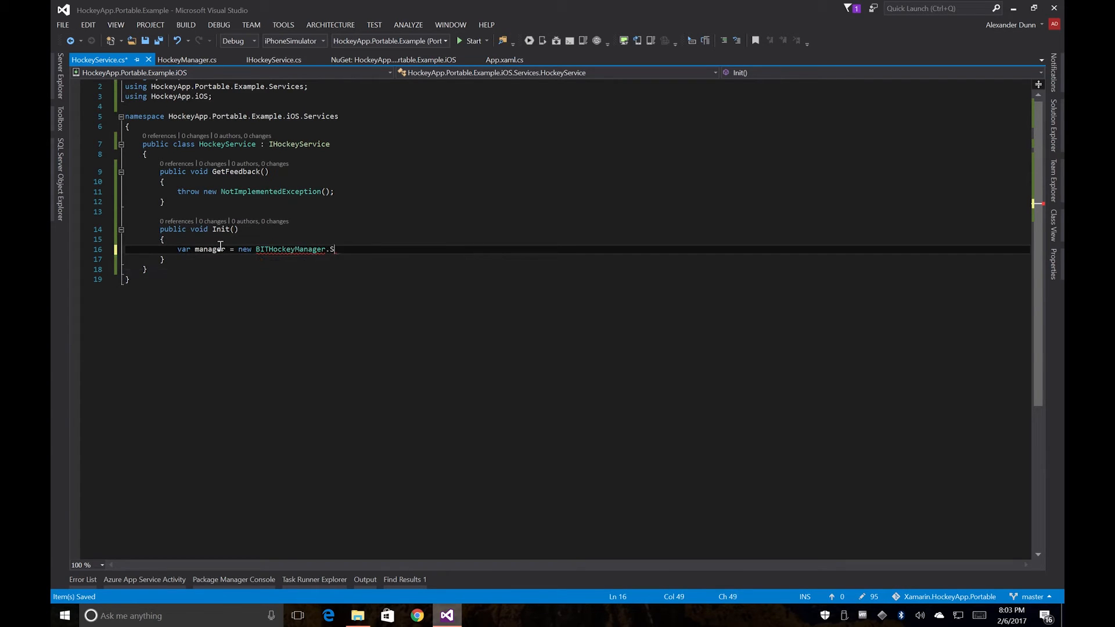
pyautogui.write('haredManager')
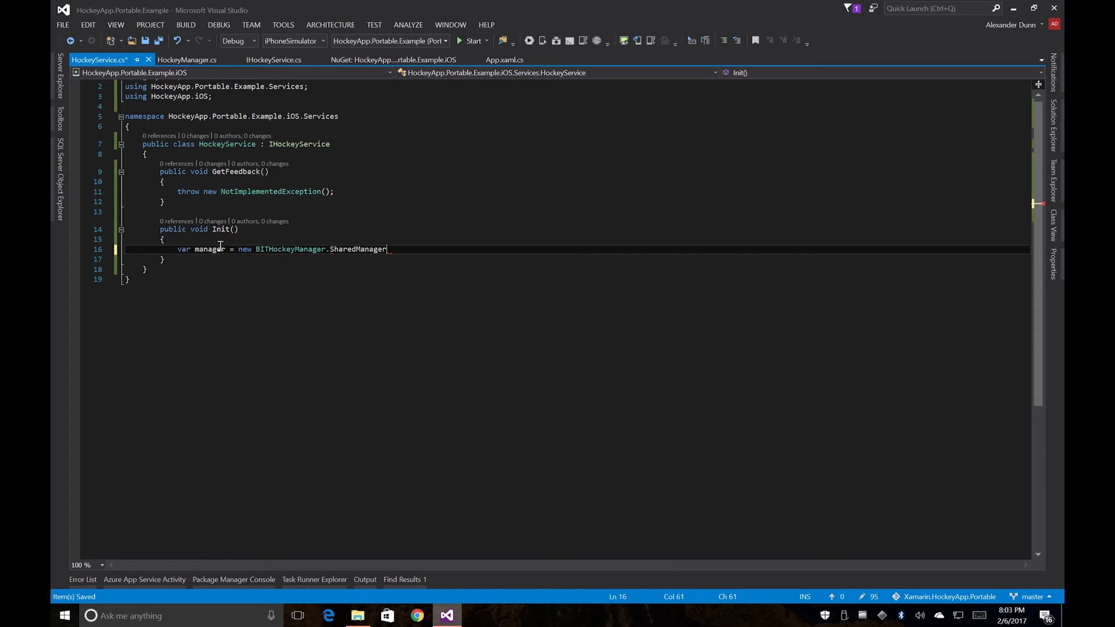
pyautogui.write('.')
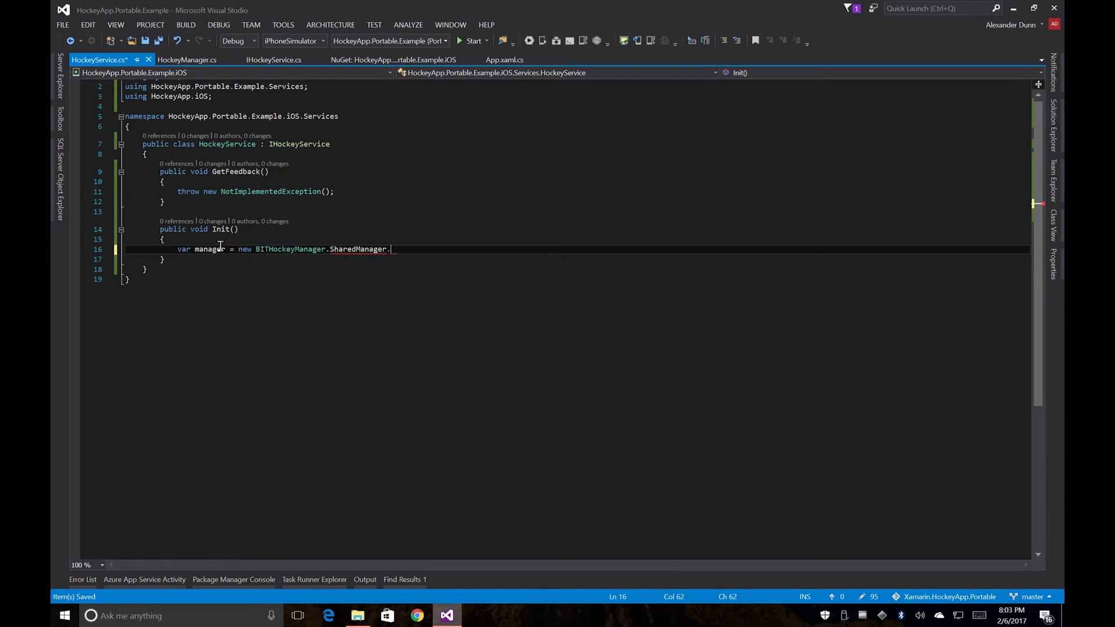
pyautogui.press('backspace')
pyautogui.write('m')
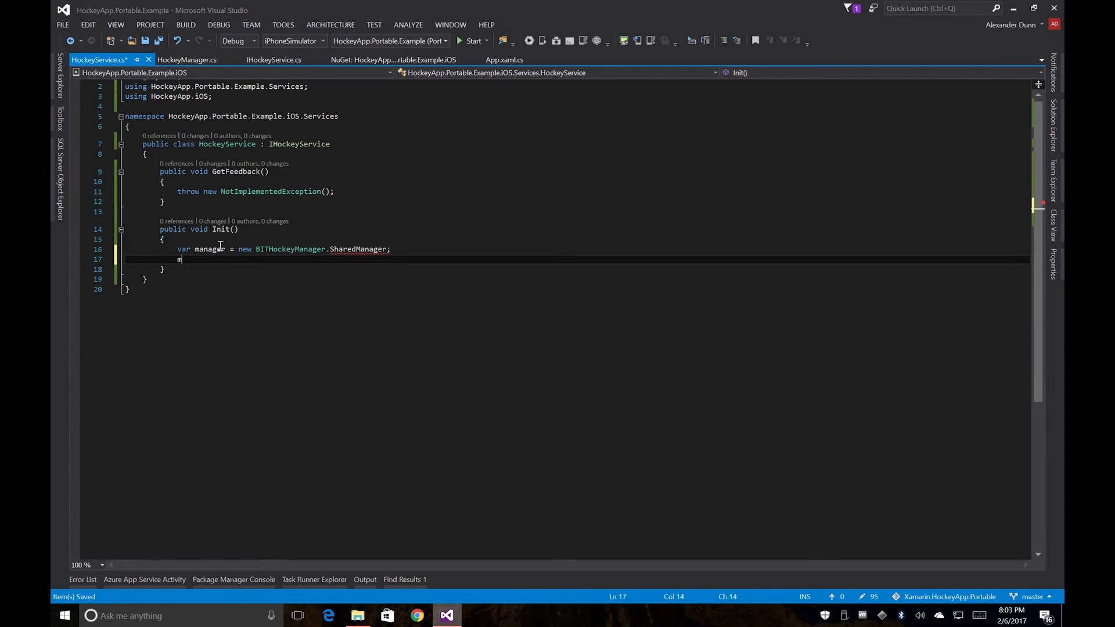
# Step: Call manager.Configure("") and manager.StartManager(), then clear GetFeedback's throw line
pyautogui.write('a')
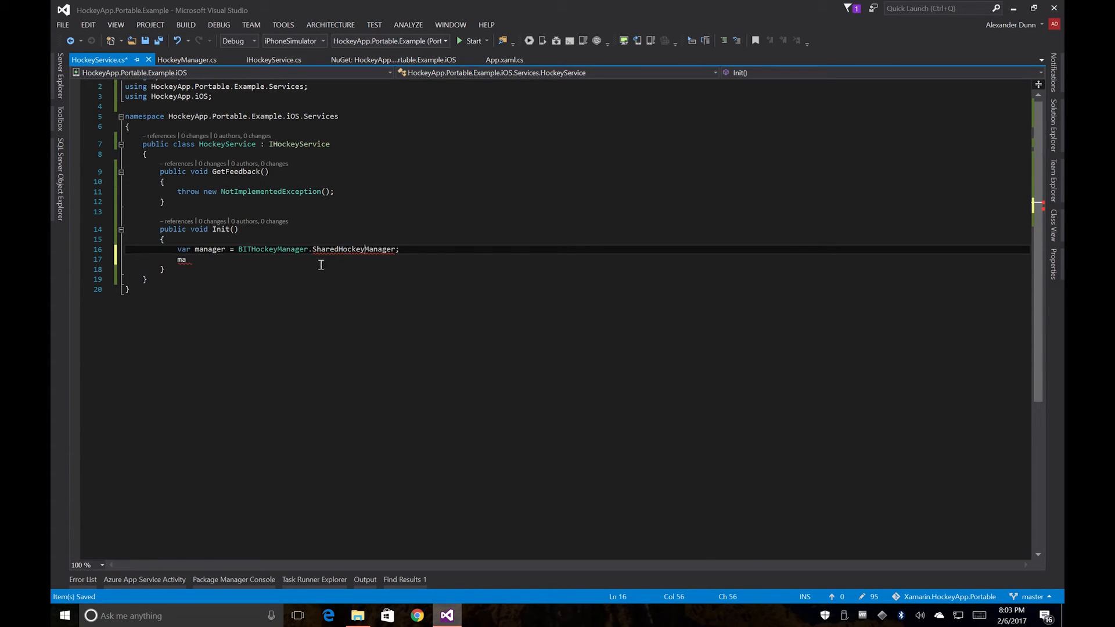
pyautogui.write('nager.Configure')
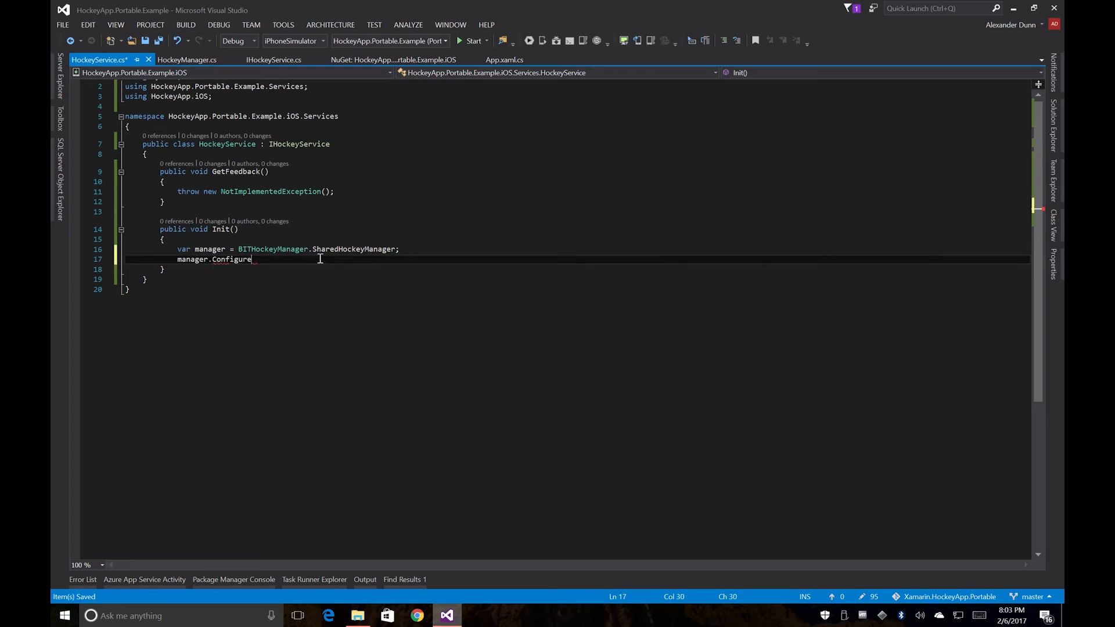
pyautogui.write('(')
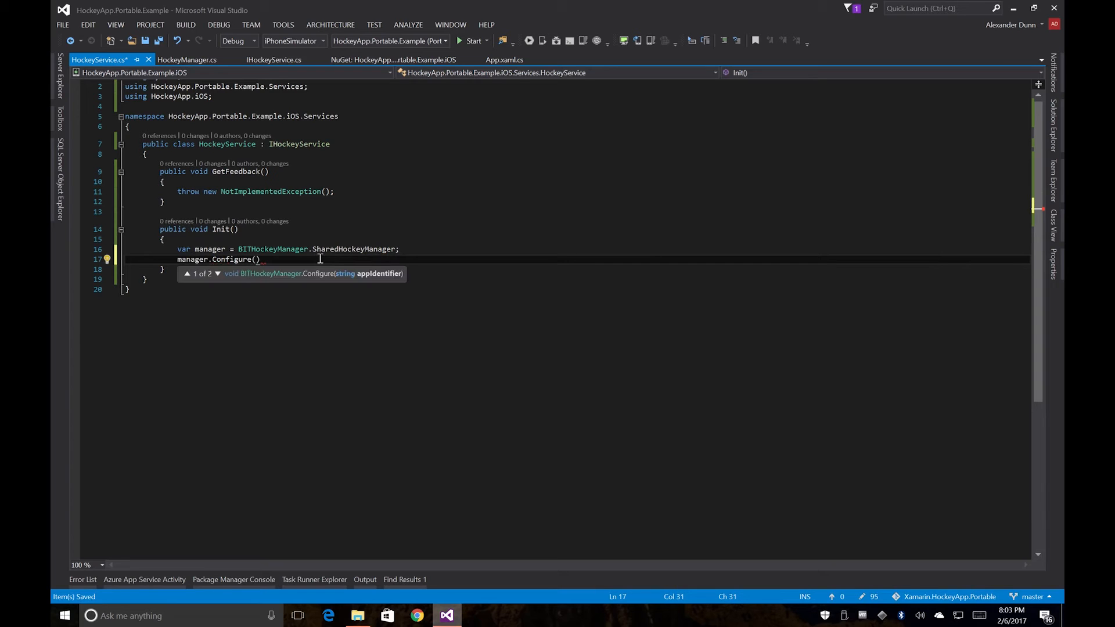
pyautogui.write('"";')
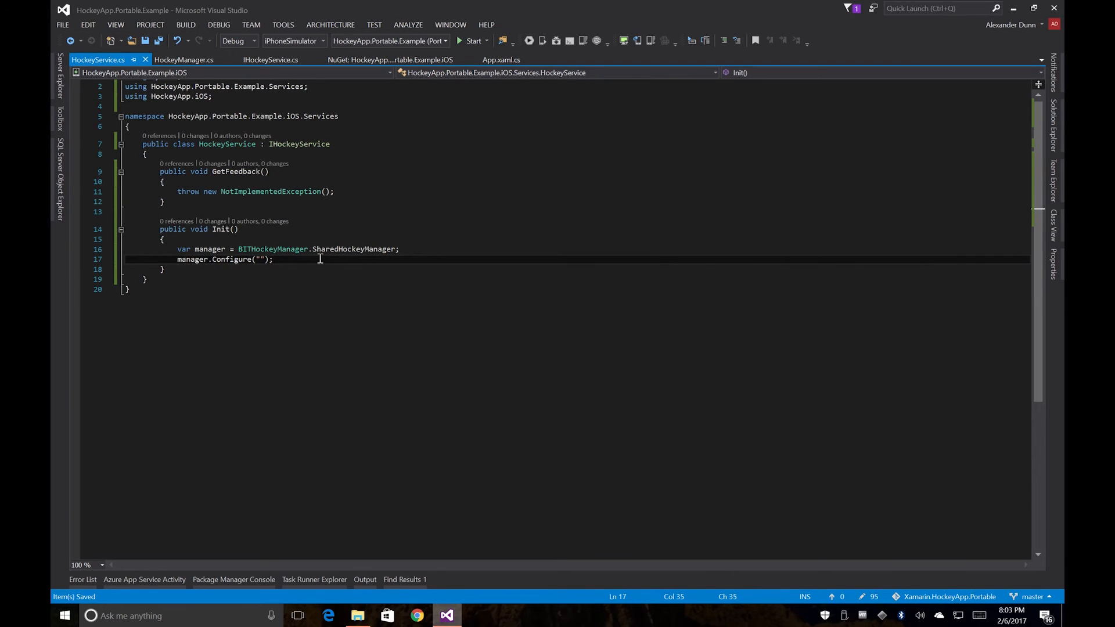
pyautogui.write('manager.StartManager();')
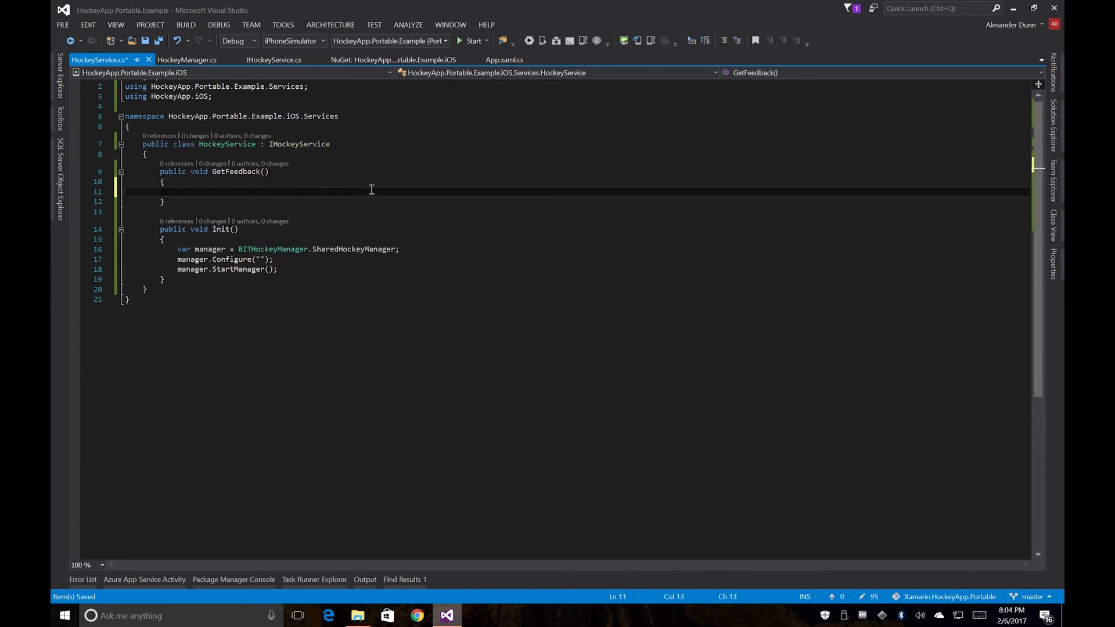
# Step: Make GetFeedback call BITHockeyManager.SharedHockeyManager.FeedbackManager.ShowFeedbackListView();
pyautogui.write('B')
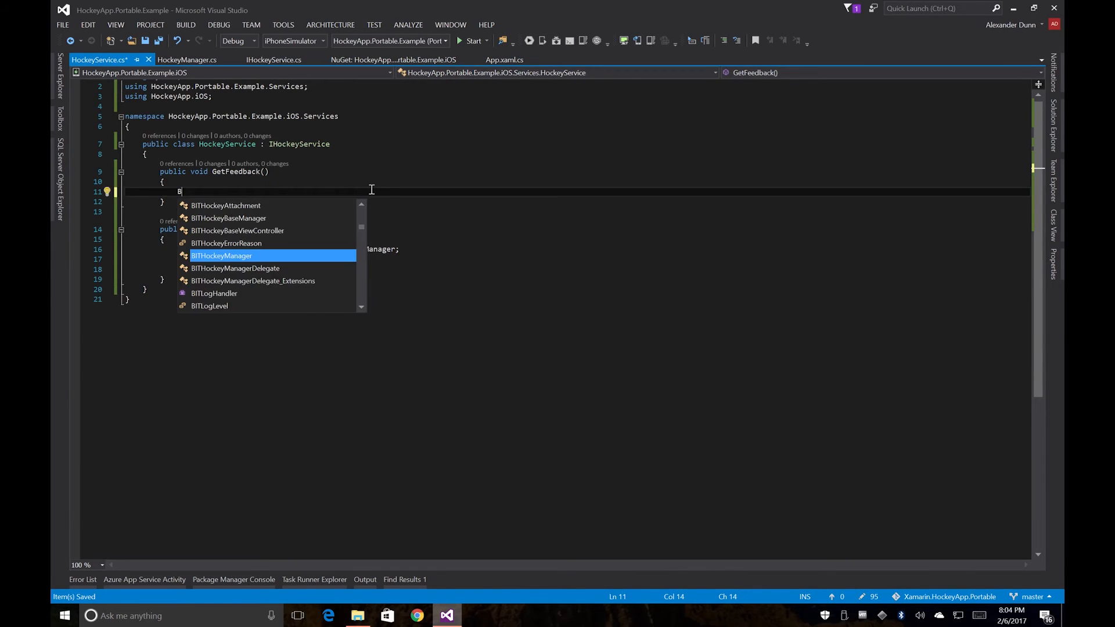
pyautogui.write('ITHockeyManager.SharedHockeyManager')
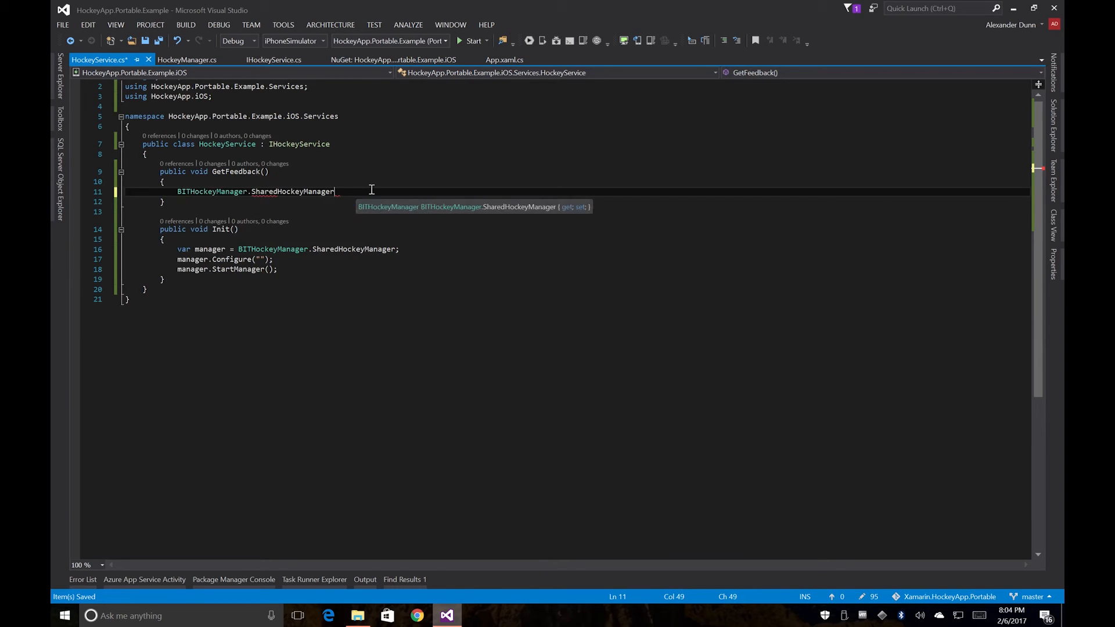
pyautogui.write('.FeedbackManager')
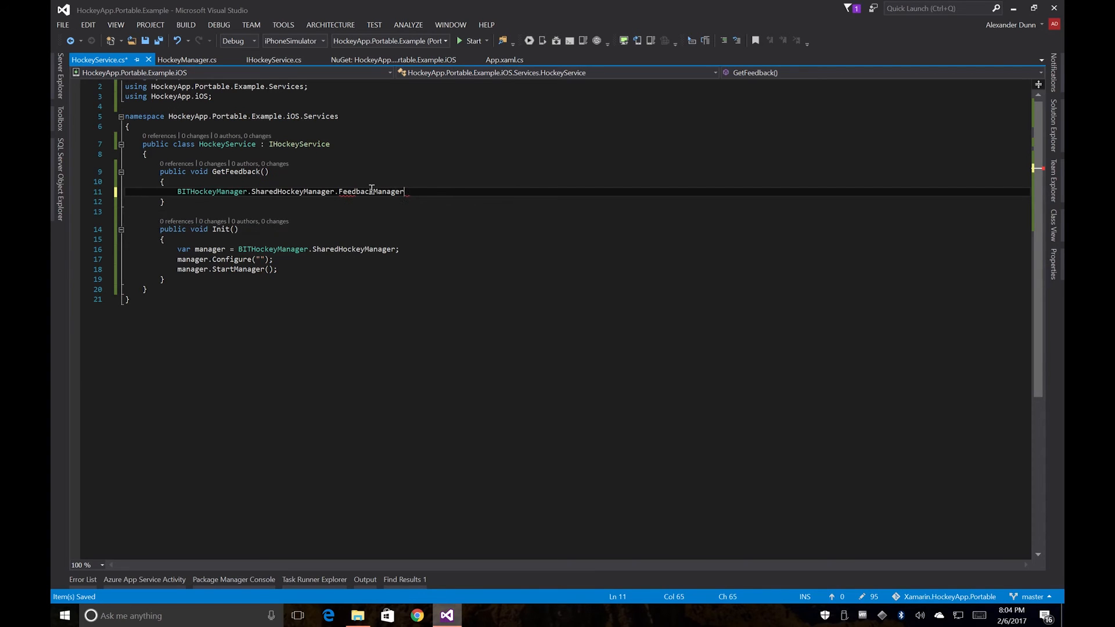
pyautogui.write('.')
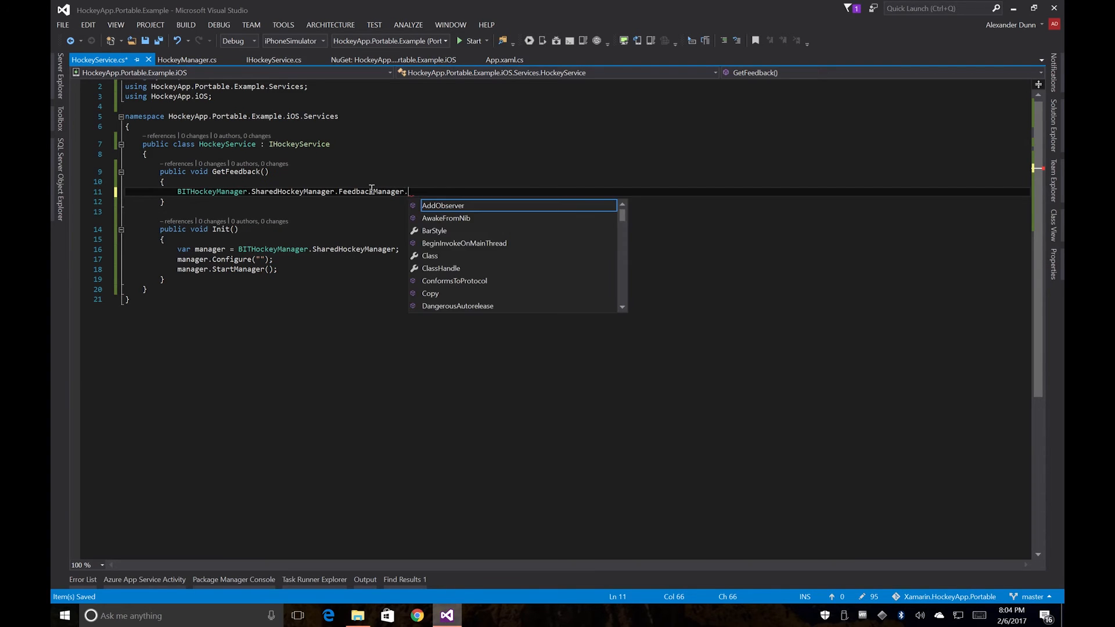
pyautogui.write('Show')
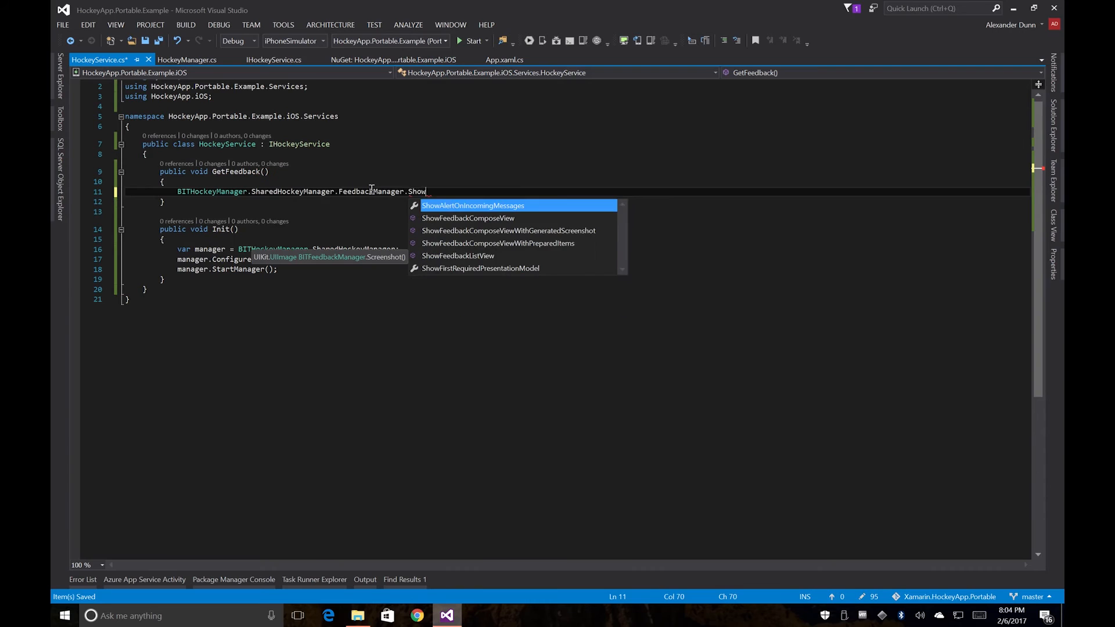
pyautogui.write('Fee')
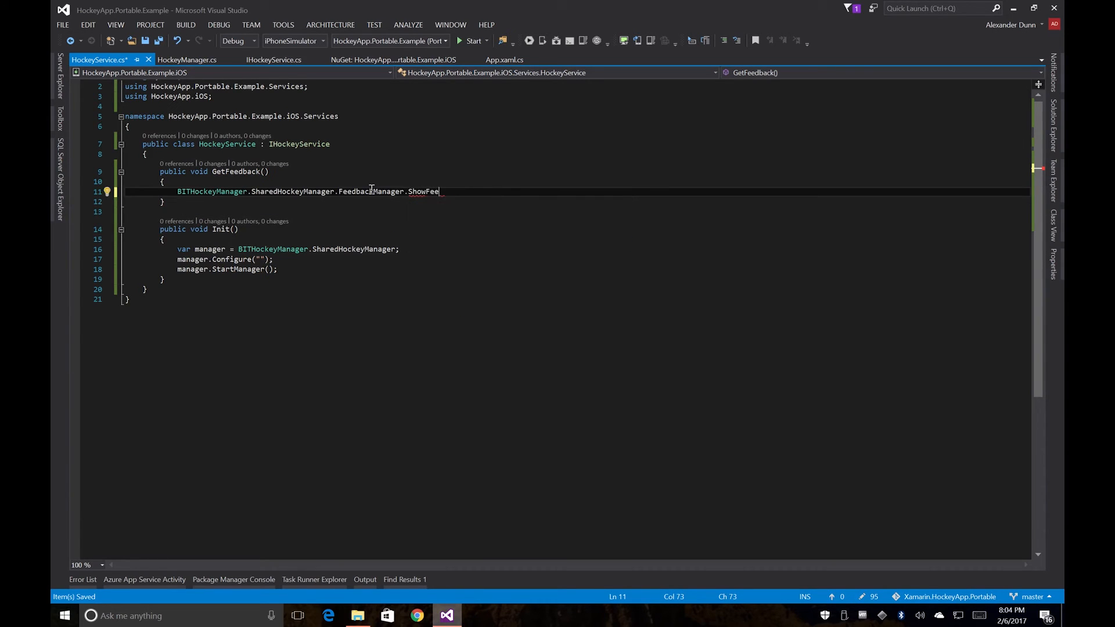
pyautogui.write('dbackListView();')
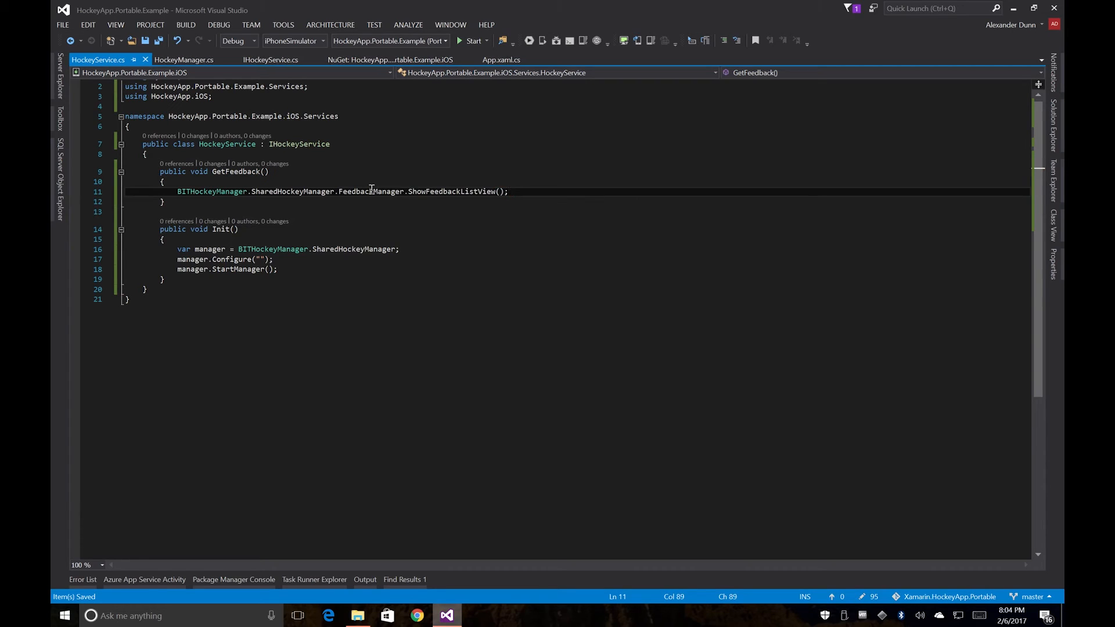
pyautogui.moveTo(507, 267)
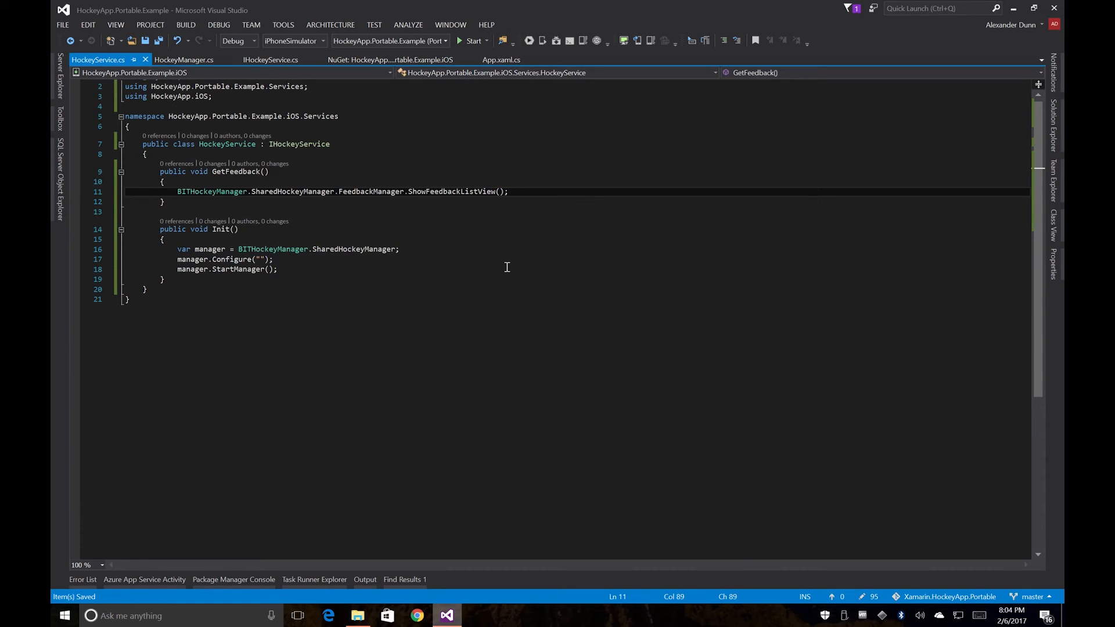
pyautogui.moveTo(1054, 135)
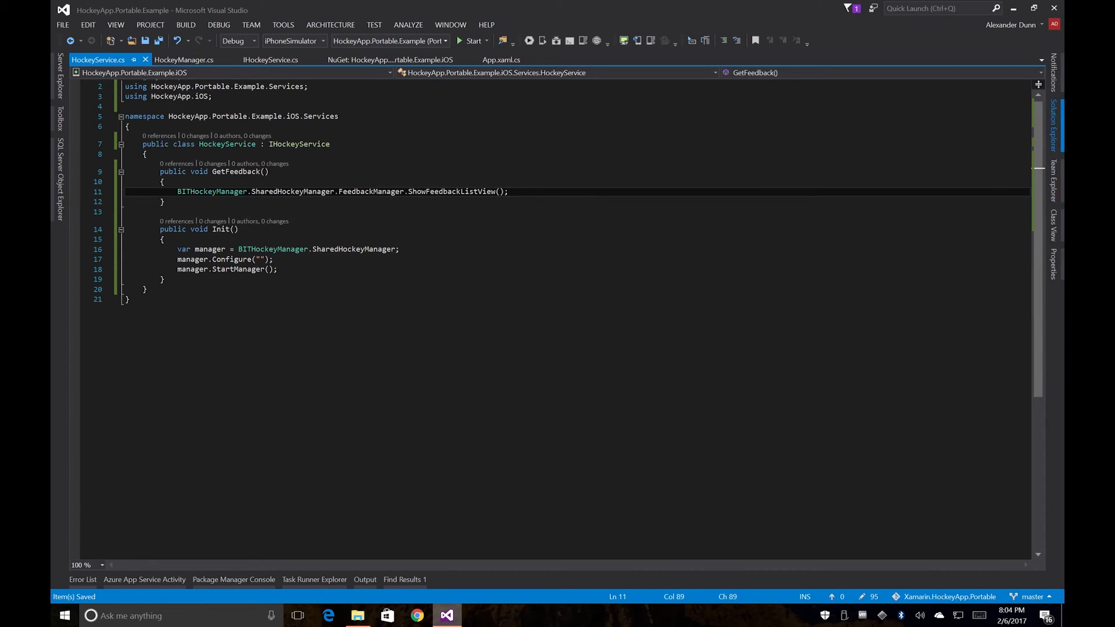
# Step: From Solution Explorer, glance at HockeyManager.cs and open the iOS project's AppDelegate.cs
pyautogui.click(1052, 122)
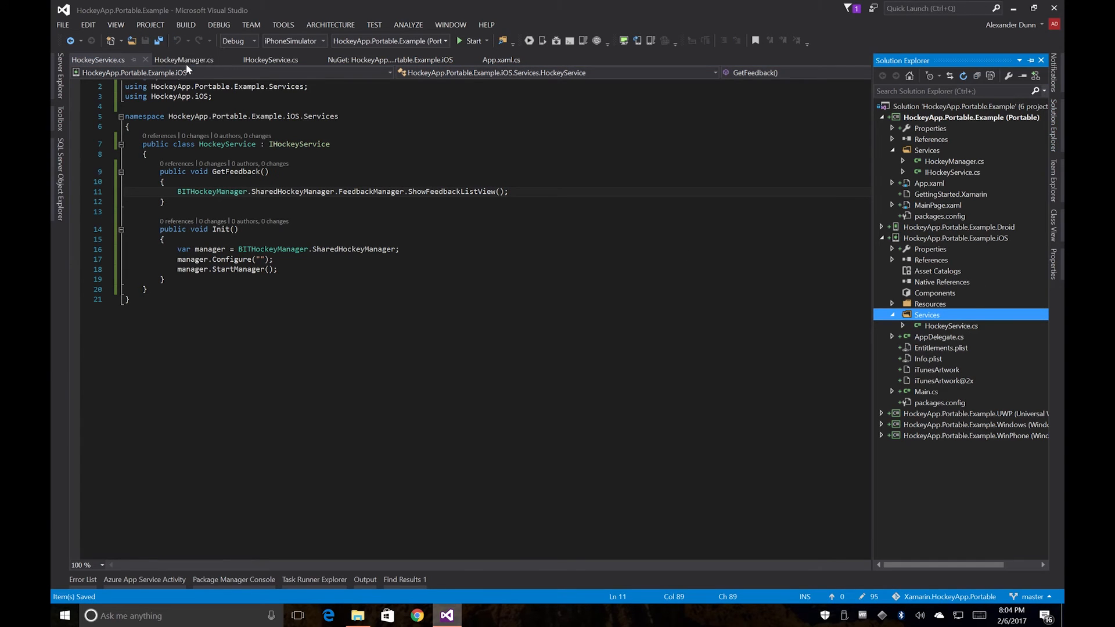
pyautogui.click(183, 59)
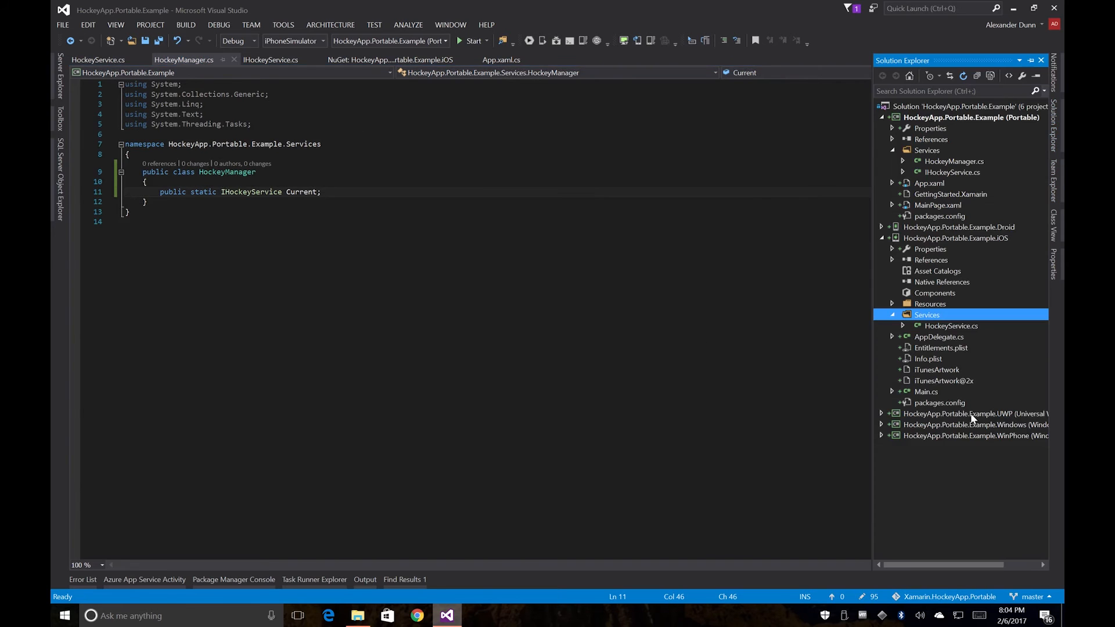
pyautogui.click(938, 336)
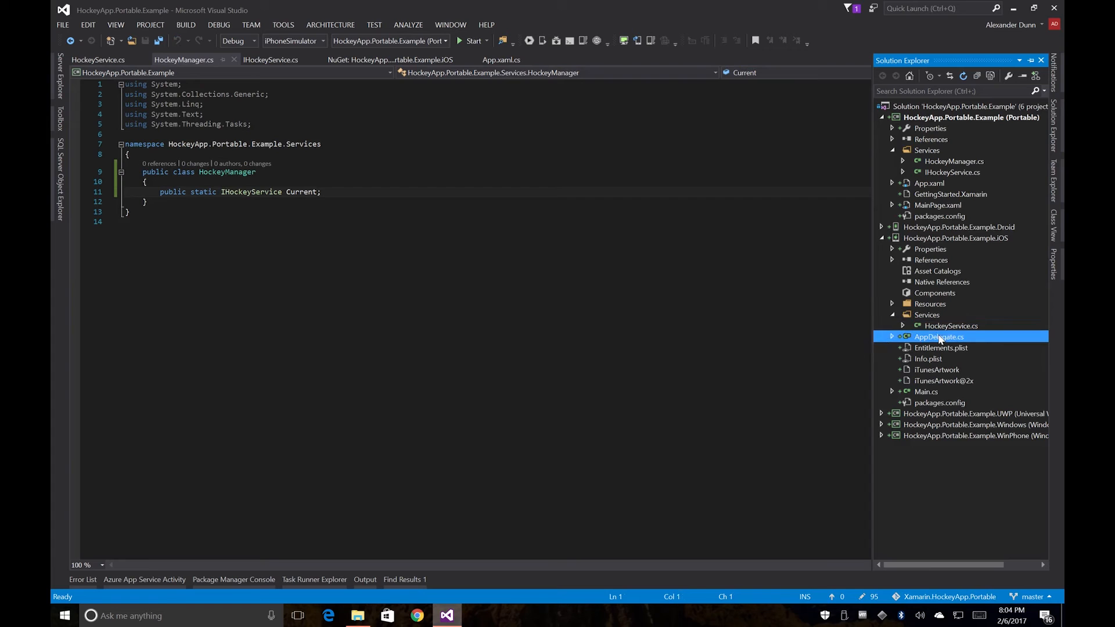
pyautogui.doubleClick(939, 336)
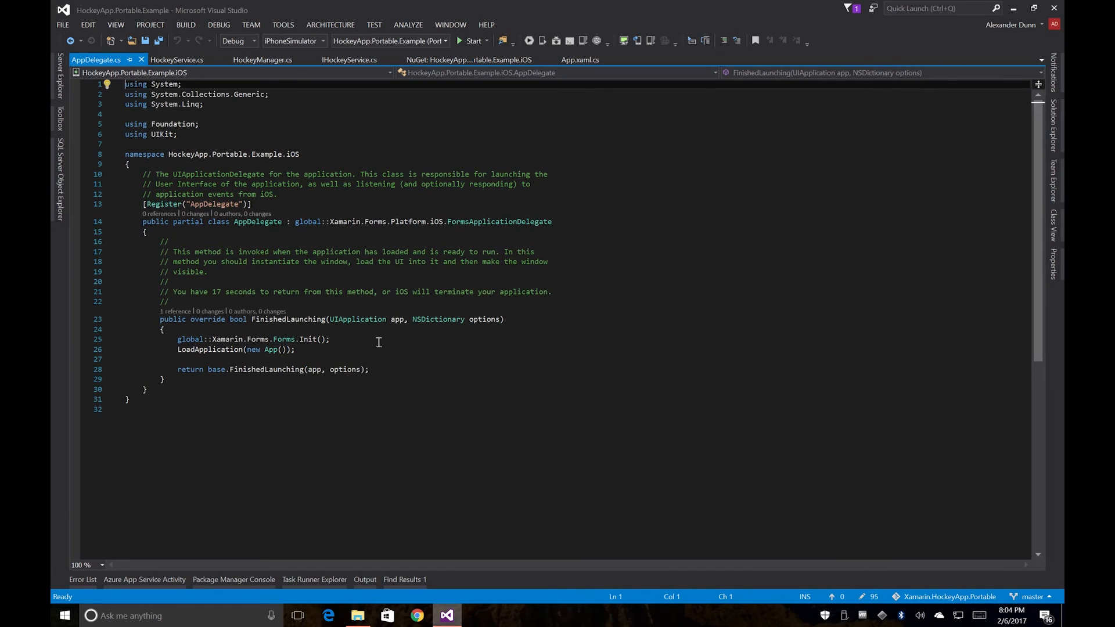
# Step: Add HockeyManager.Current = new HockeyService(); at the start of FinishedLaunching with its usings, and save
pyautogui.press('enter')
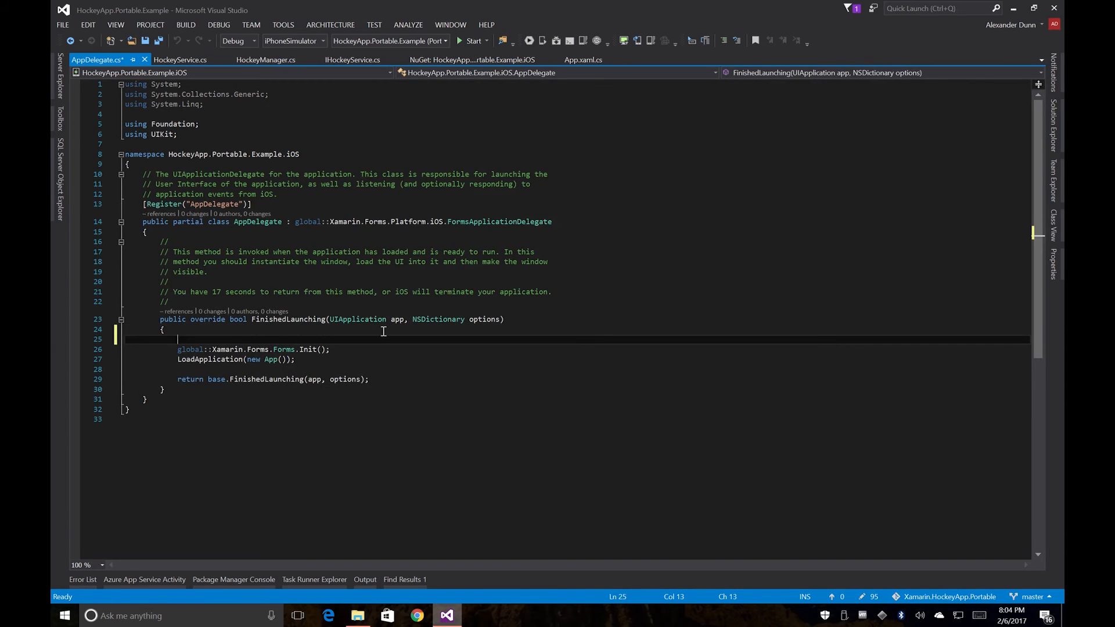
pyautogui.write('Hocke')
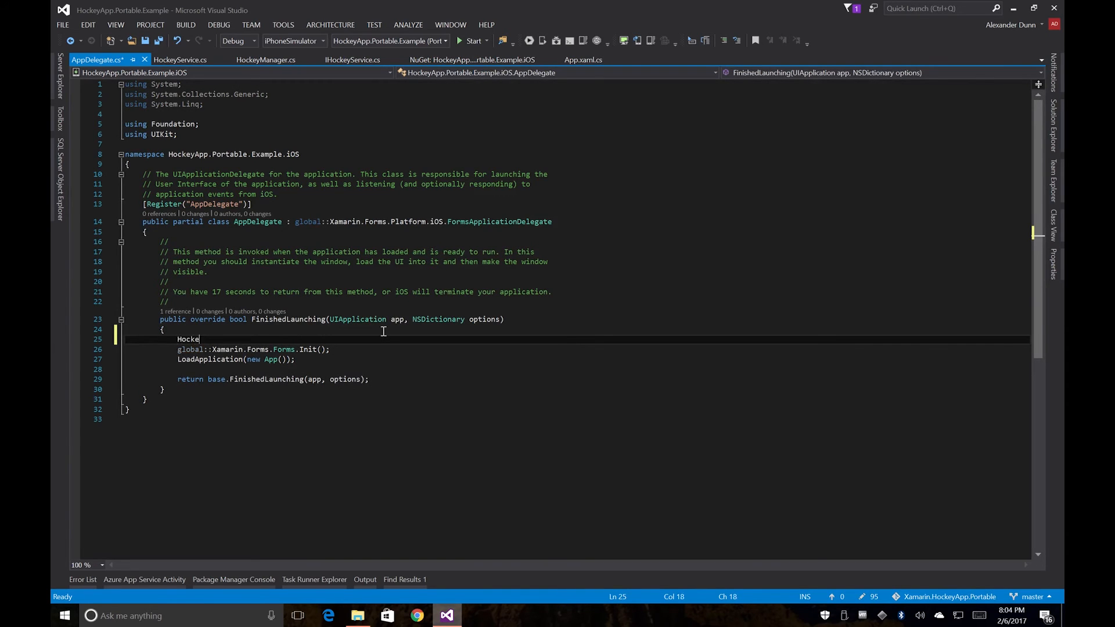
pyautogui.write('yManager.Current')
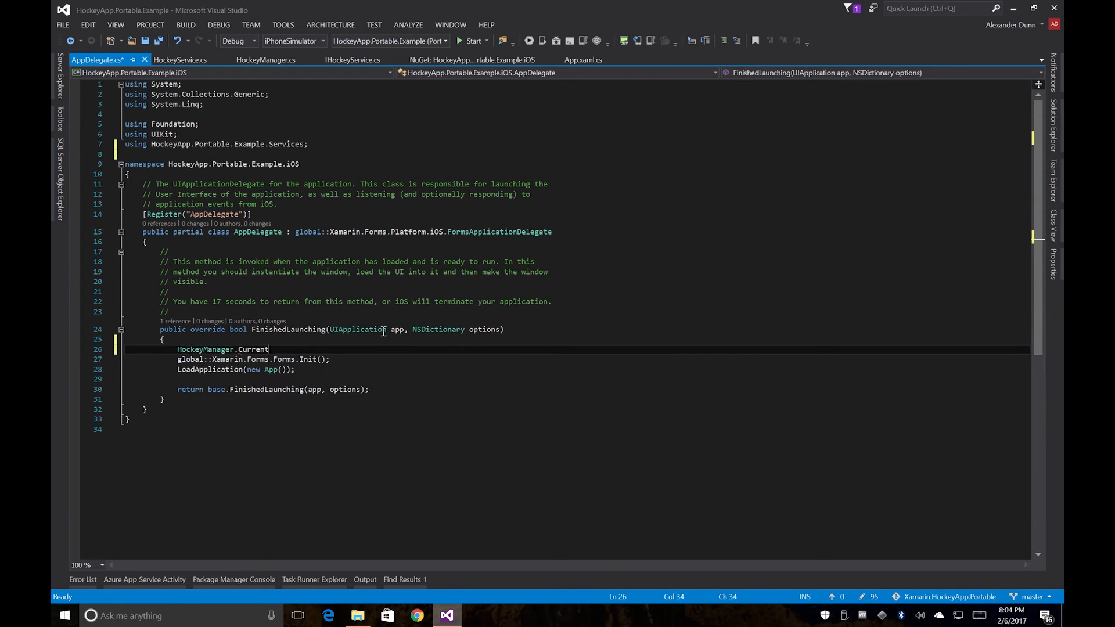
pyautogui.write('= new HockeyService(')
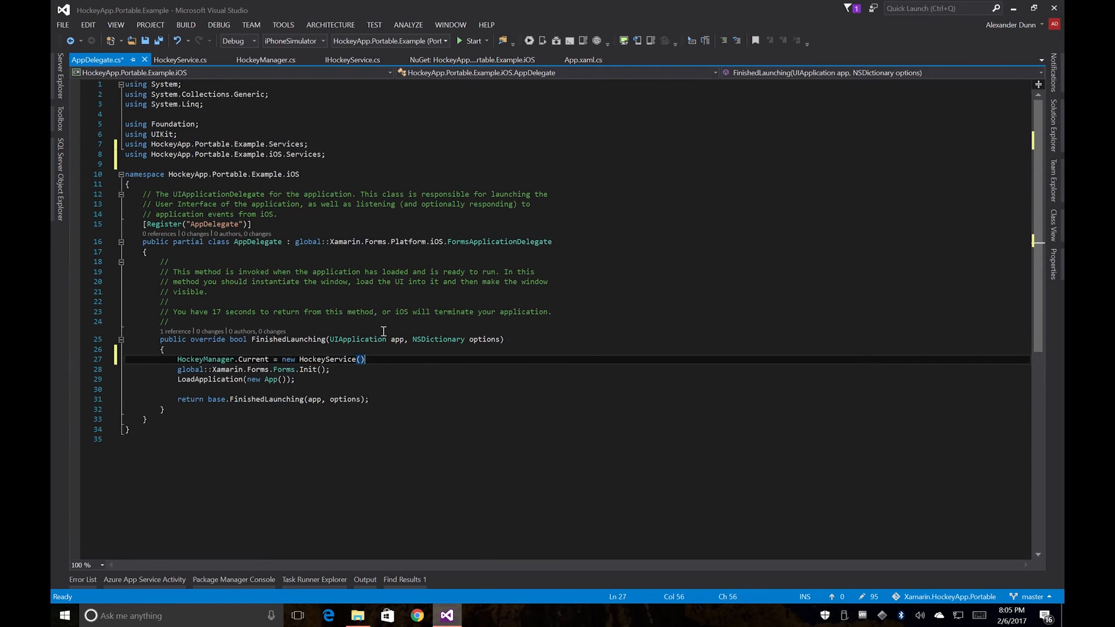
pyautogui.press('ctrl+s')
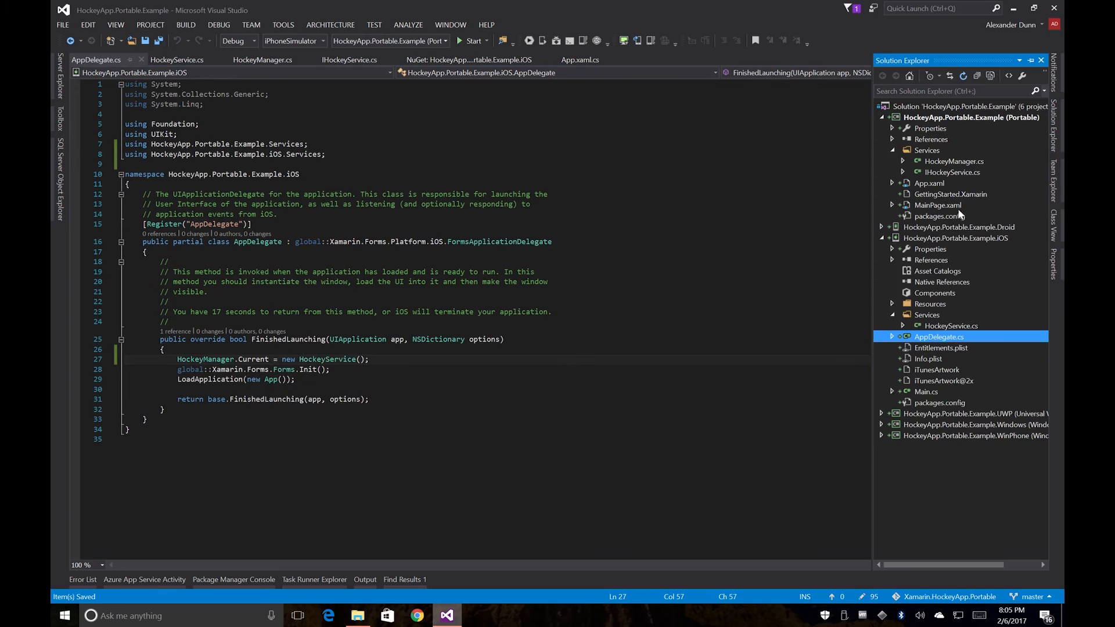
# Step: Collapse the iOS project and open the portable project's MainPage.xaml
pyautogui.click(881, 237)
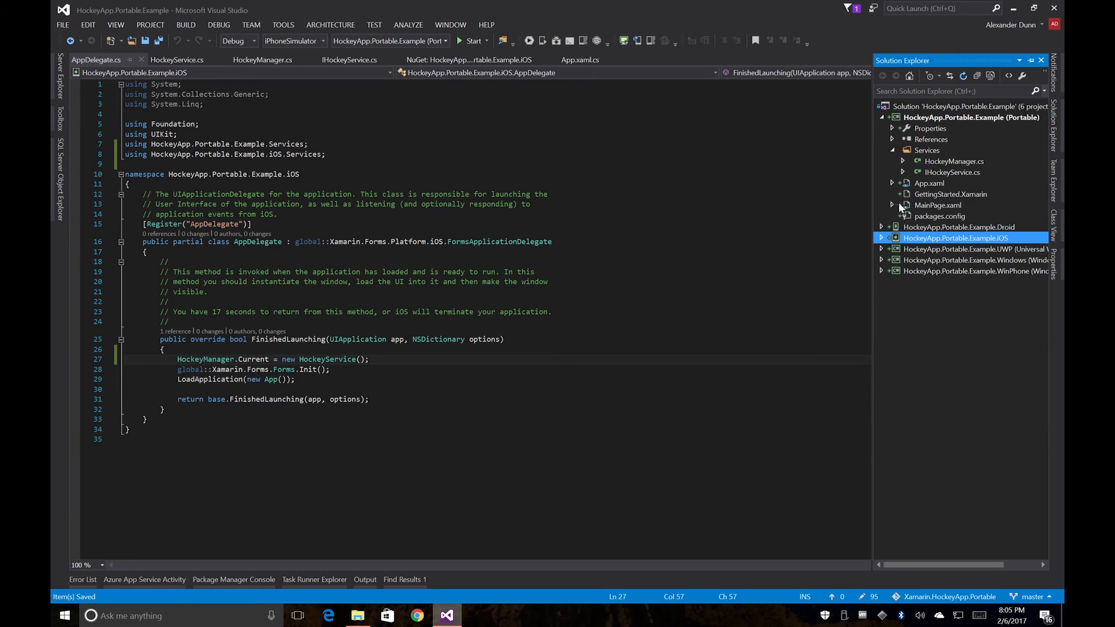
pyautogui.click(937, 205)
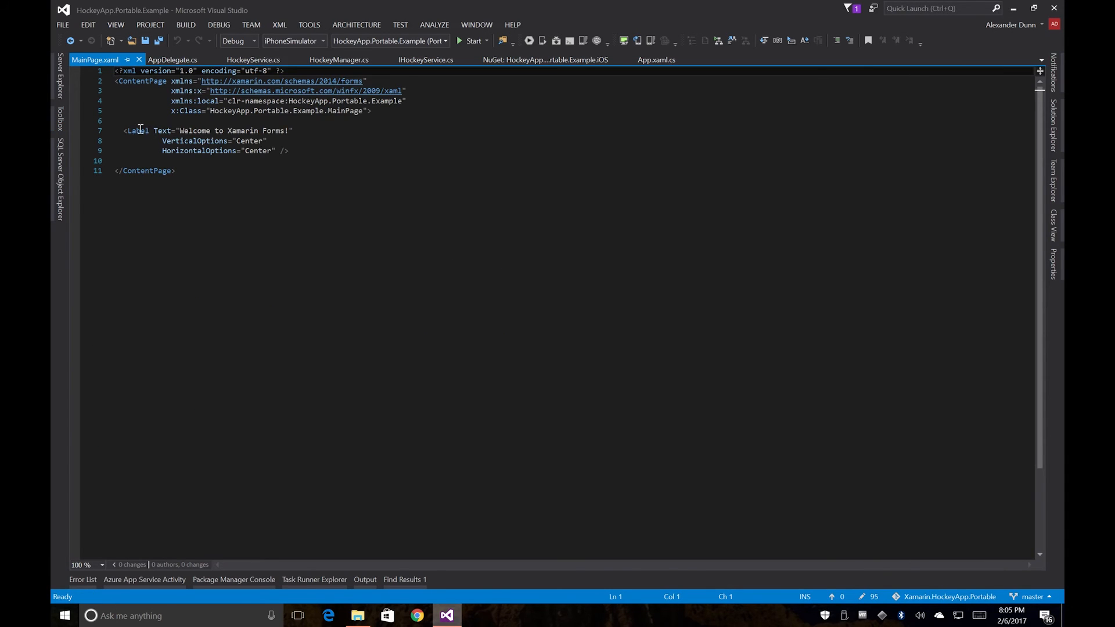
# Step: Replace the Label with a Button carrying Clicked="Feedback_Clicked" and save MainPage.xaml
pyautogui.doubleClick(137, 131)
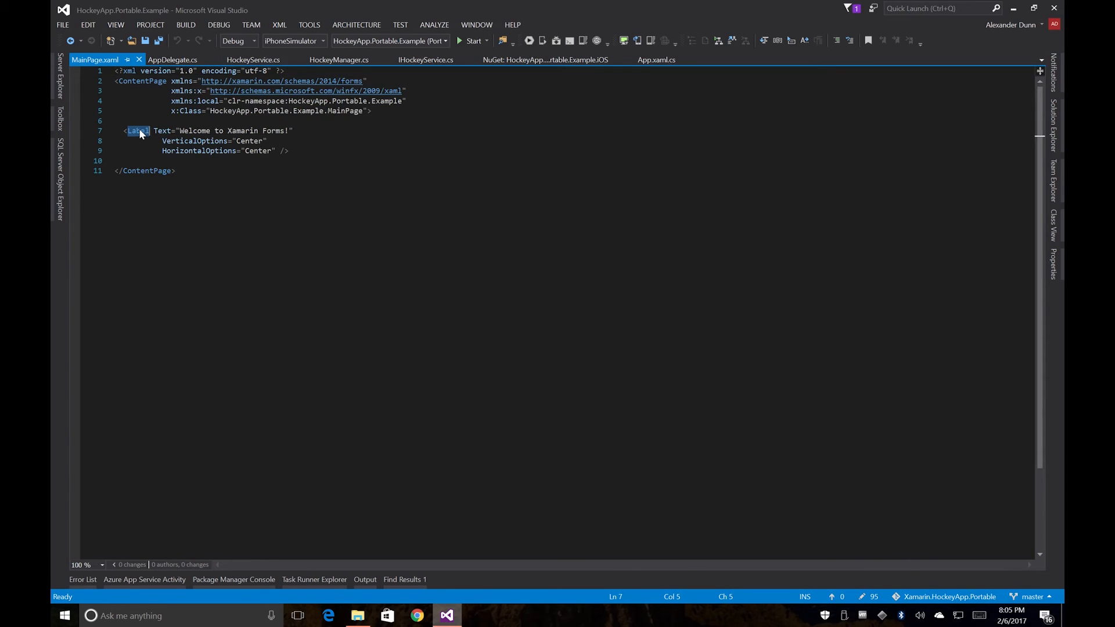
pyautogui.moveTo(284, 164)
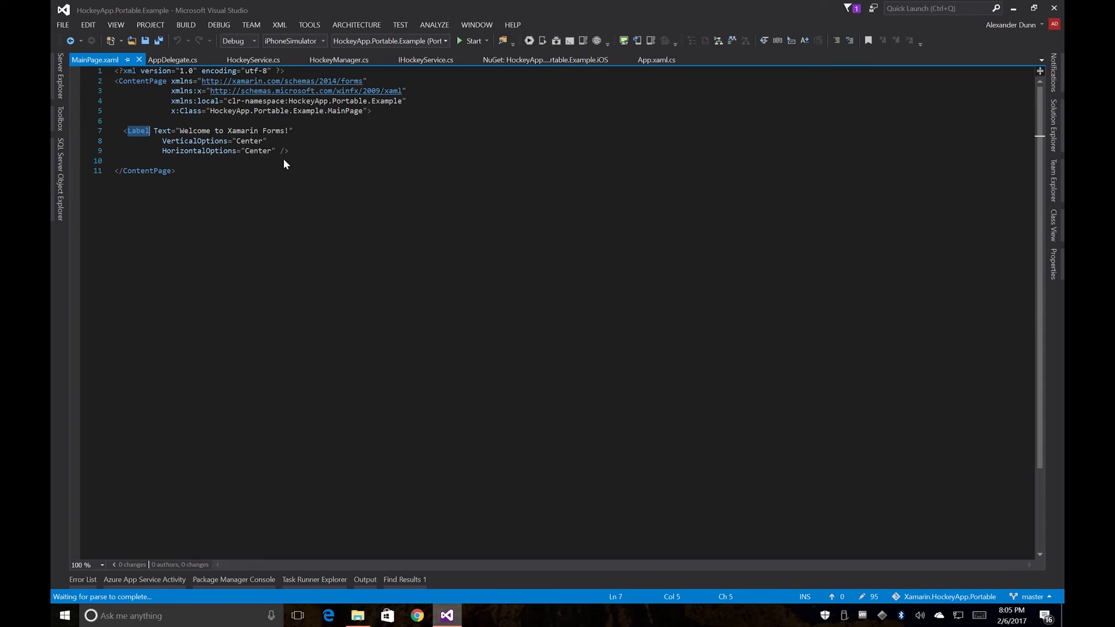
pyautogui.write('Button')
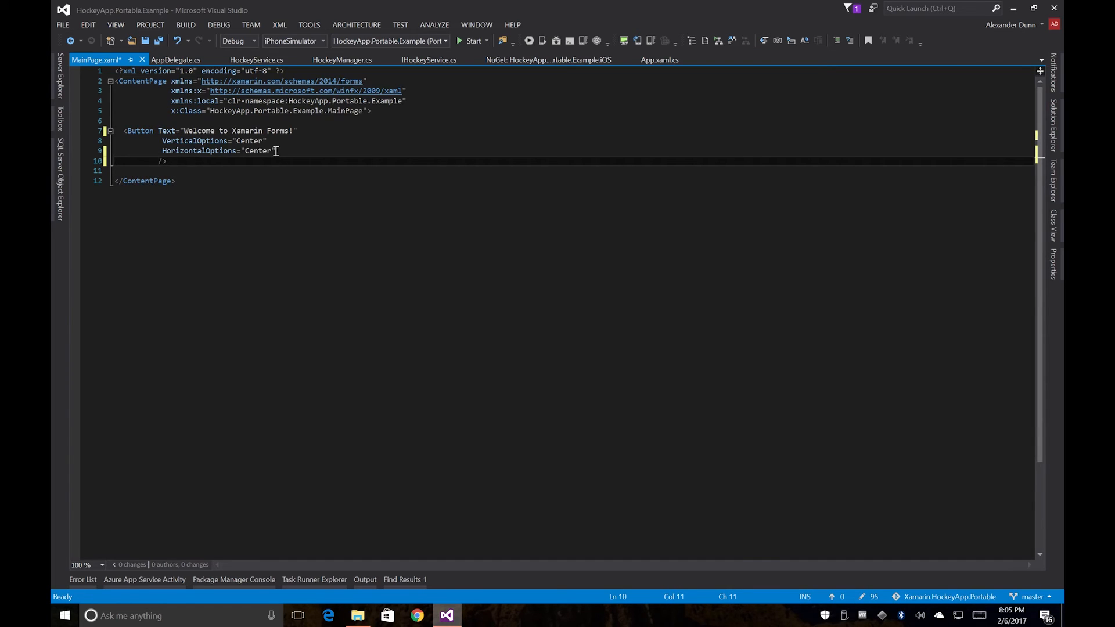
pyautogui.write('Clicked="')
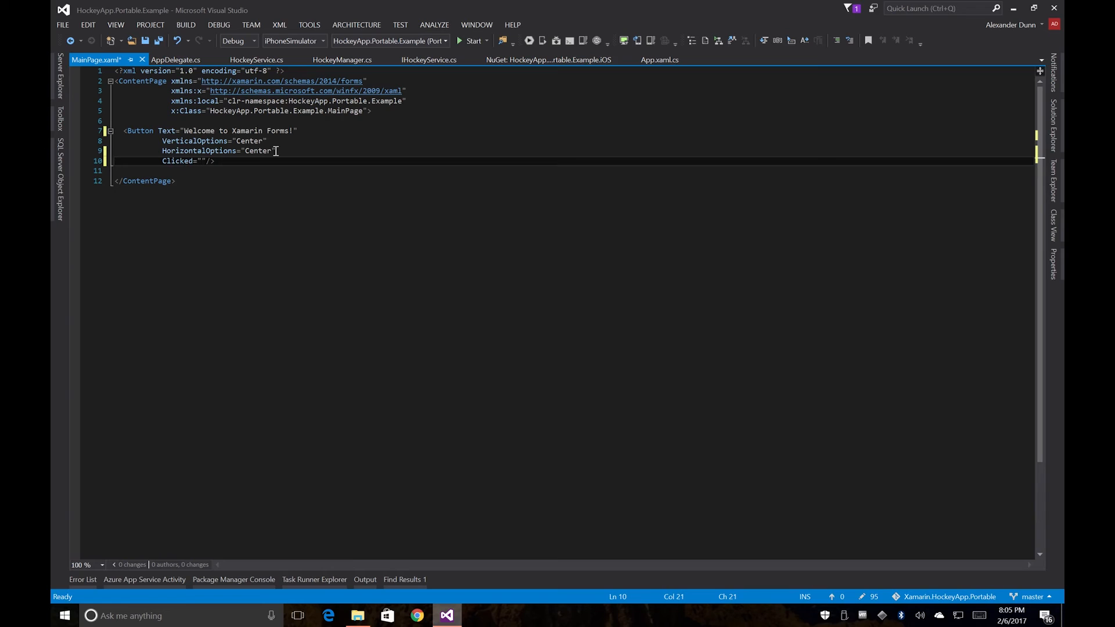
pyautogui.write('Feedback_')
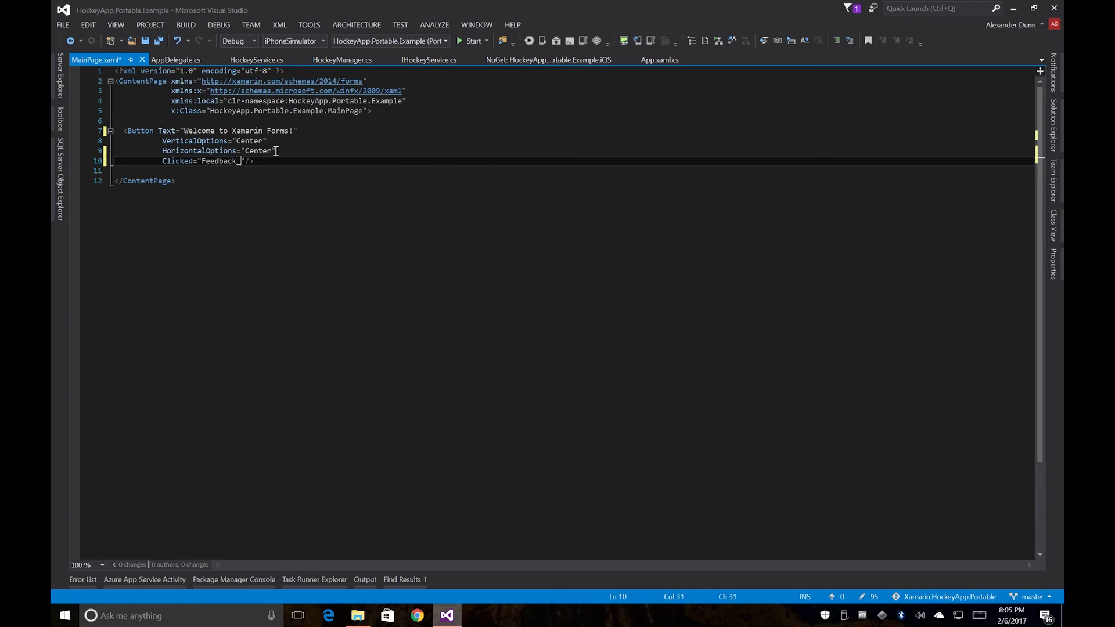
pyautogui.write('Clicked')
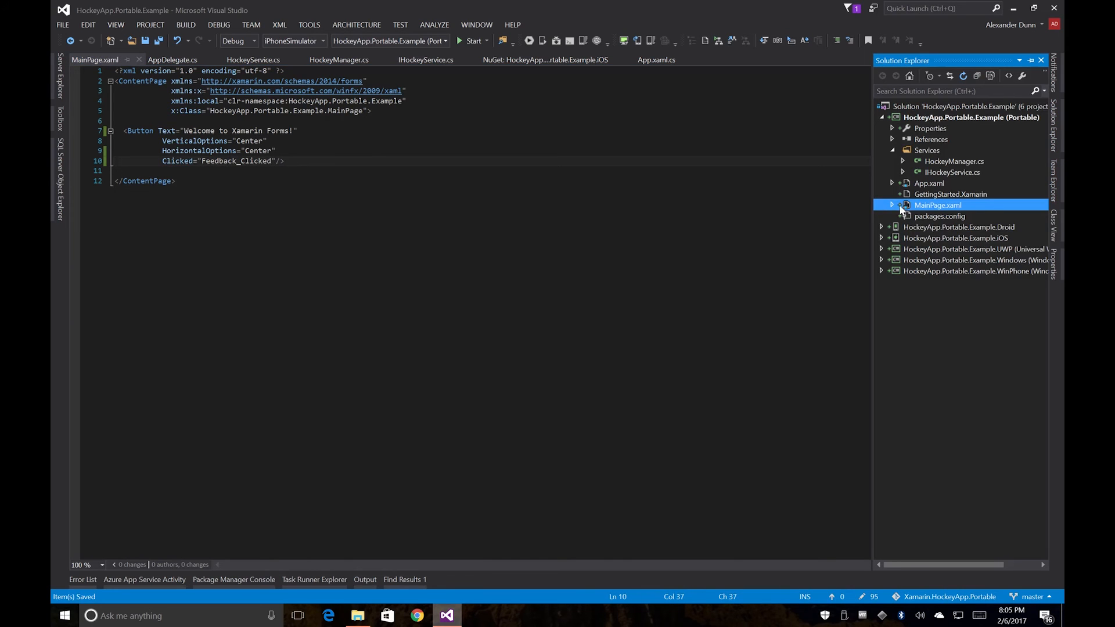
# Step: In MainPage.xaml.cs declare private void Feedback_Clicked(object sender, EventArgs e)
pyautogui.click(893, 206)
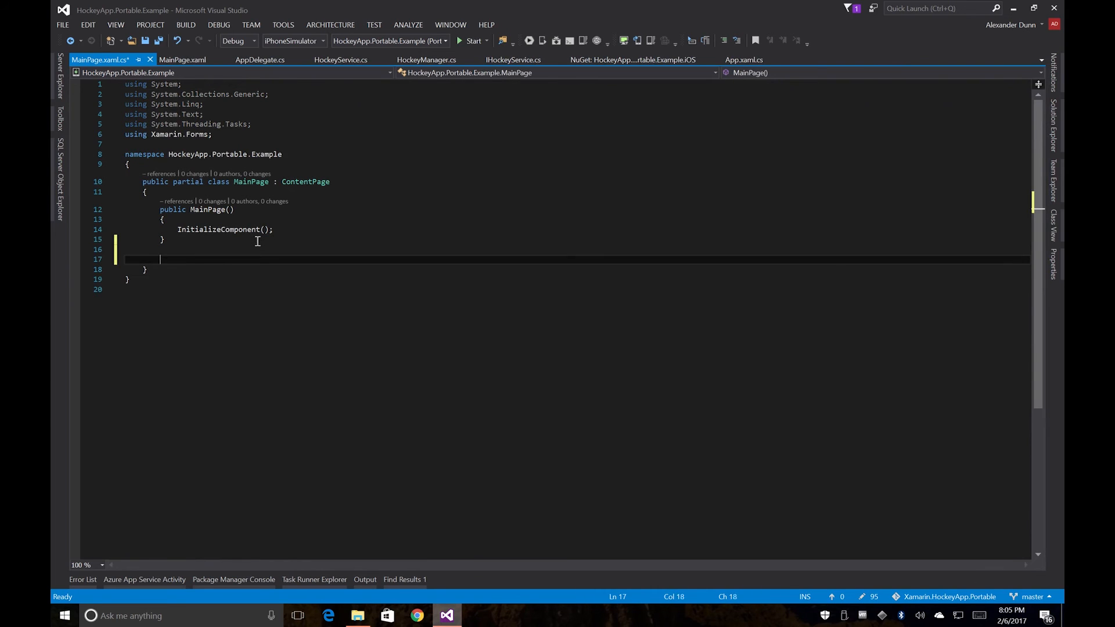
pyautogui.write('private')
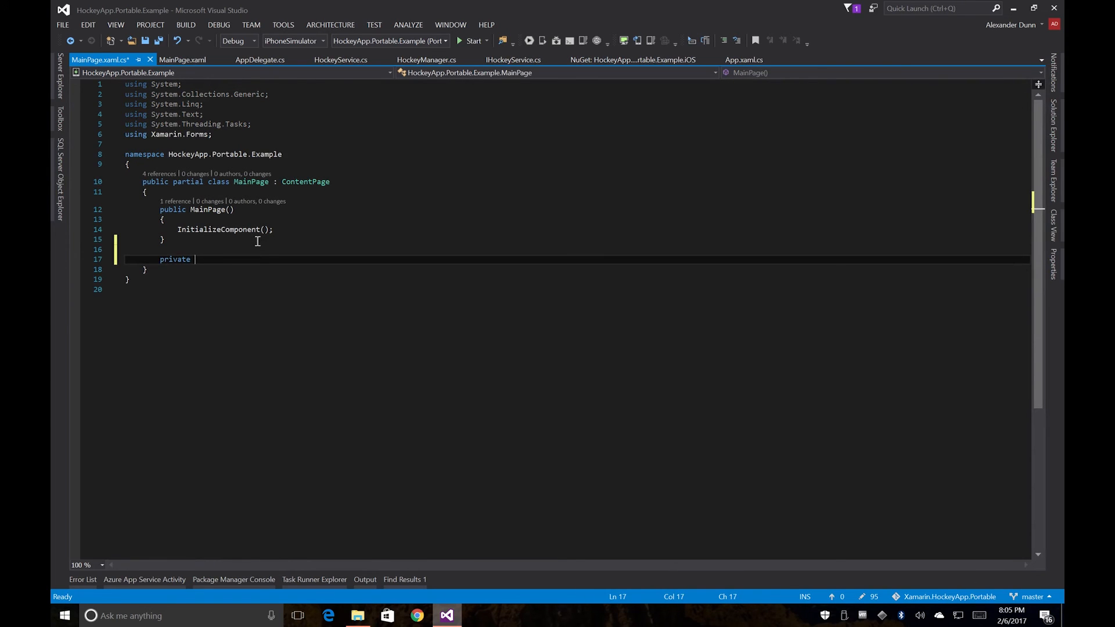
pyautogui.write('void Feedback_Clicked(o')
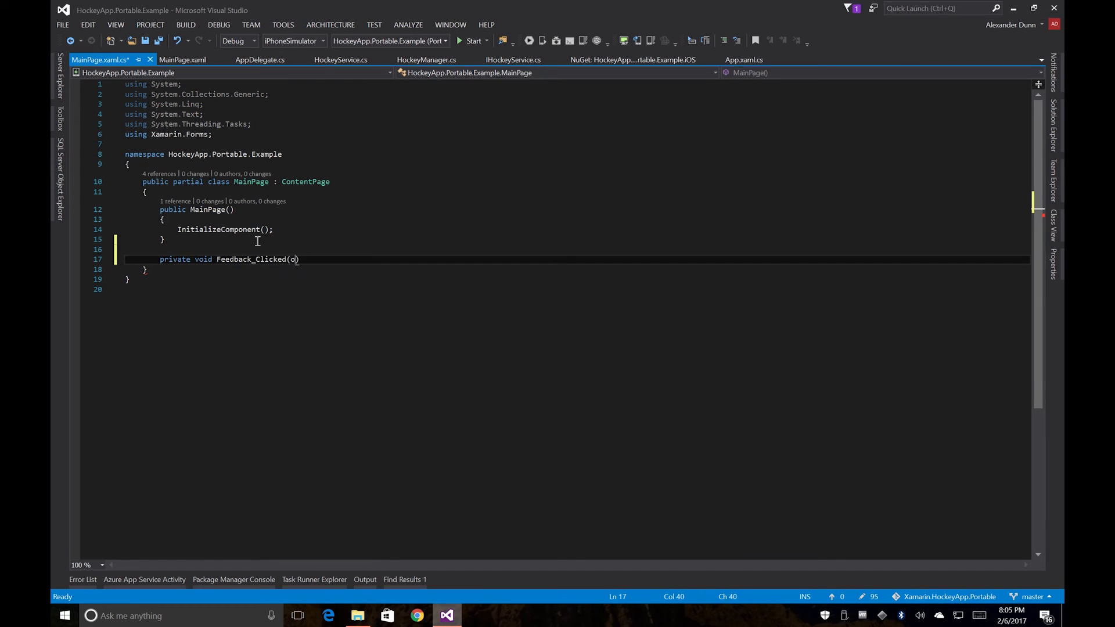
pyautogui.write('bject sender, Ev')
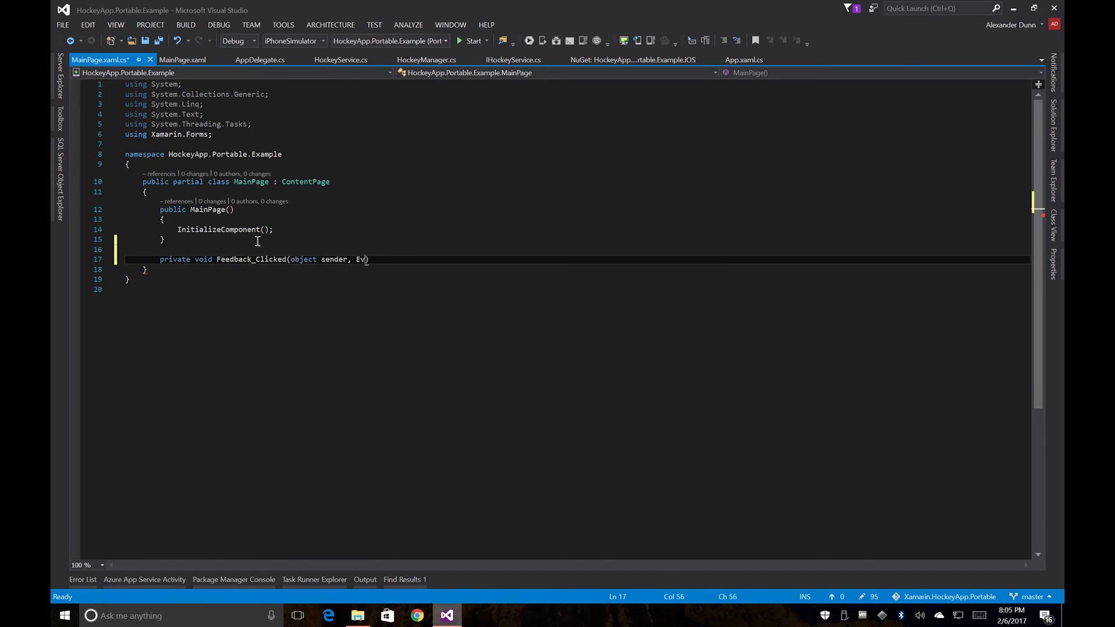
pyautogui.write('entArgs e')
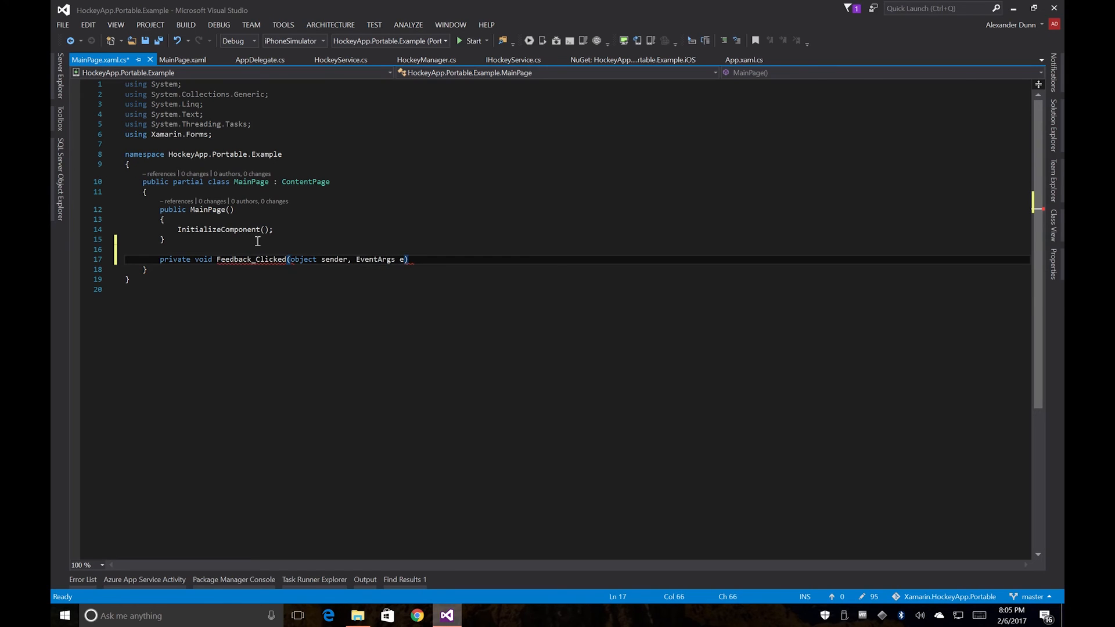
# Step: Give the handler a body calling HockeyManager.Current.GetFeedback();
pyautogui.press('Enter')
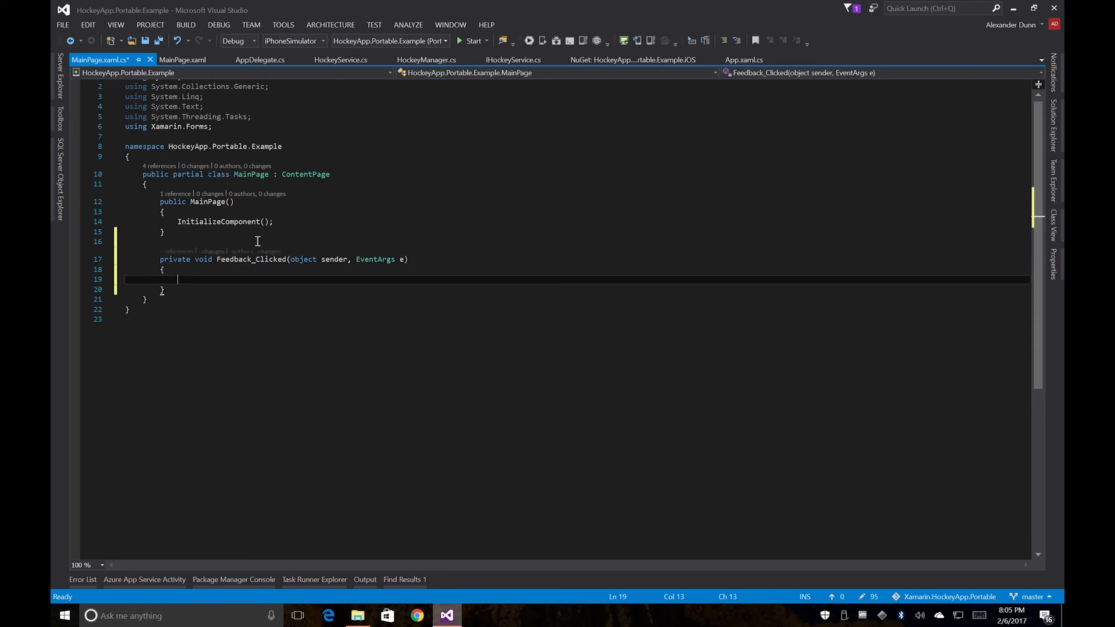
pyautogui.write('HockeyManager')
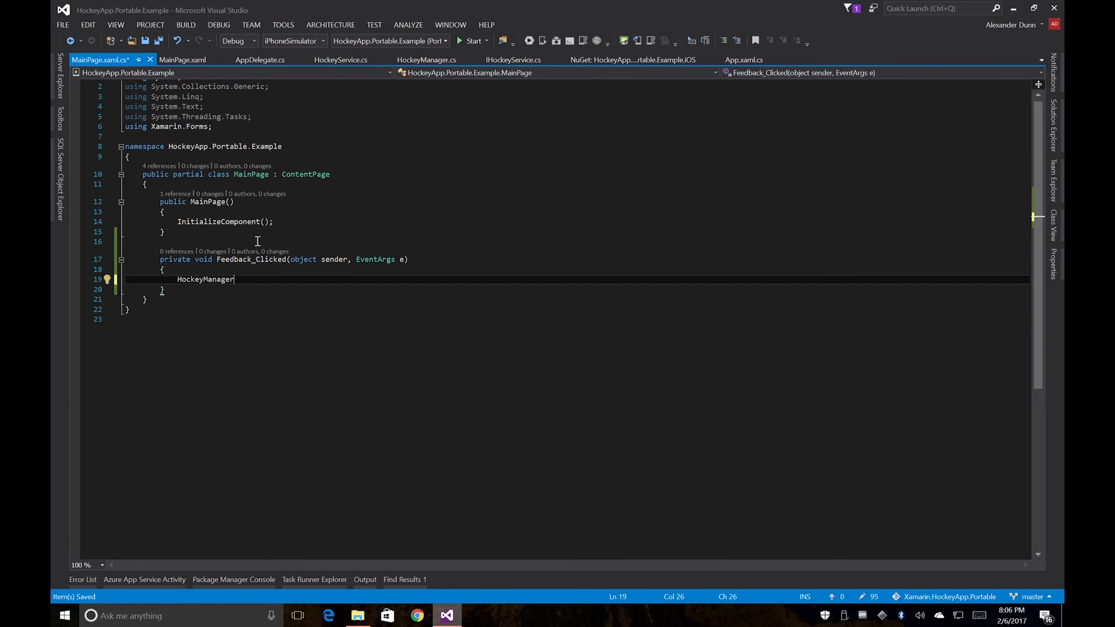
pyautogui.write('.Current')
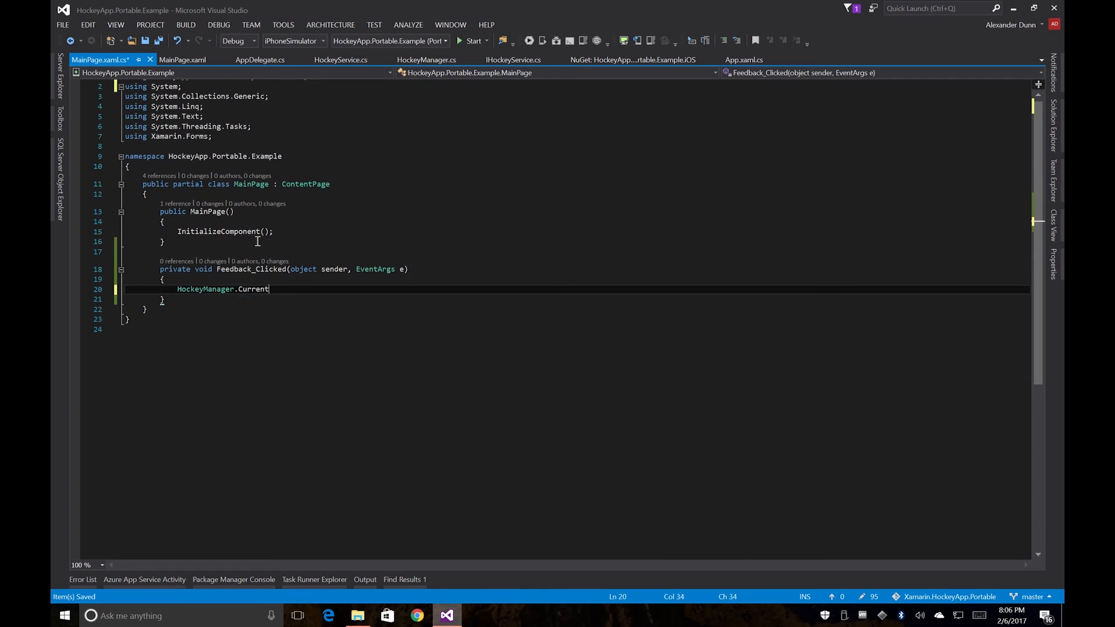
pyautogui.write('.GetFeedback();')
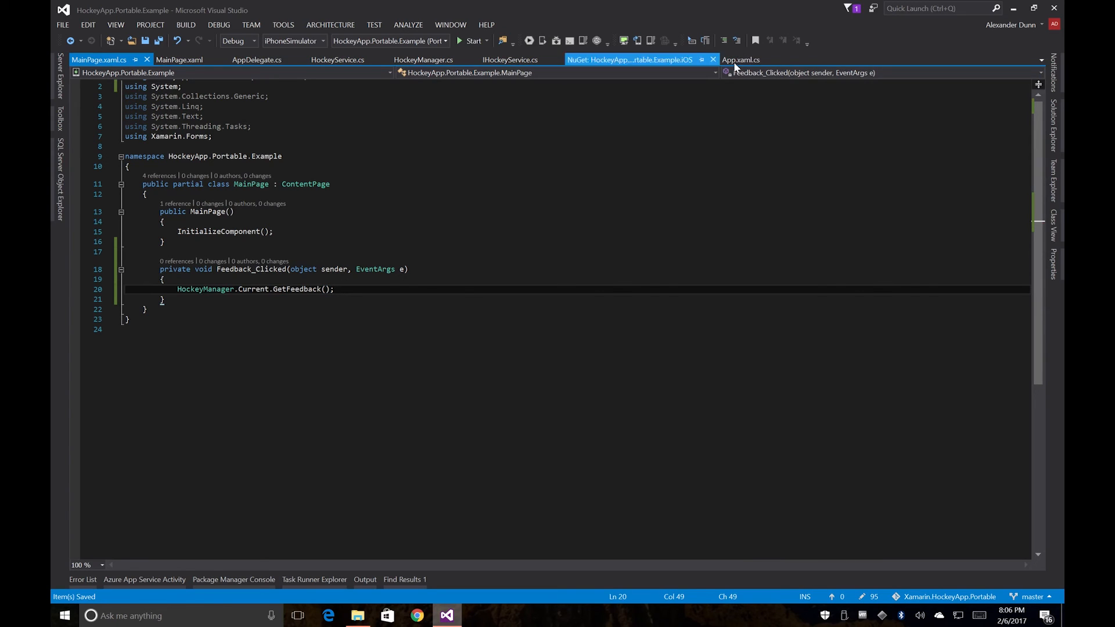
# Step: In App.xaml.cs add HockeyManager.Current.Init(); to the App constructor with its using
pyautogui.click(740, 59)
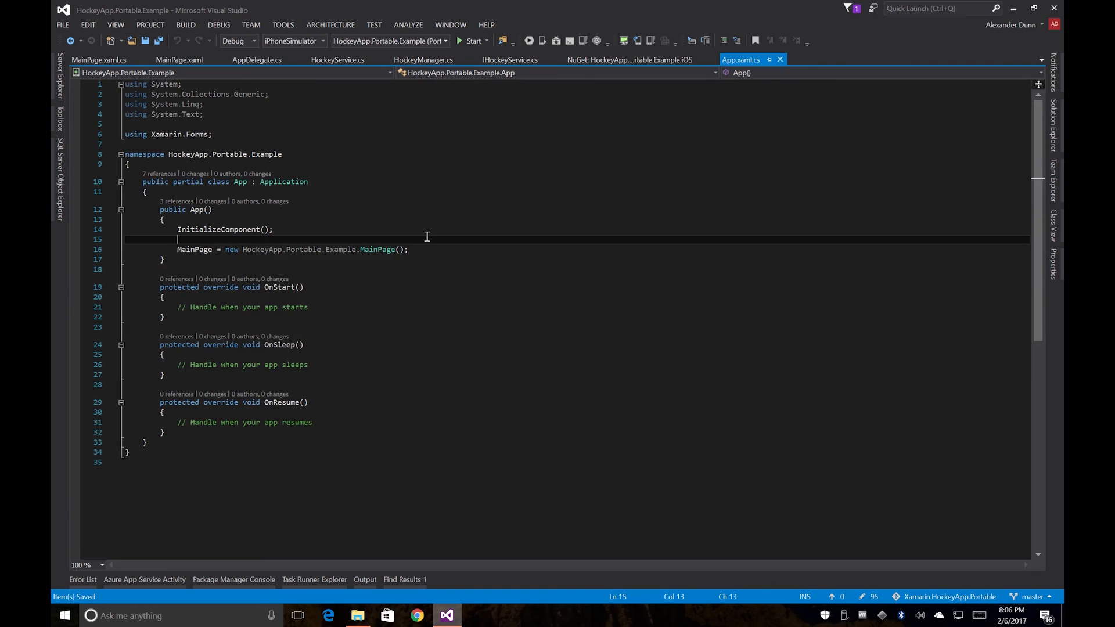
pyautogui.write('HockeyManager.Current.Init(')
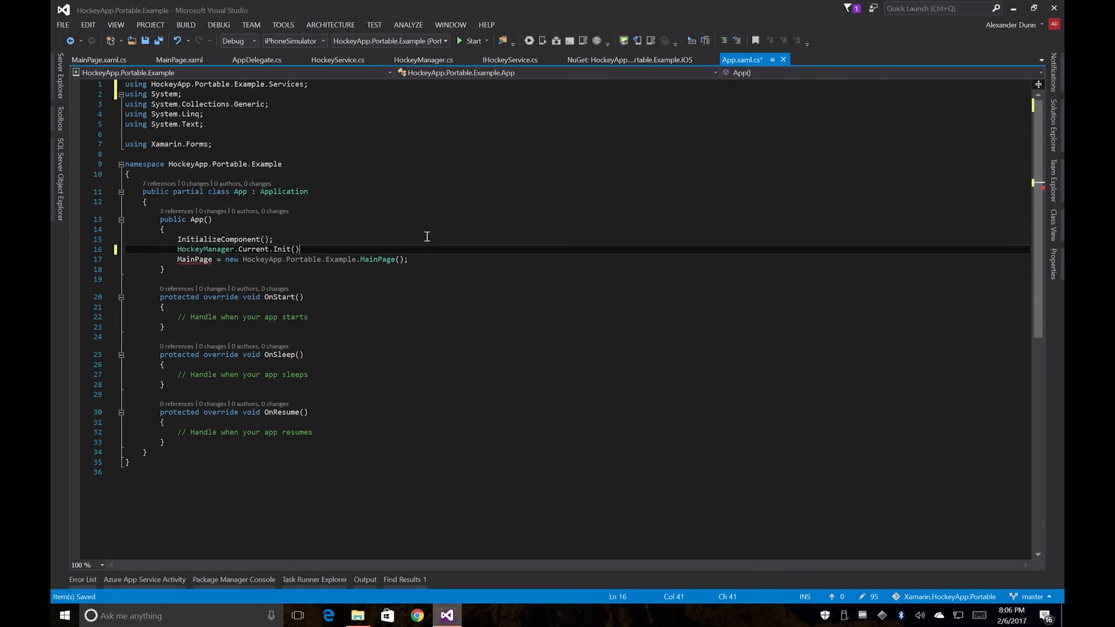
pyautogui.write(';')
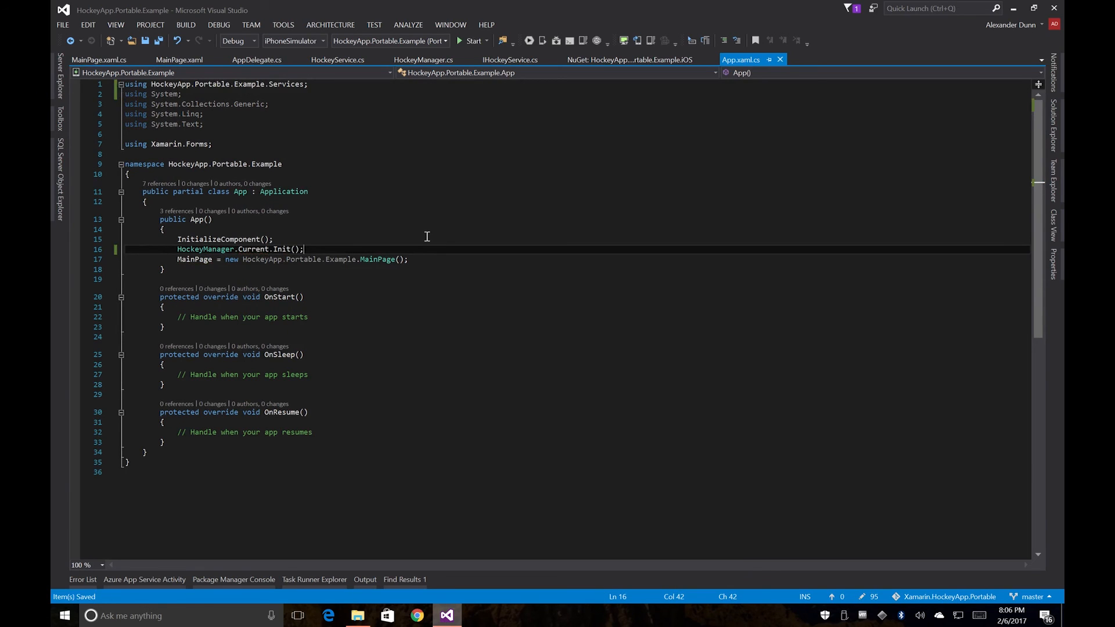
# Step: Compare the Feedback_Clicked name in MainPage.xaml against the handler in MainPage.xaml.cs
pyautogui.click(179, 60)
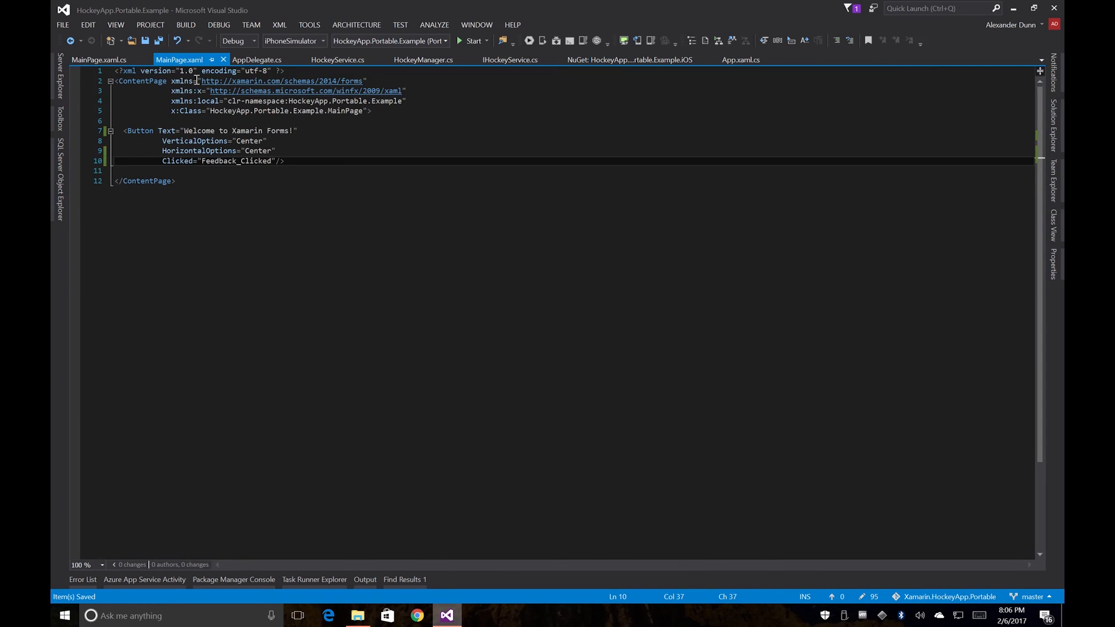
pyautogui.doubleClick(236, 160)
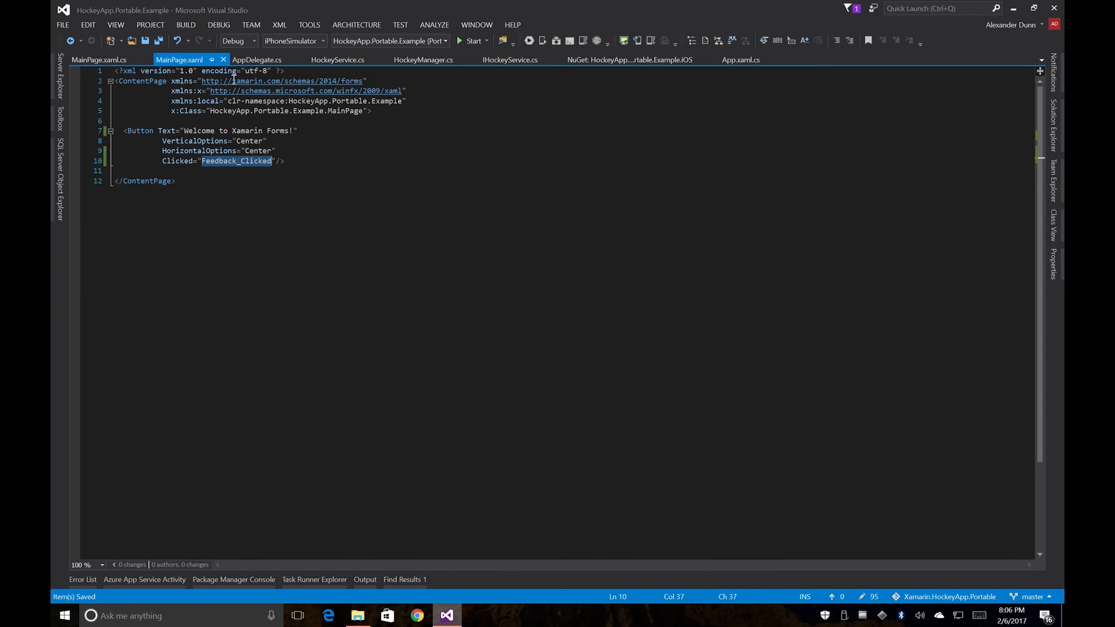
pyautogui.click(98, 59)
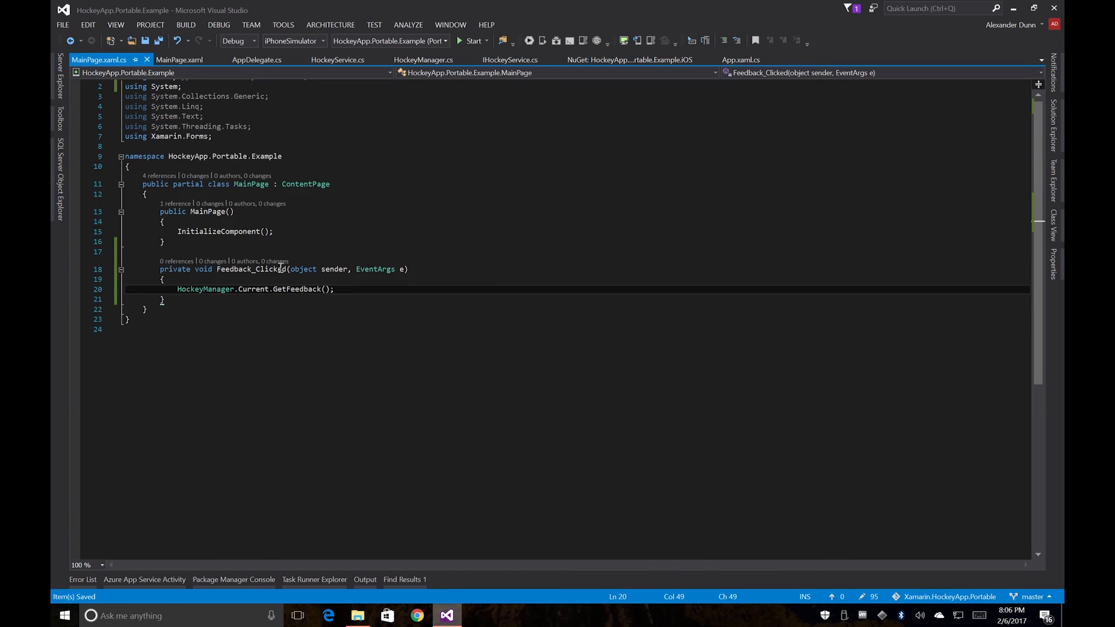
pyautogui.click(276, 268)
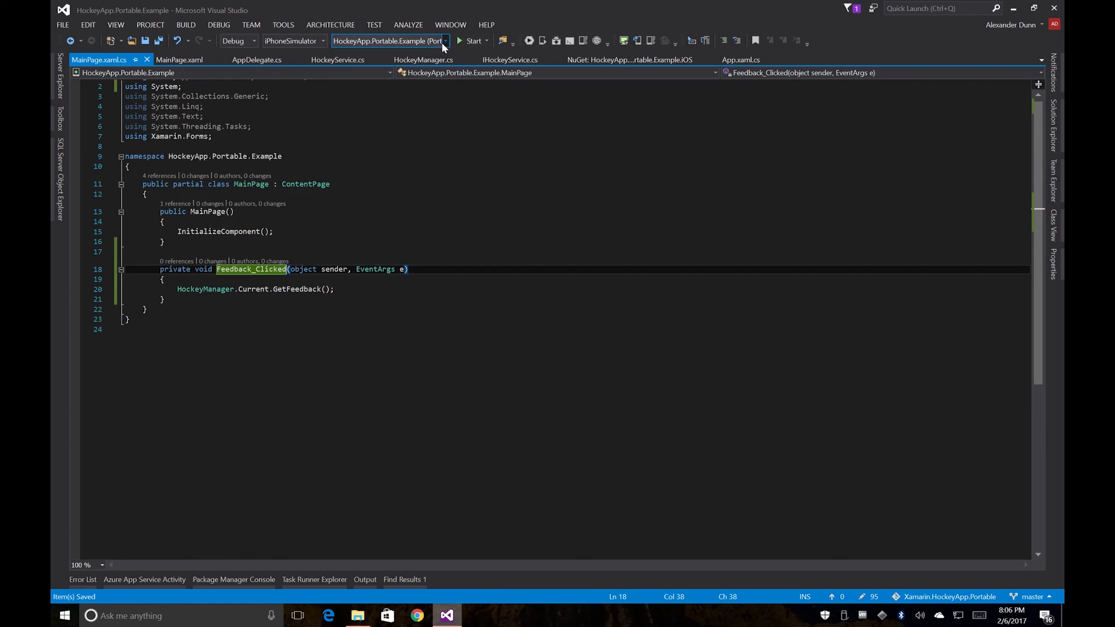
# Step: Set HockeyApp.Portable.Example.iOS as startup project on iPhoneSimulator and start it on iPhone 7 iOS 10.2
pyautogui.click(445, 41)
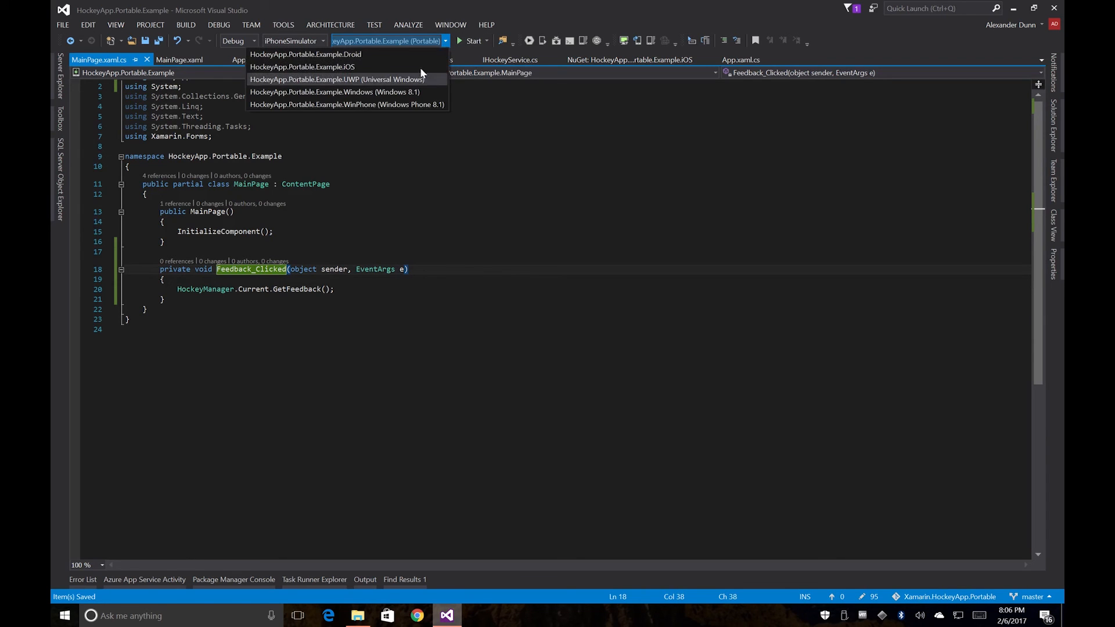
pyautogui.click(496, 94)
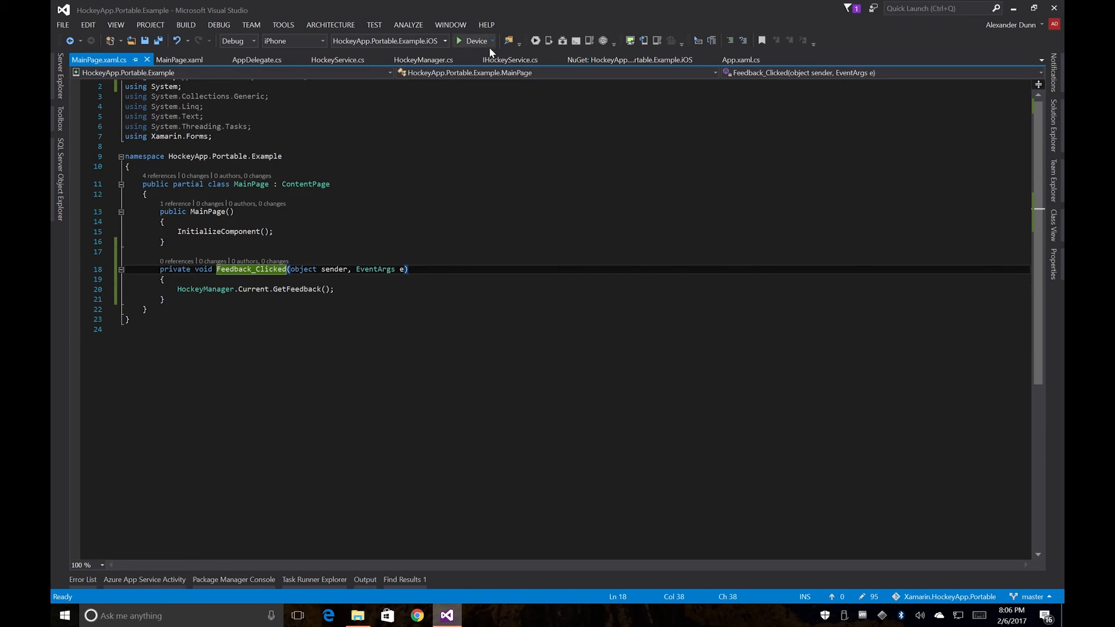
pyautogui.click(476, 41)
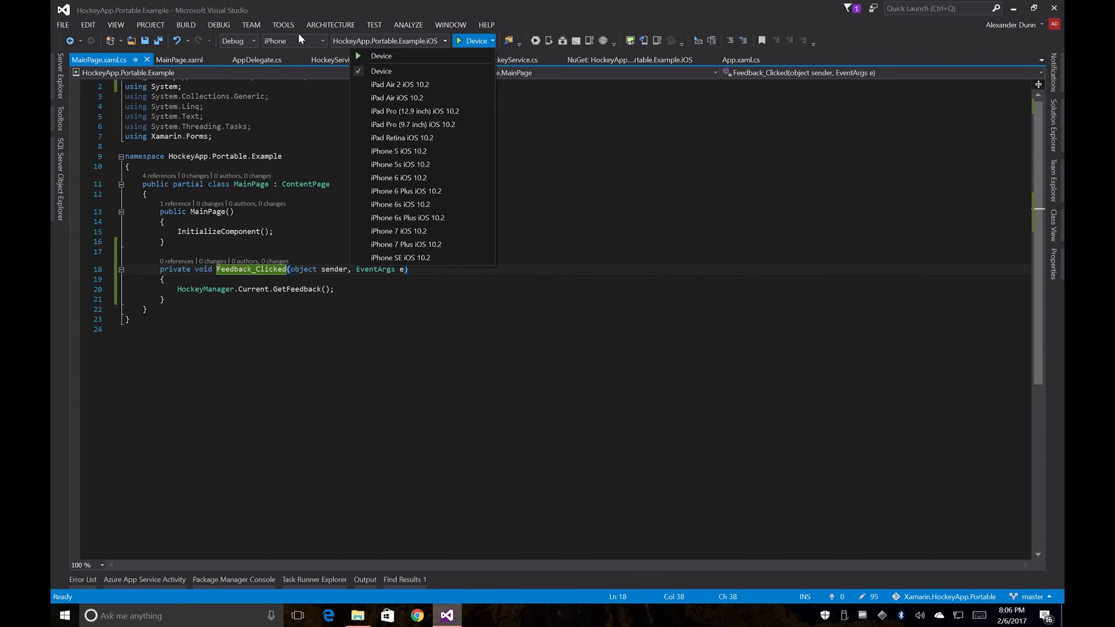
pyautogui.click(322, 41)
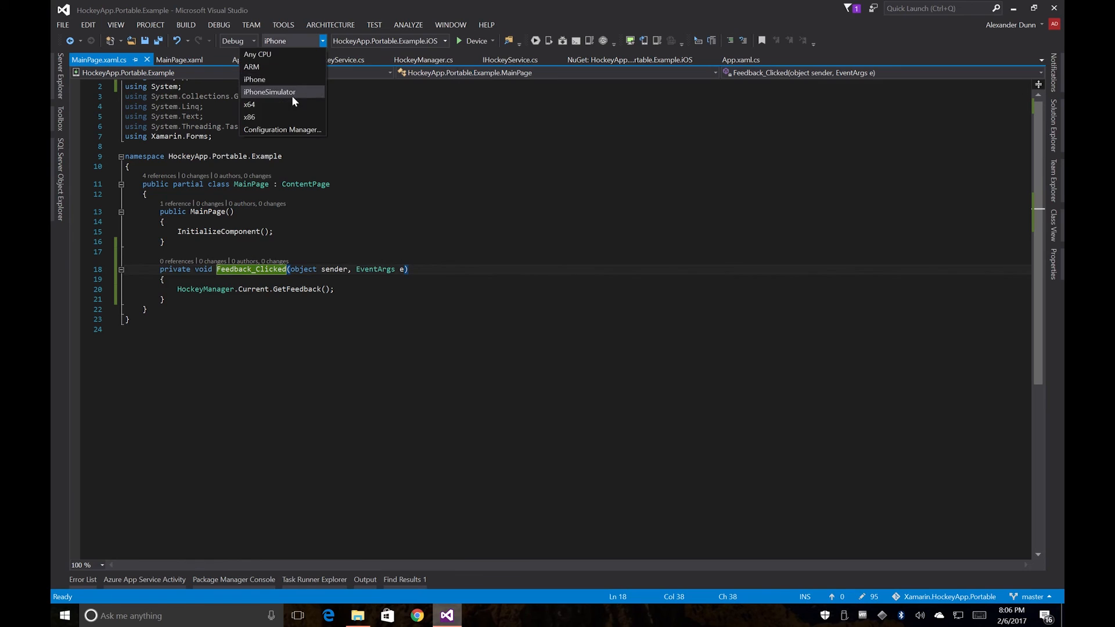
pyautogui.click(268, 91)
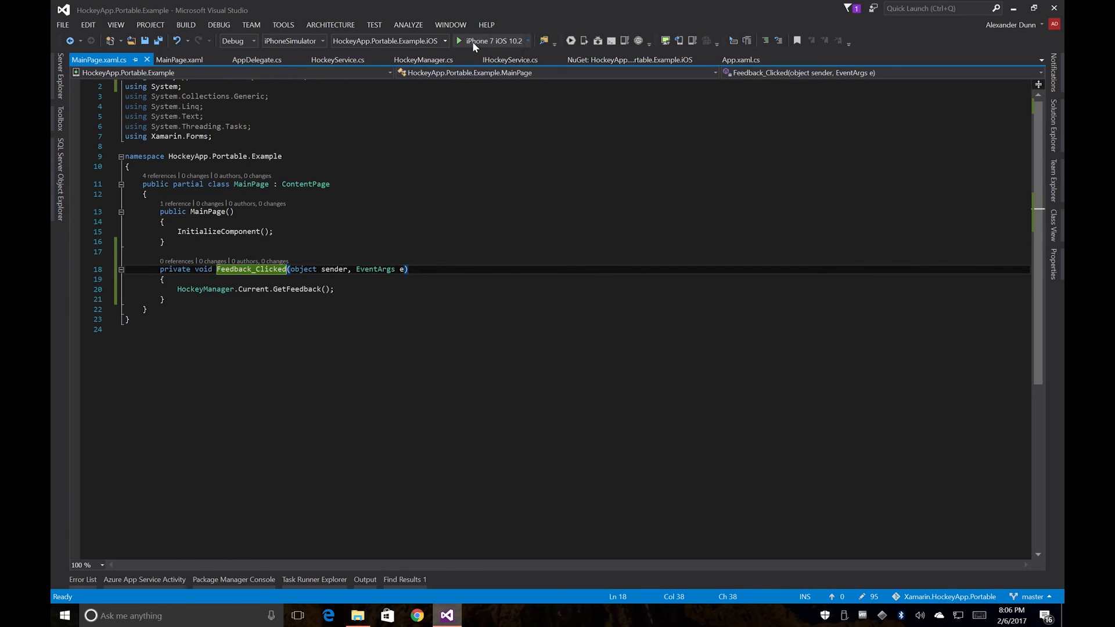
pyautogui.click(487, 41)
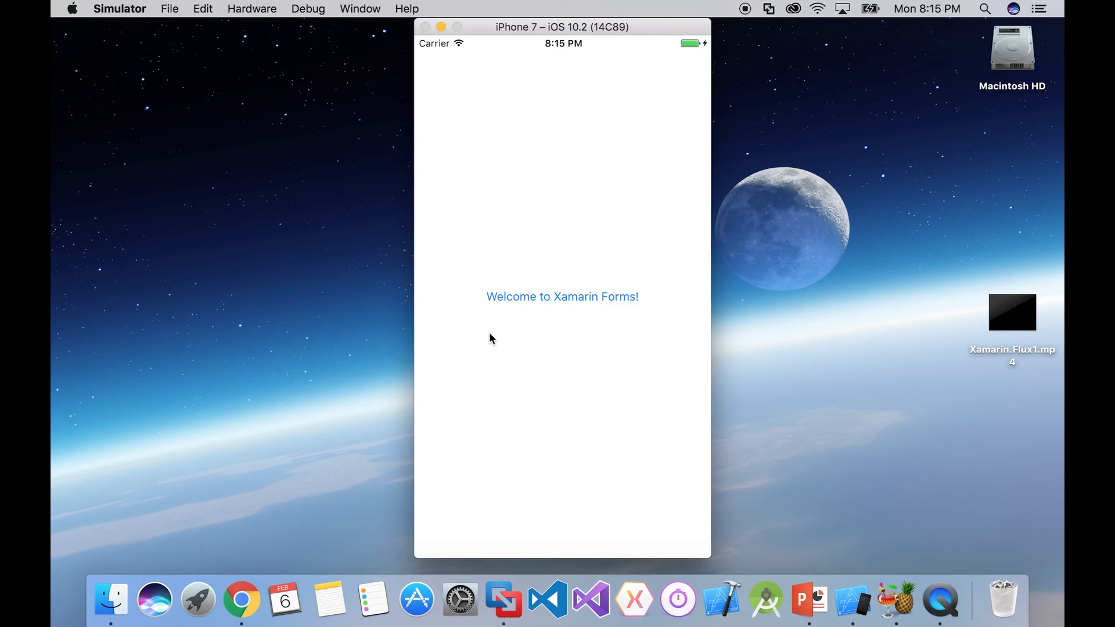
pyautogui.moveTo(620, 254)
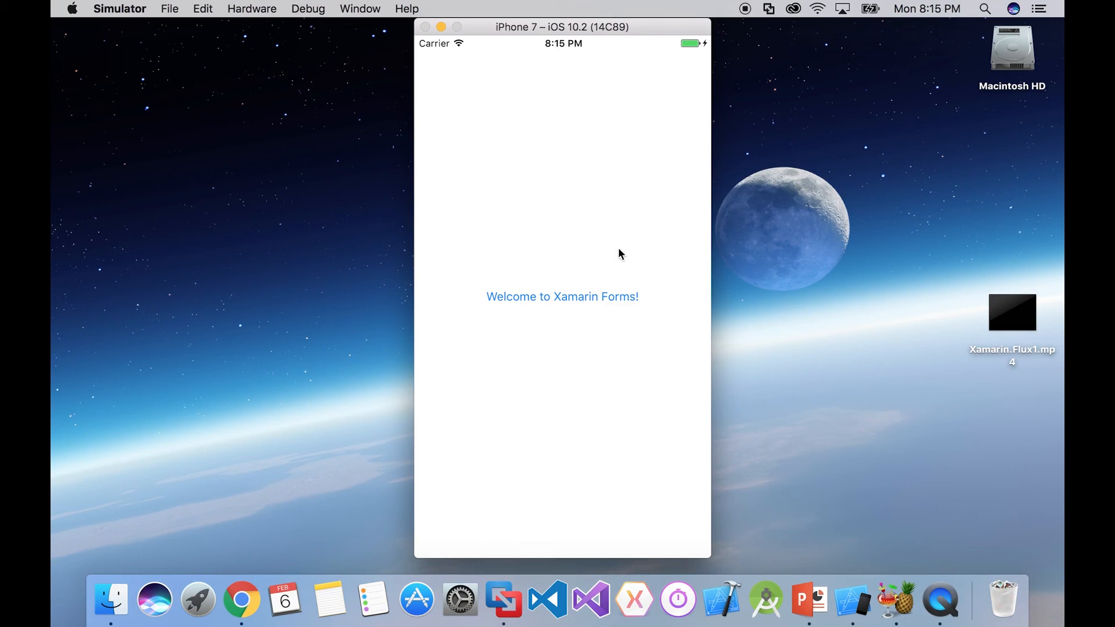
pyautogui.moveTo(592, 303)
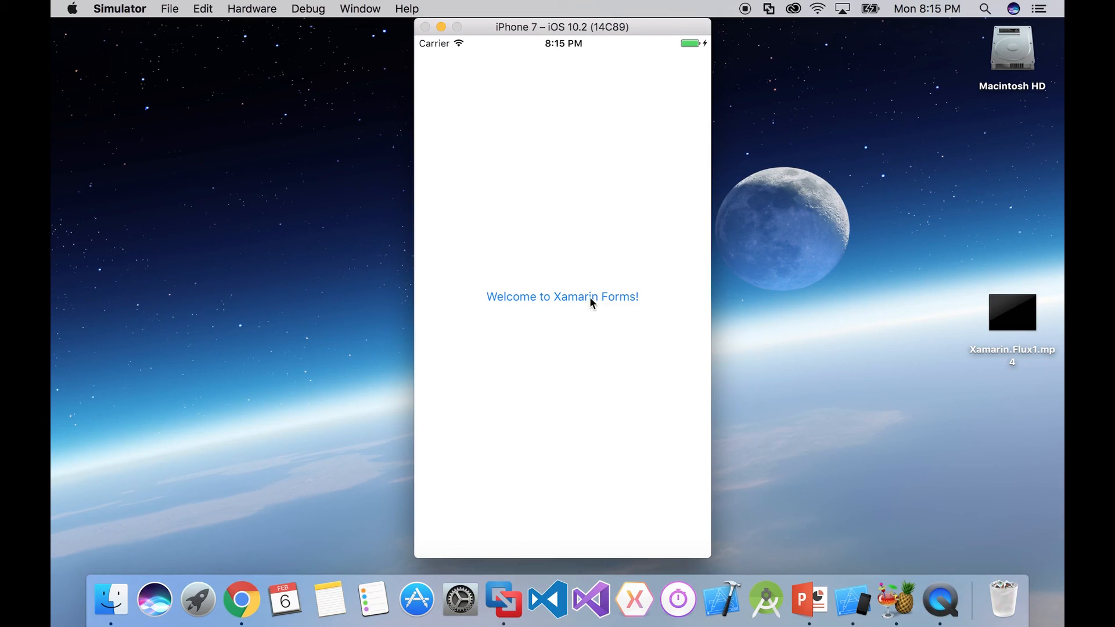
# Step: Tap the Welcome button, add a response 'Hello world' and send it to the Feedback list
pyautogui.click(562, 296)
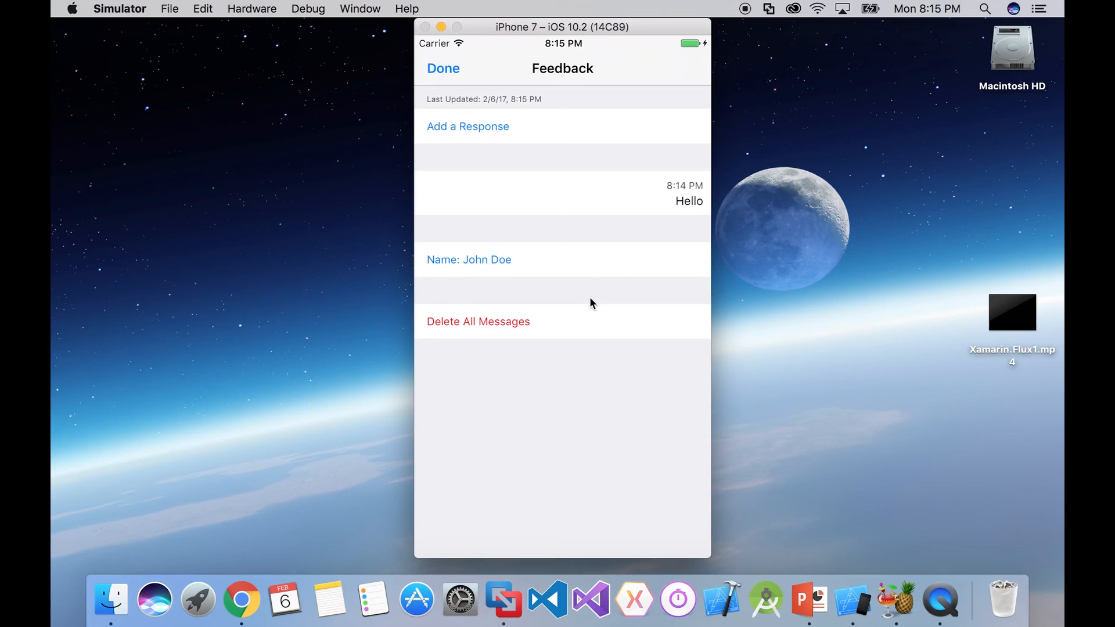
pyautogui.moveTo(491, 133)
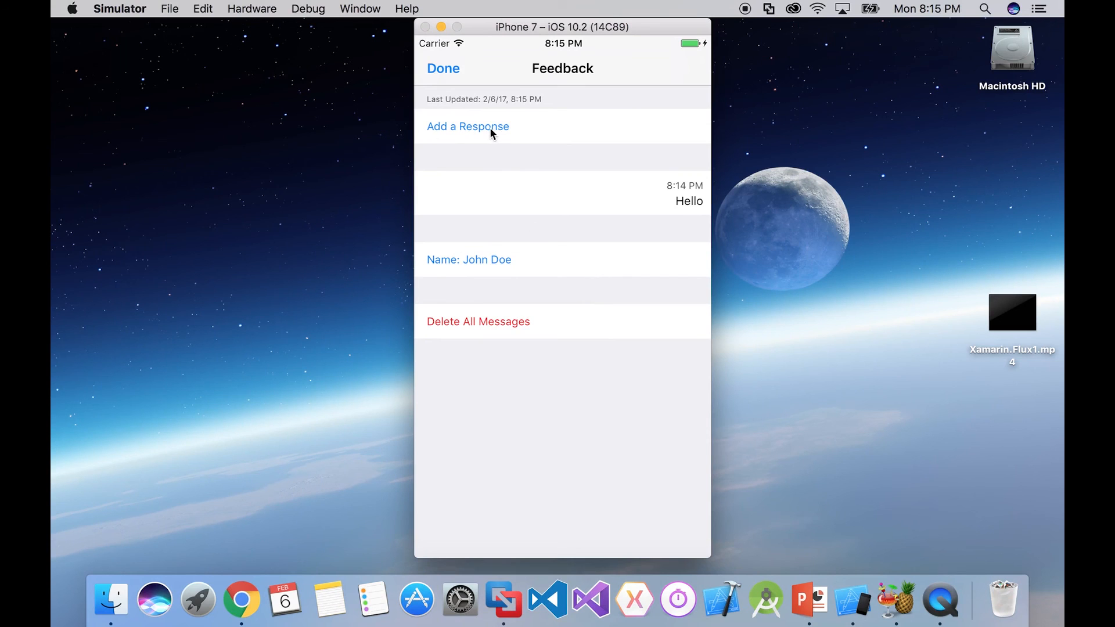
pyautogui.click(466, 126)
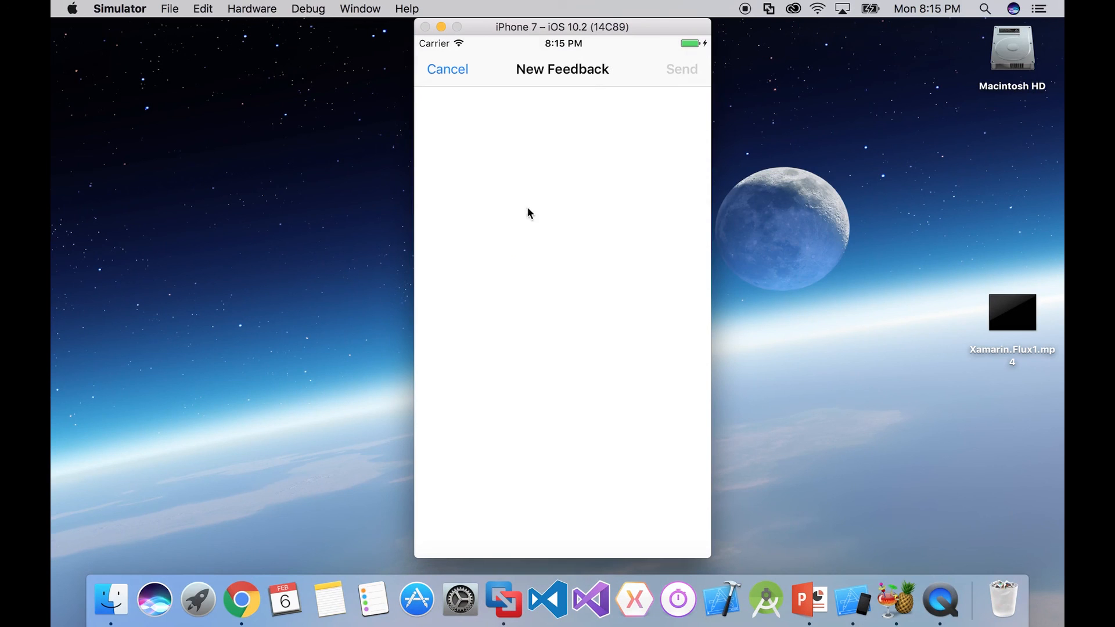
pyautogui.write('Hello world')
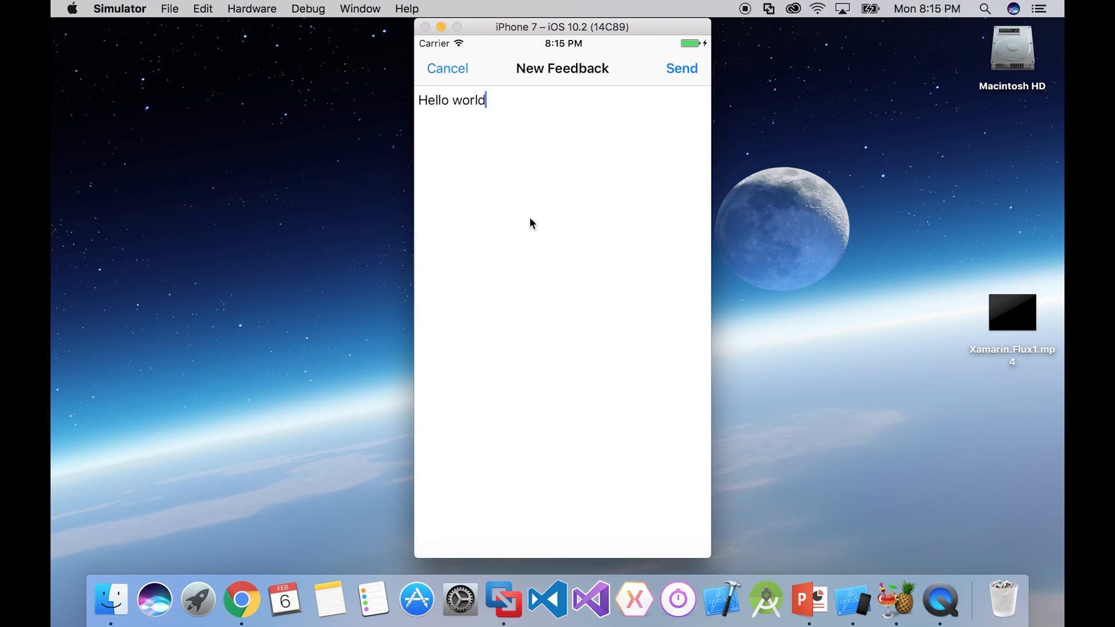
pyautogui.click(680, 69)
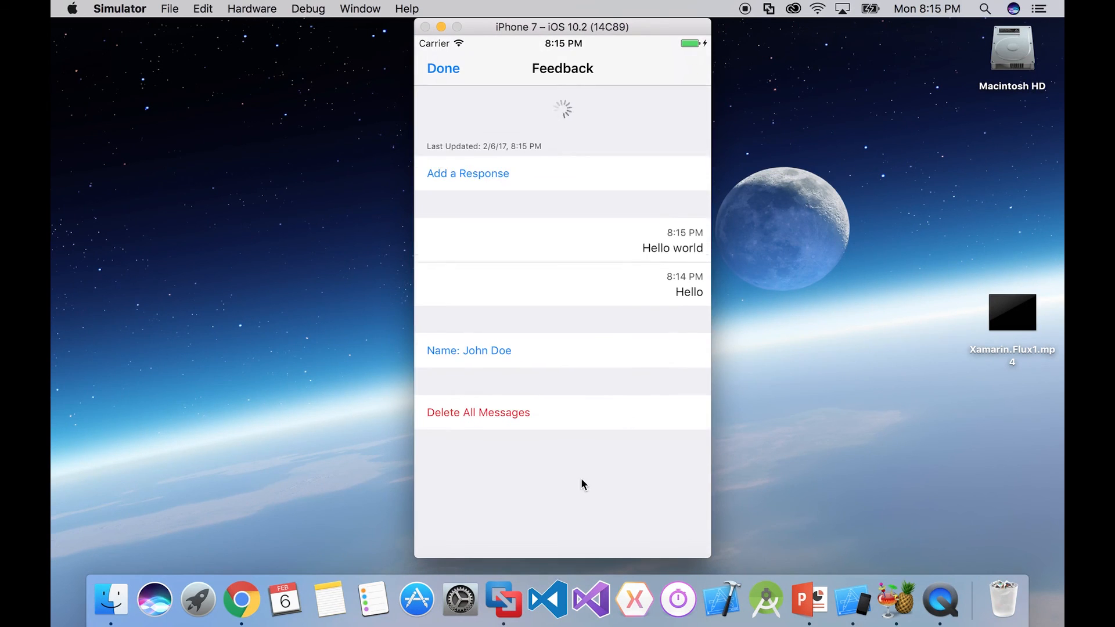